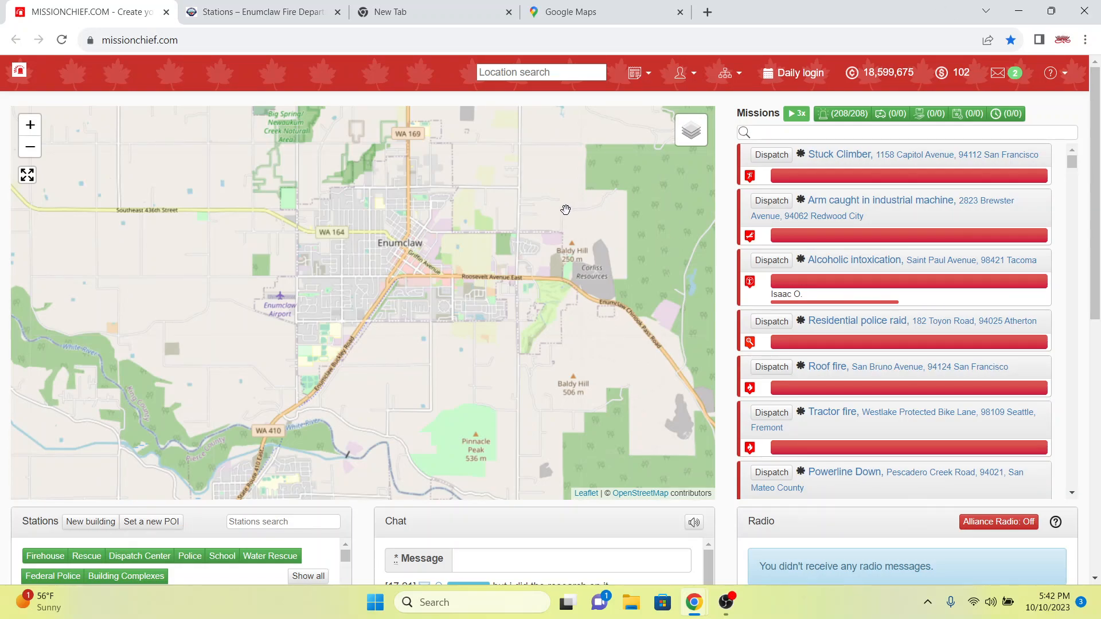
mouse_move(435, 197)
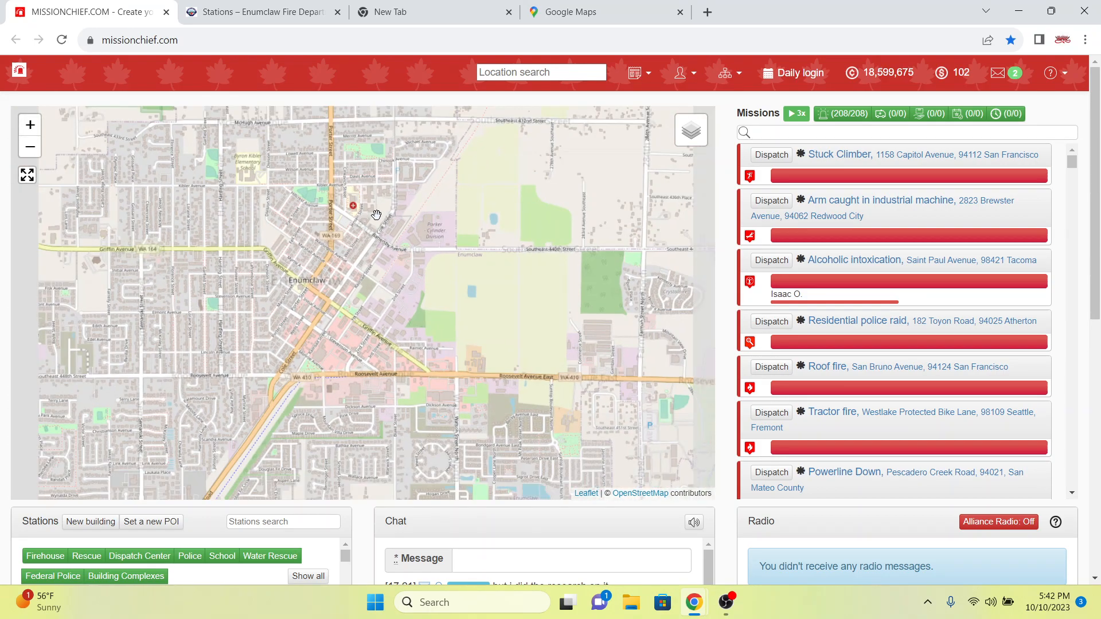
Step: Zoom the game map in until Enumclaw's downtown streets are visible
scroll("up", 3)
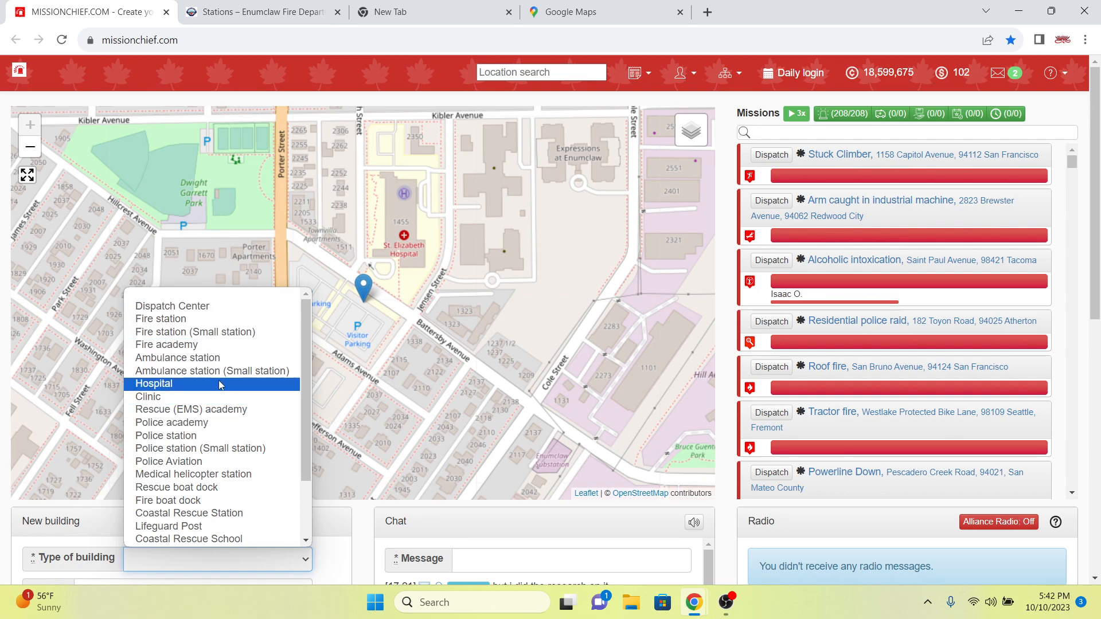
Step: Build a Hospital named 'St. Elizabeth Hospital' at 1455 Battersby Avenue for 200,000 credits
left_click(153, 383)
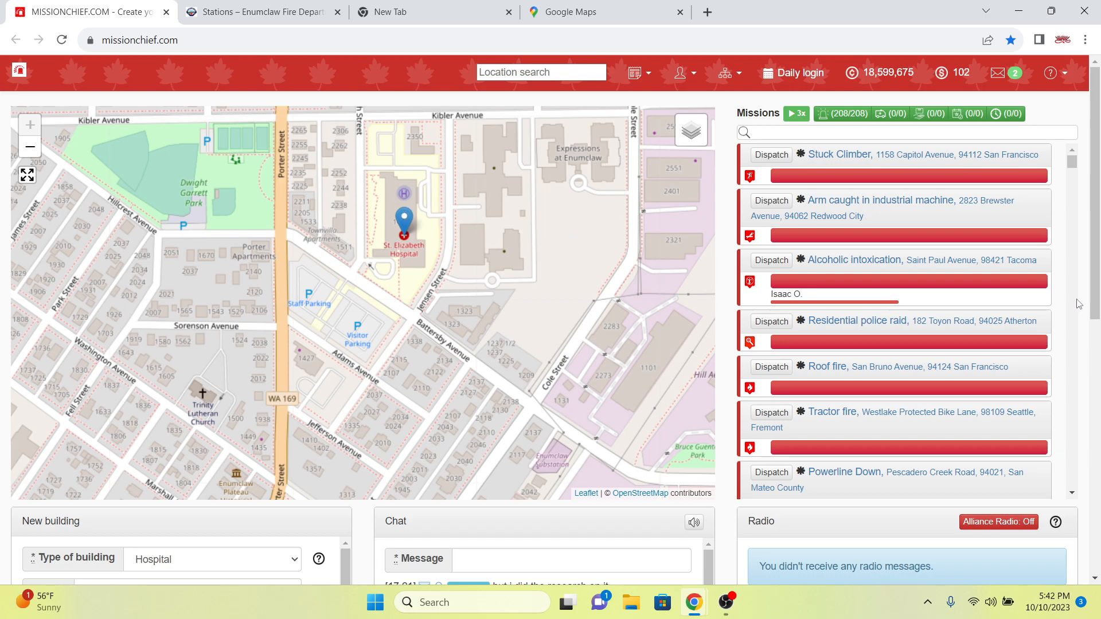
scroll("down", 3)
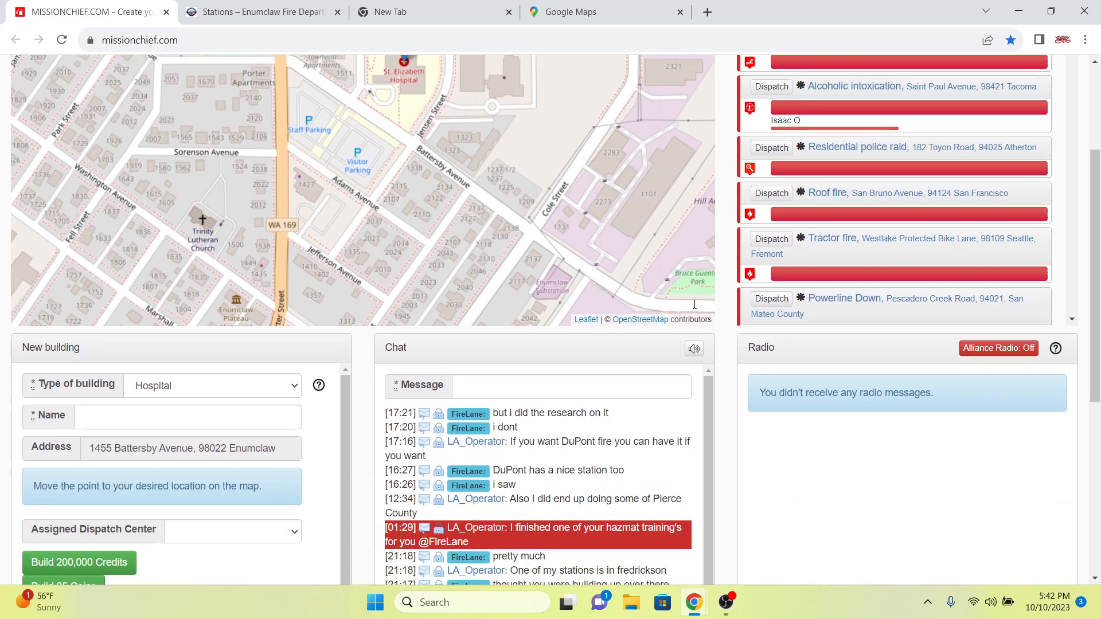
left_click(187, 375)
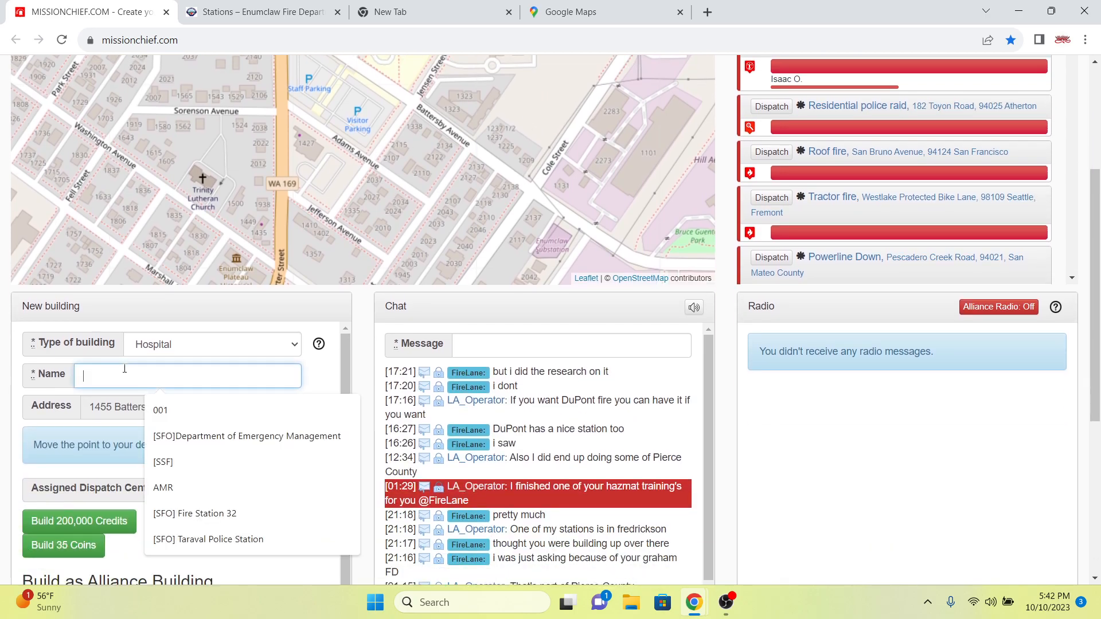
type("St.")
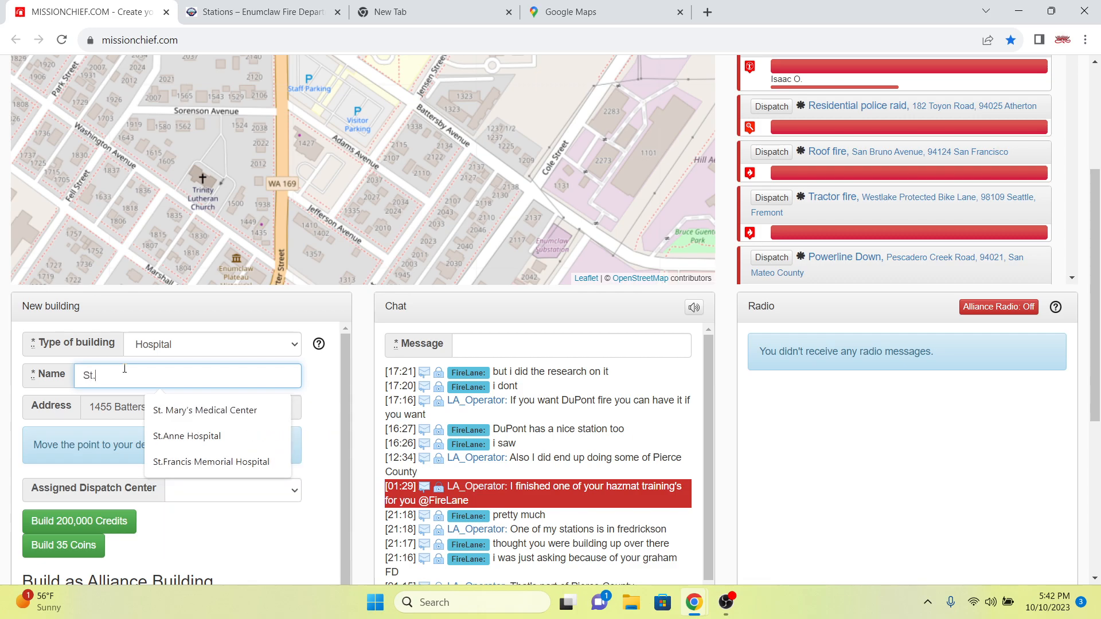
type("Elizabeth H")
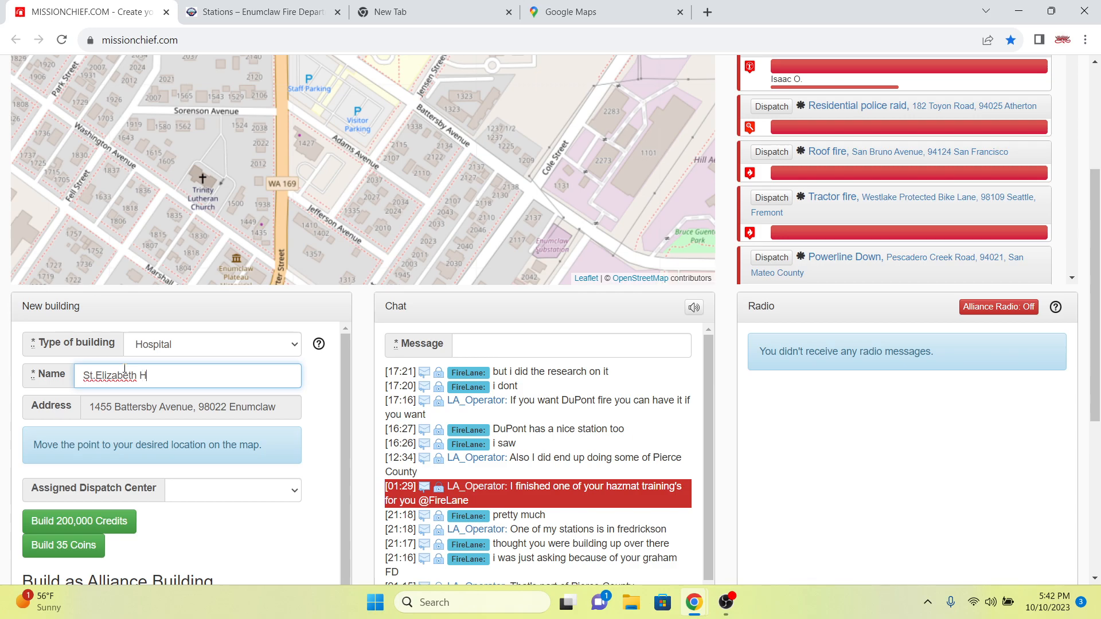
type("ospit")
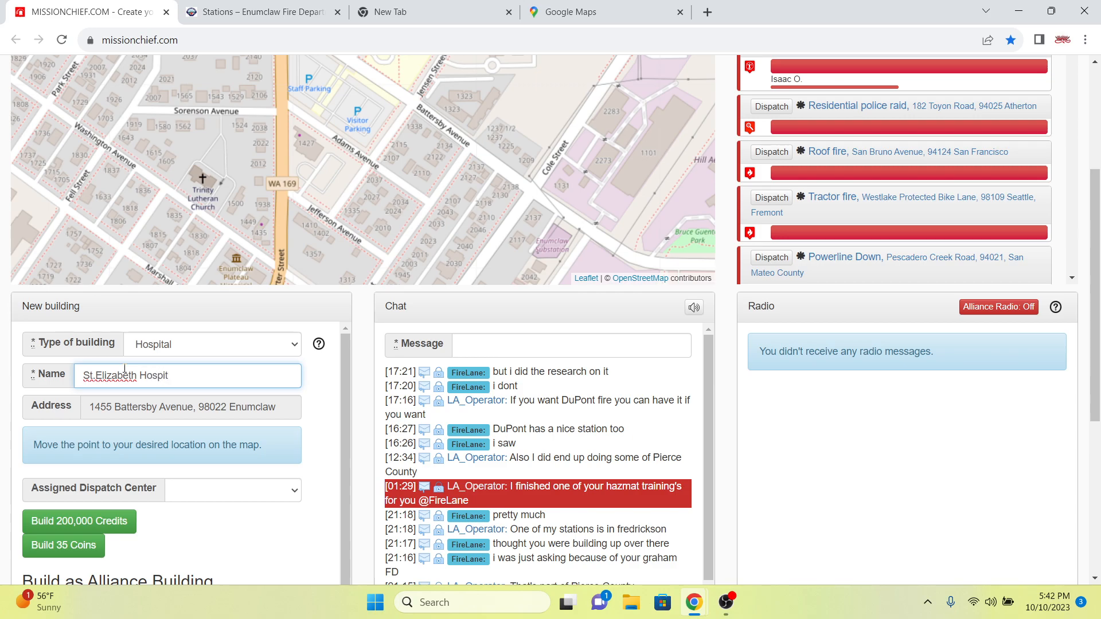
right_click(116, 375)
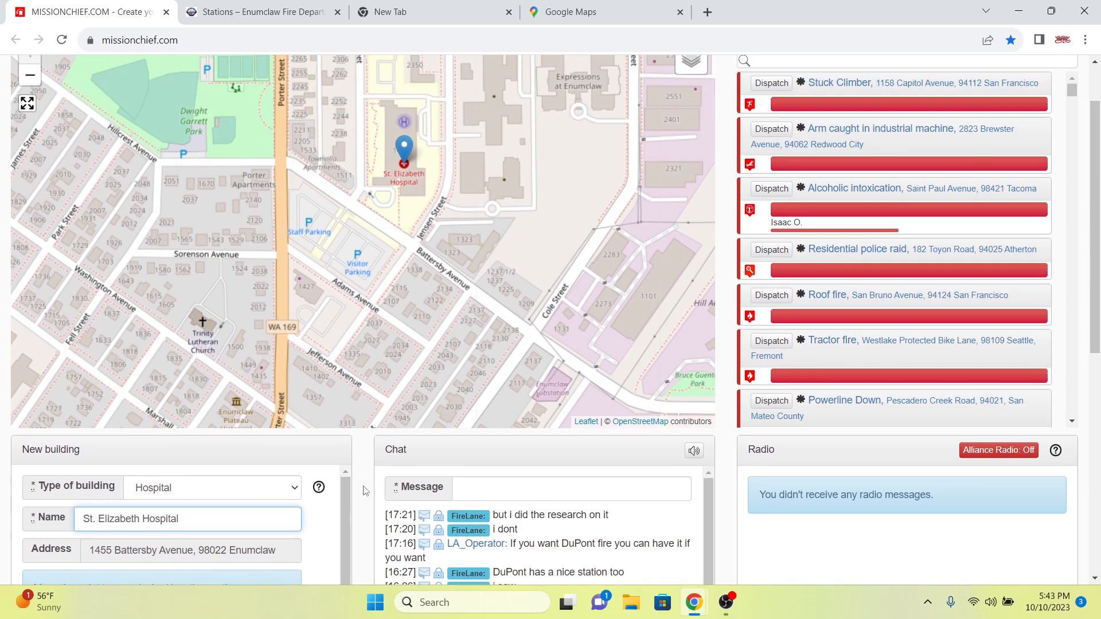
scroll("down", 3)
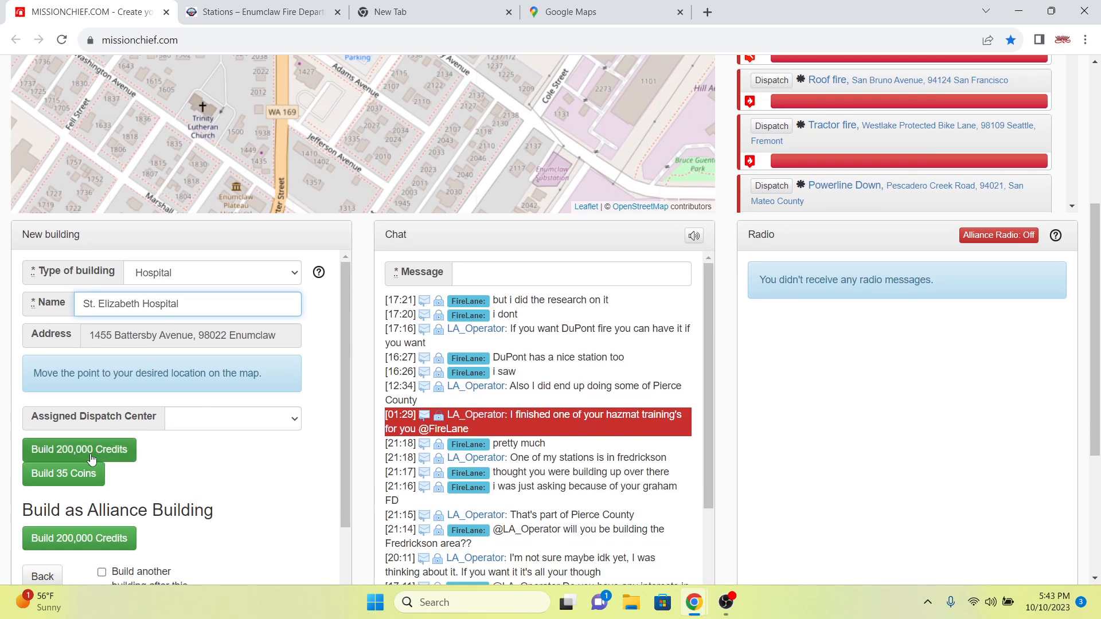
left_click(79, 450)
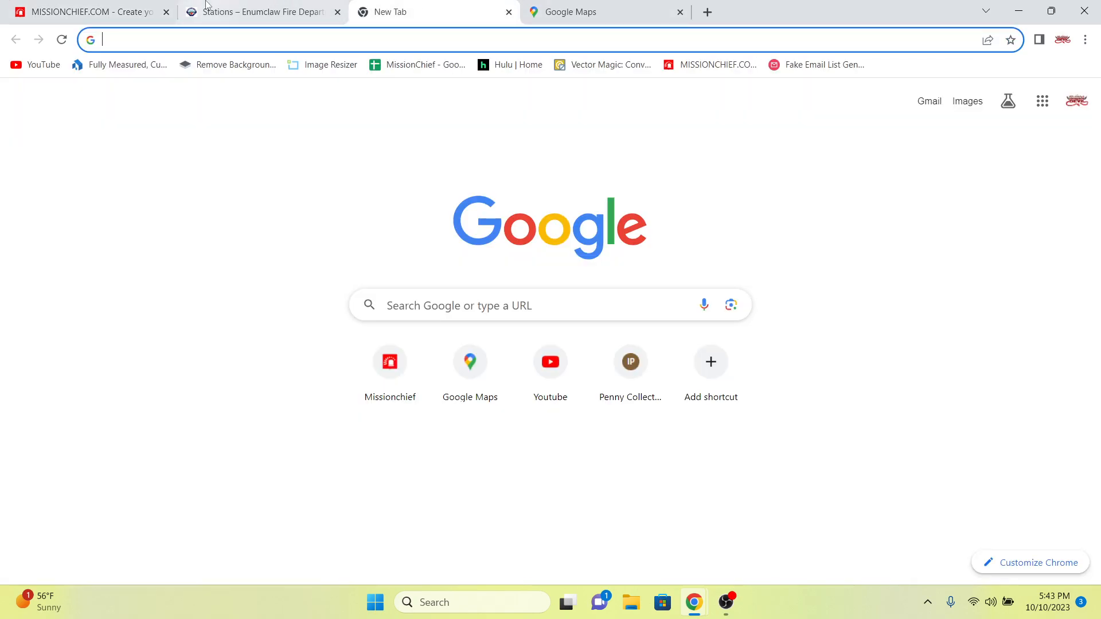
Step: Find Station 41's address, 1330 Wells Street, Enumclaw, on the fire department stations page
left_click(260, 12)
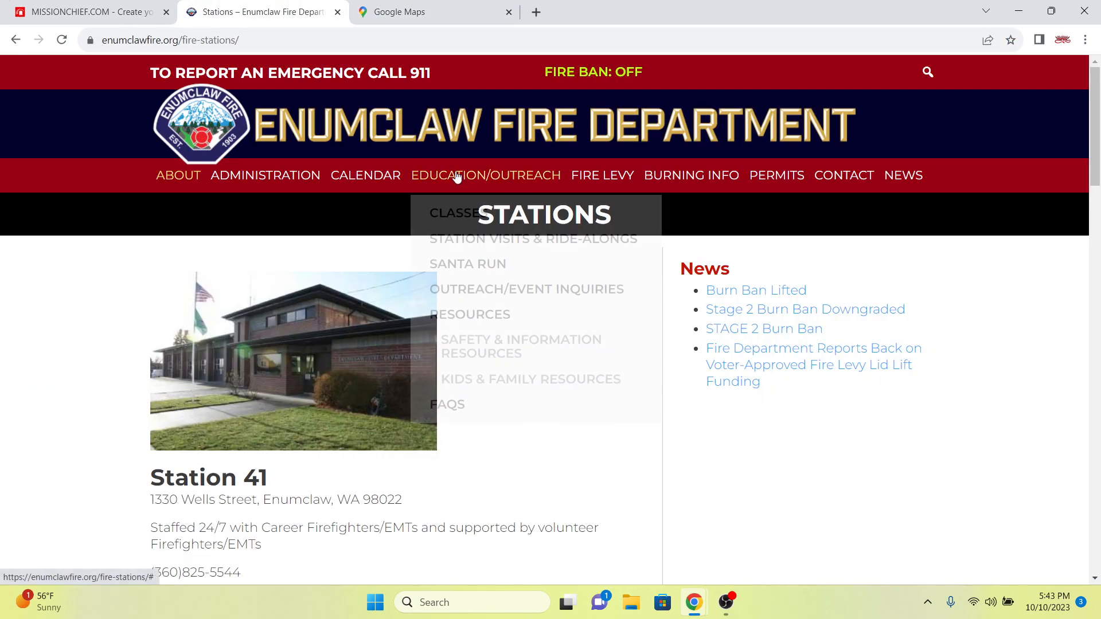
scroll("down", 3)
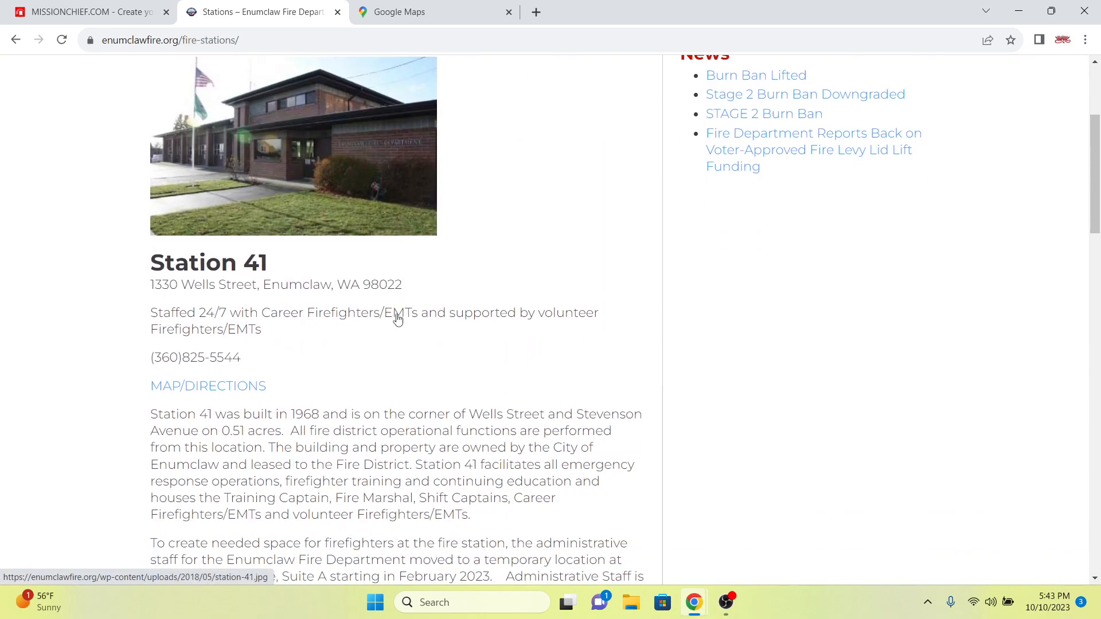
scroll("down", 3)
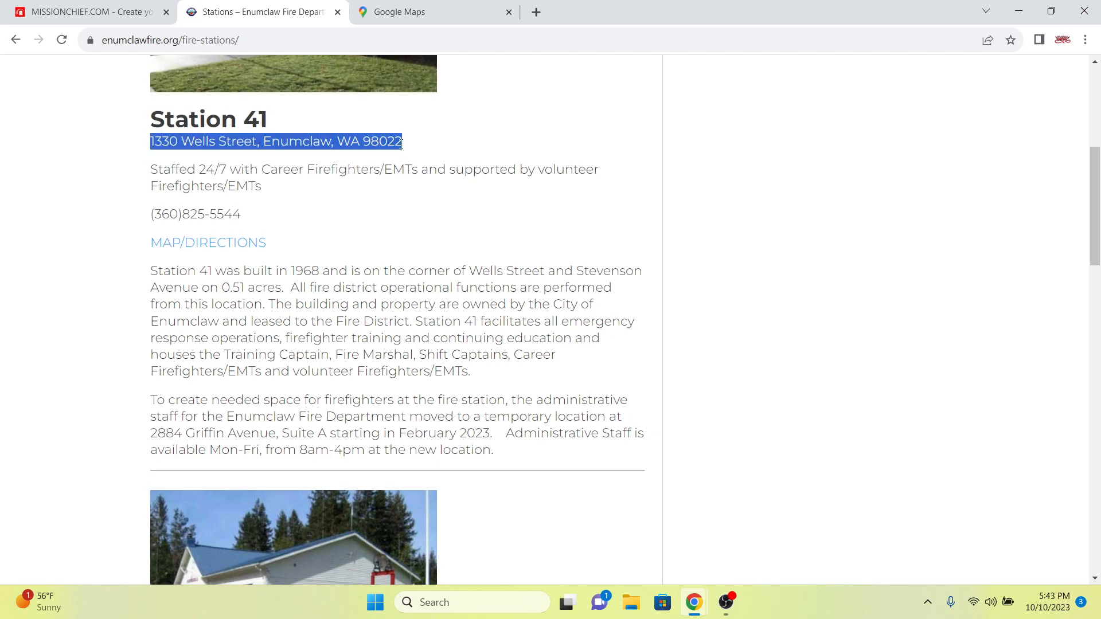
left_click(434, 12)
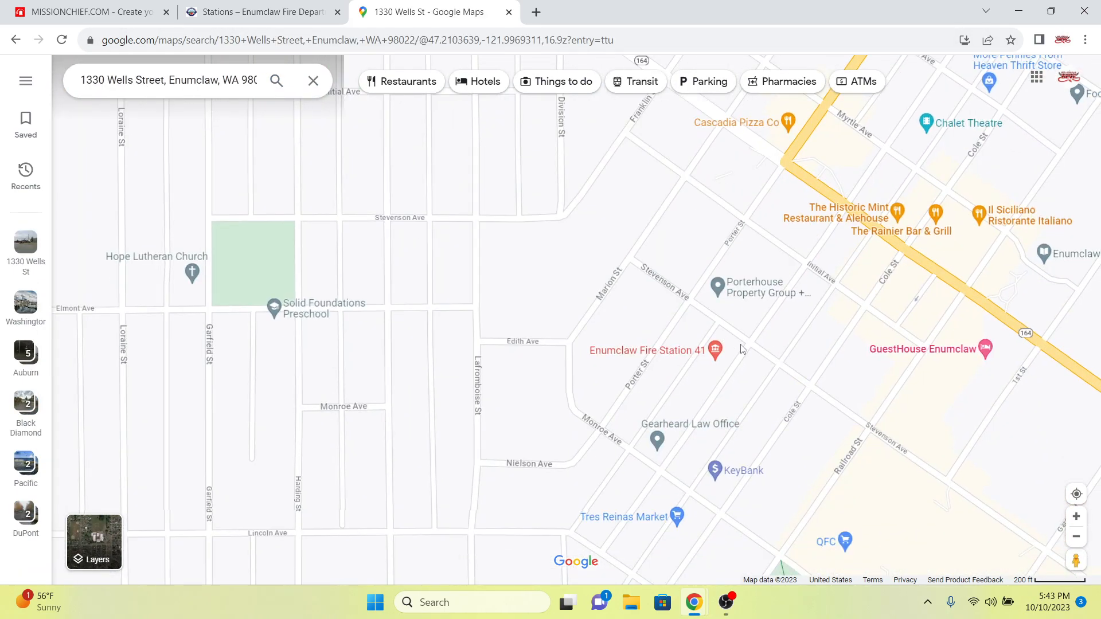
Step: Open the 1330 Wells St result and view Station 41 in satellite imagery
left_click(715, 350)
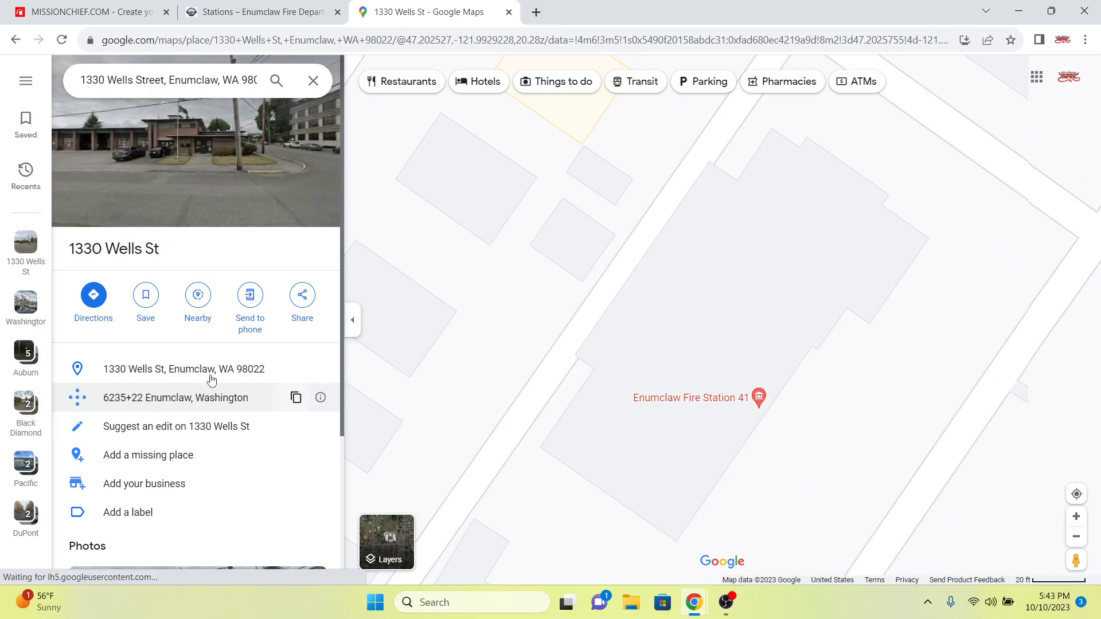
left_click(84, 12)
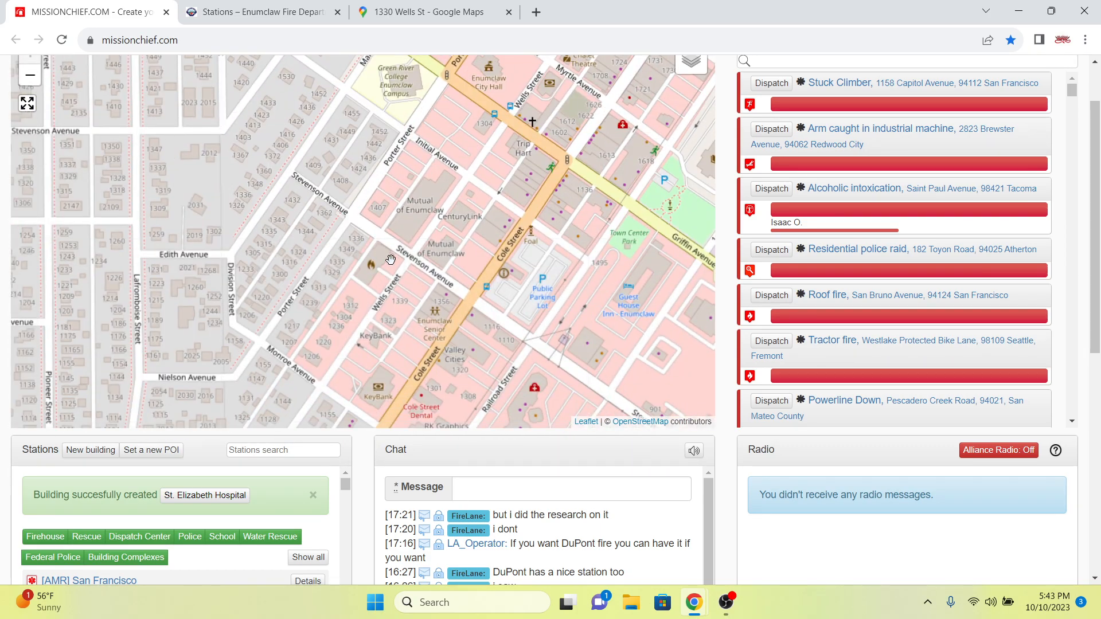
left_click(421, 12)
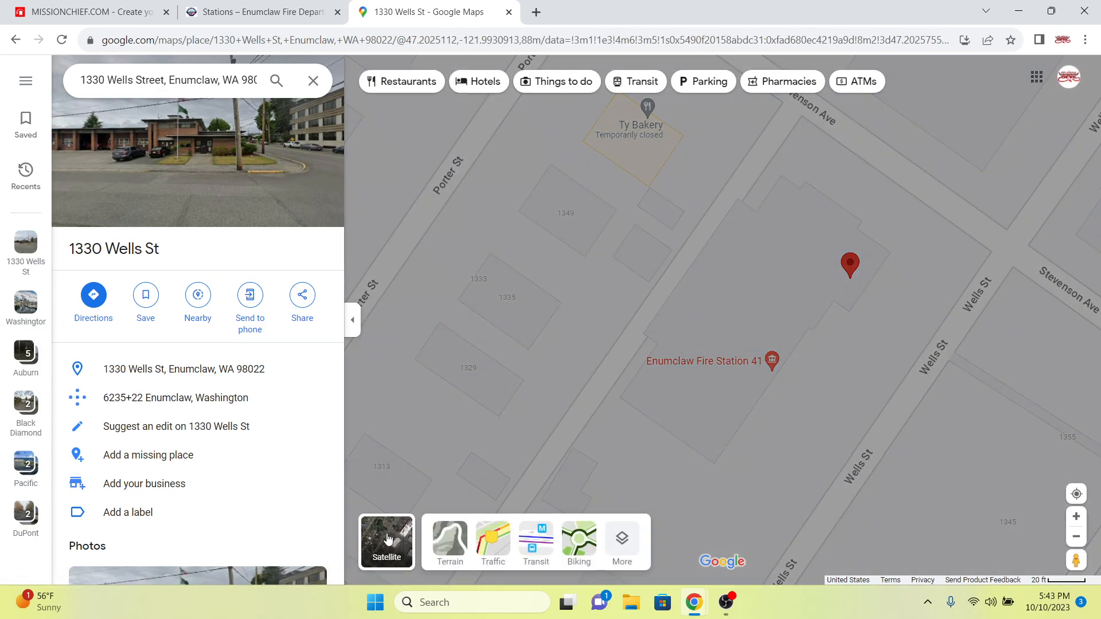
left_click(386, 542)
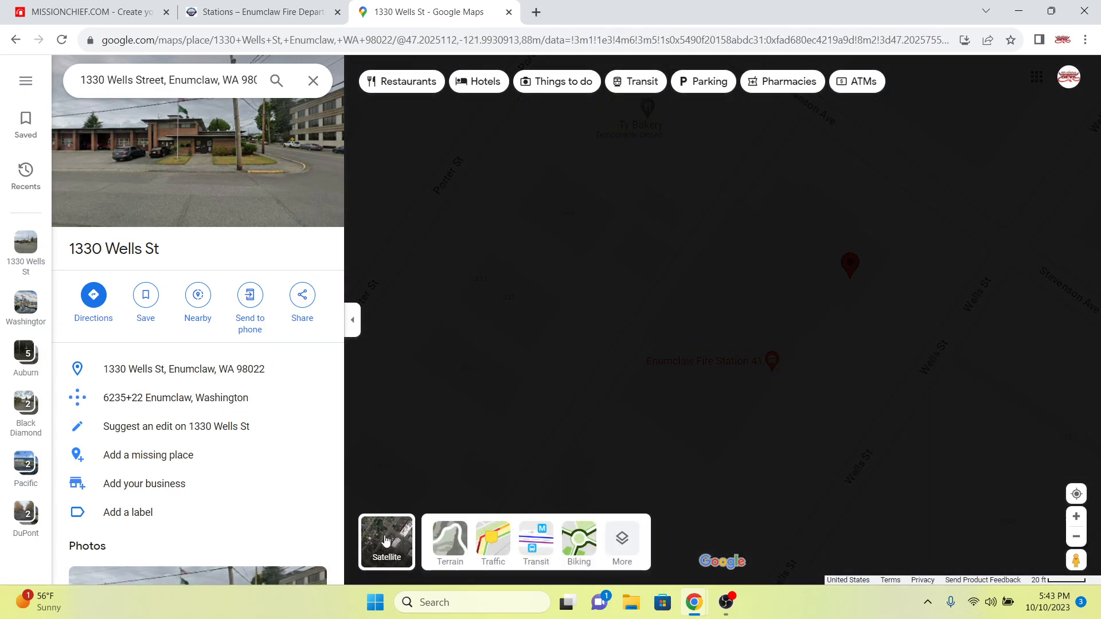
left_click(386, 542)
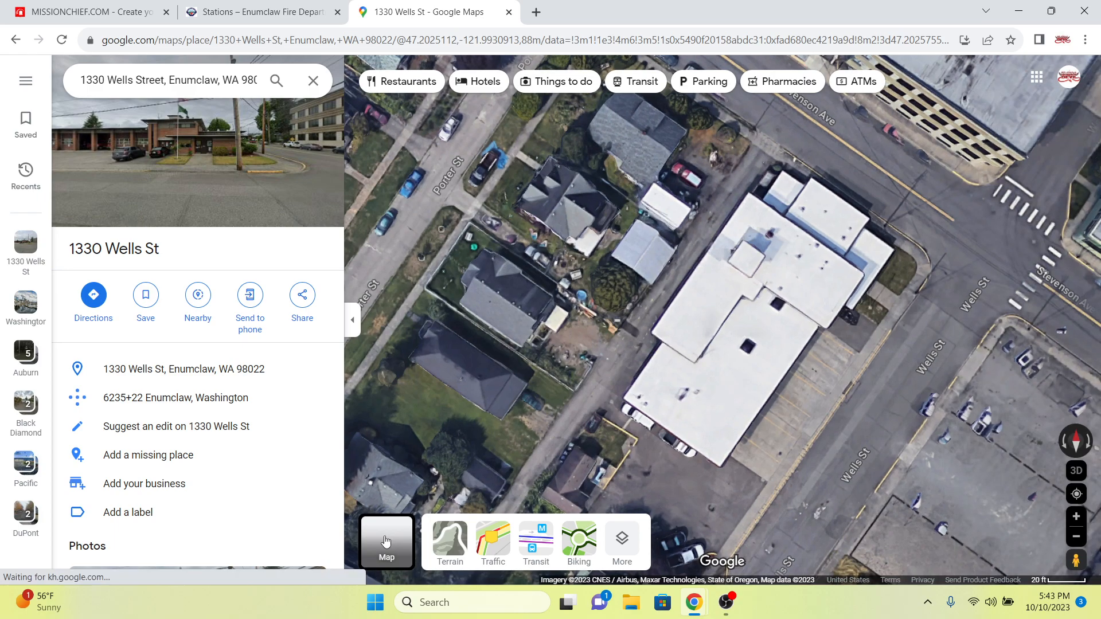
left_click(84, 12)
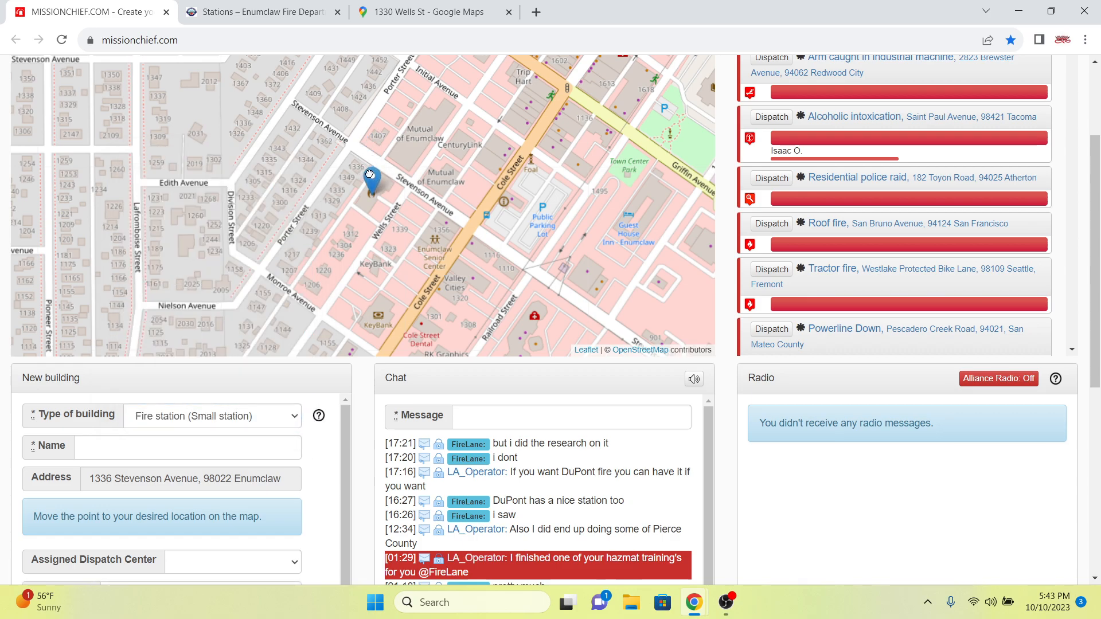
Step: Name the small station '[ENC] Fire Station 41', choose a Rescue Engine start vehicle, and build it
left_click(185, 447)
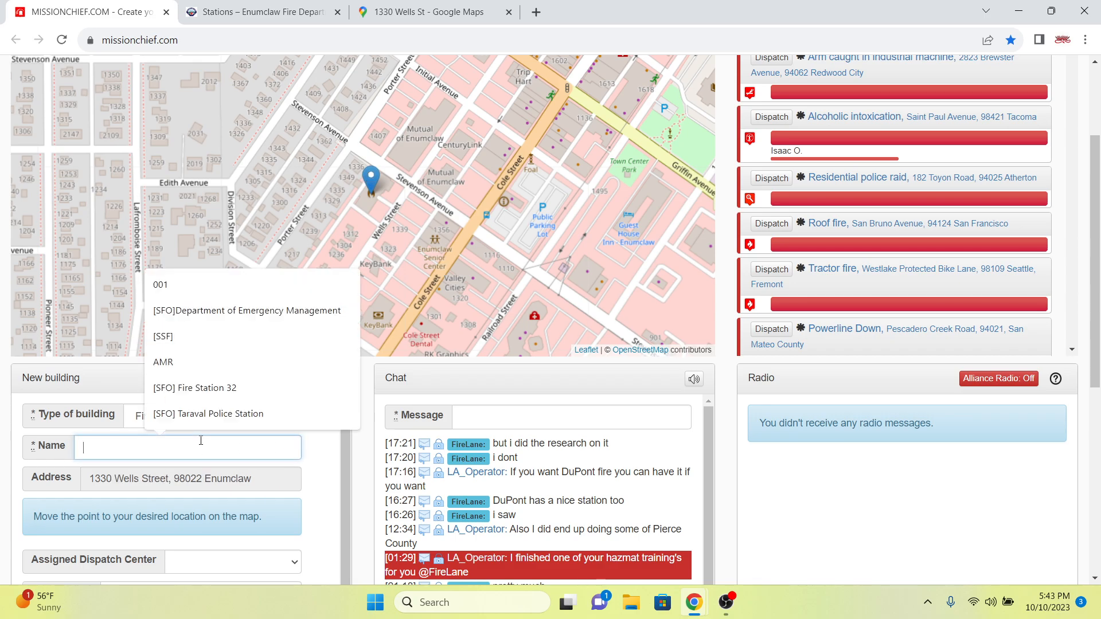
type("[ENC] F")
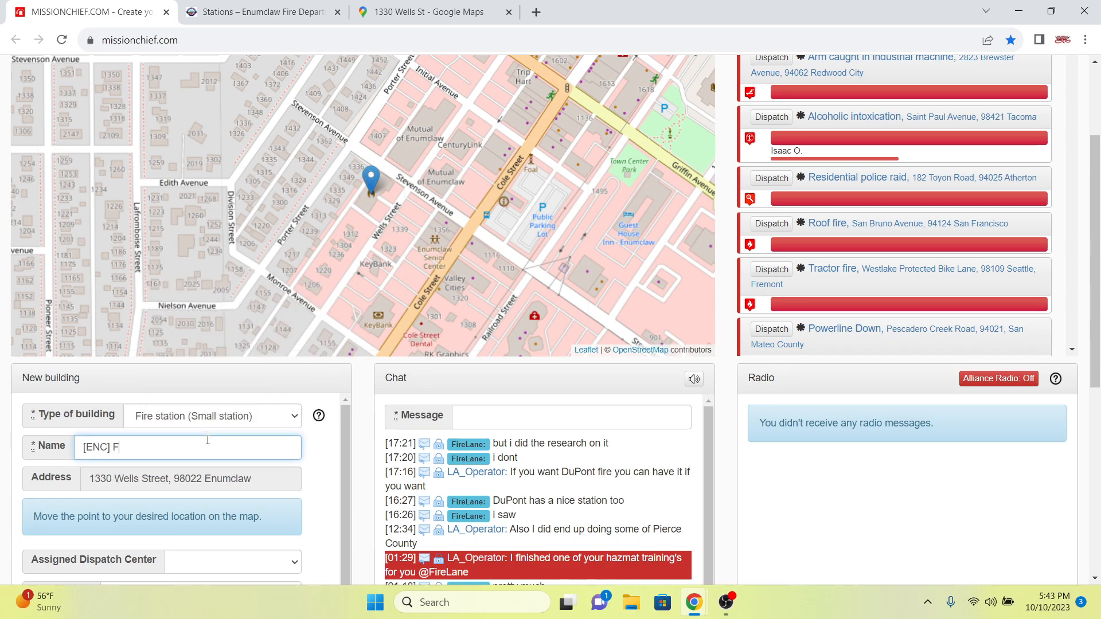
type("ire Station")
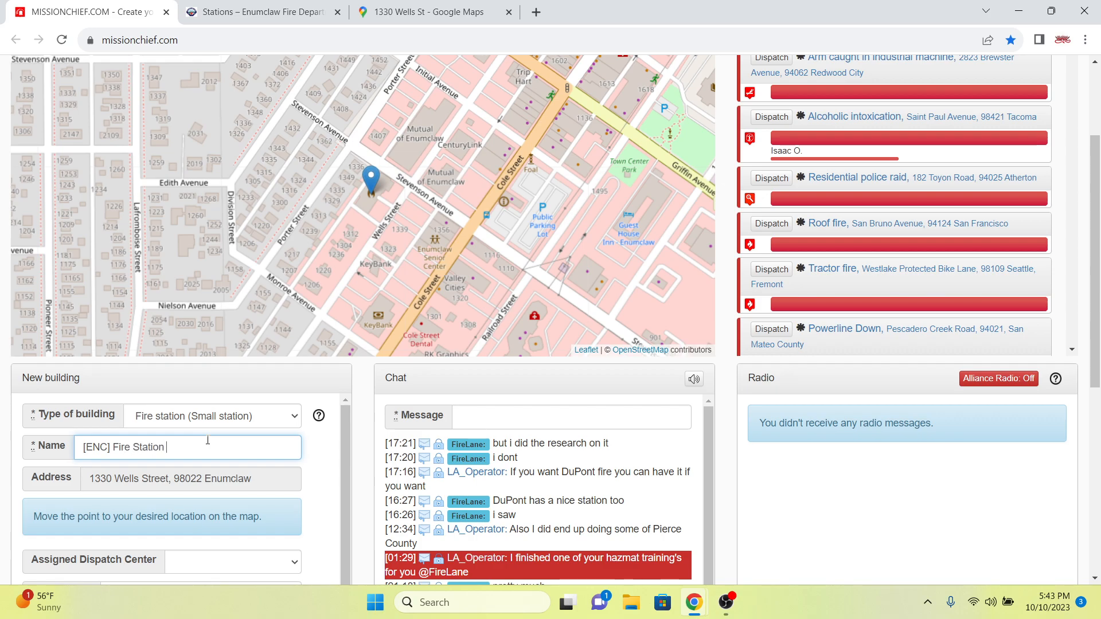
type("41")
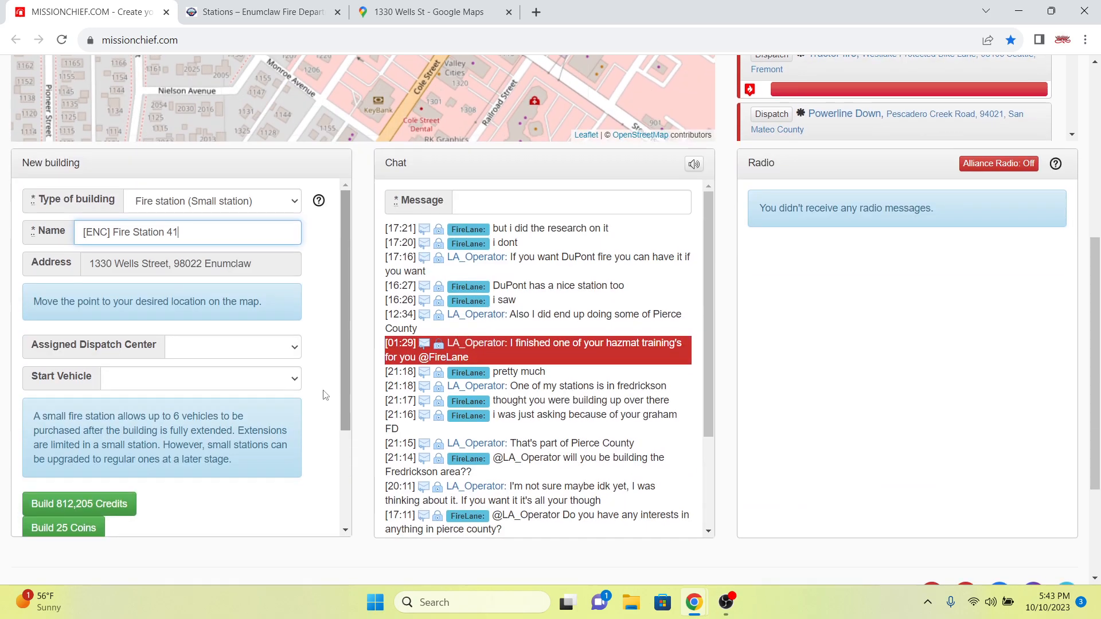
left_click(200, 377)
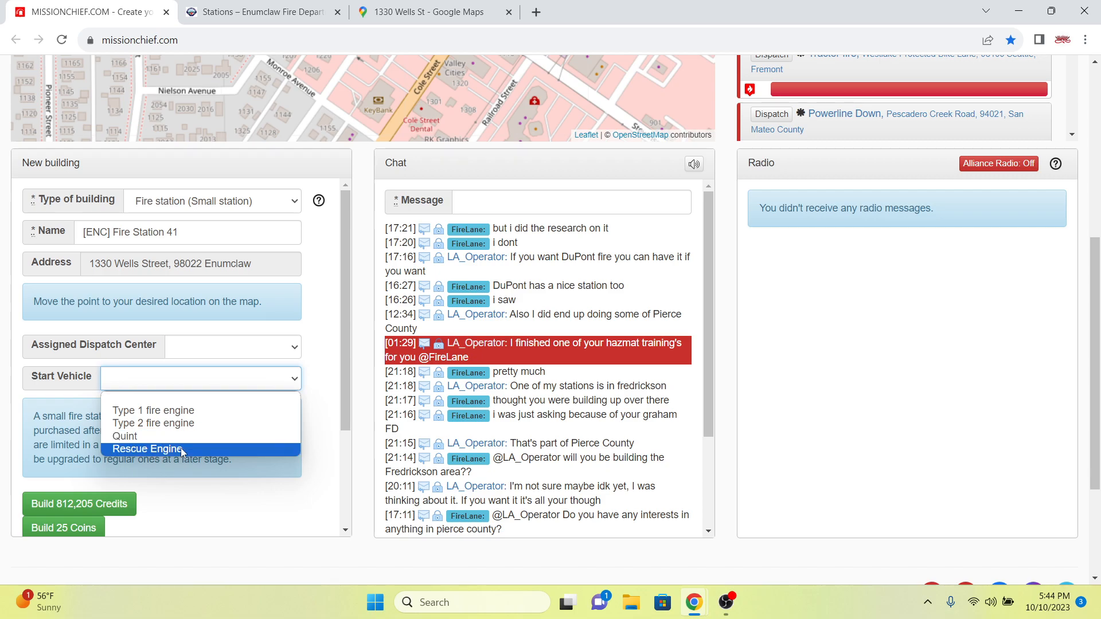
left_click(146, 448)
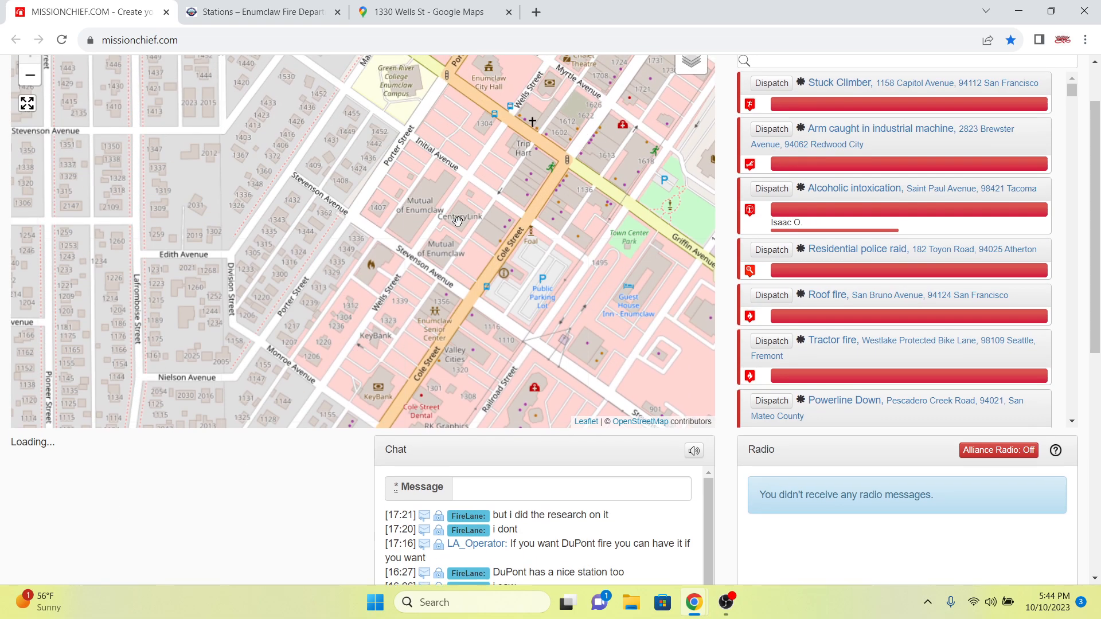
left_click(261, 12)
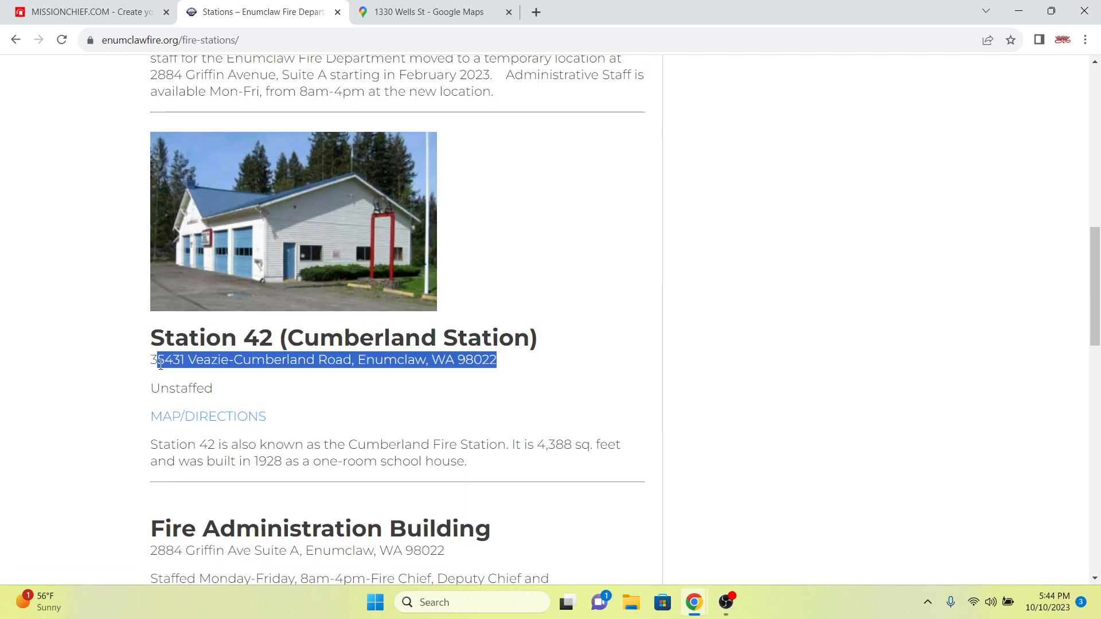
left_click(434, 12)
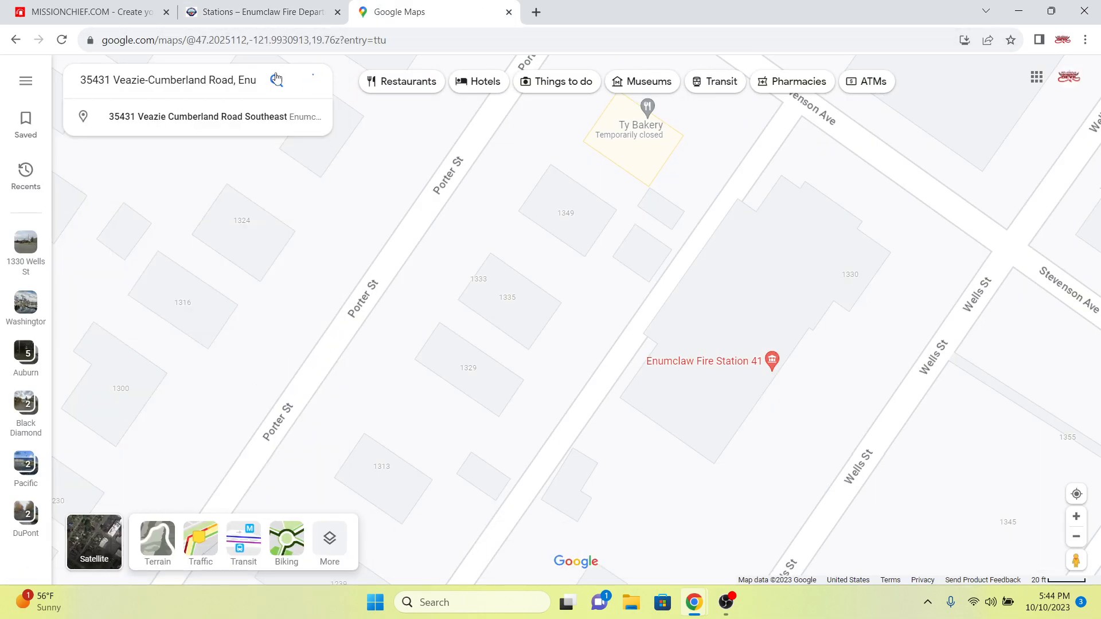
left_click(199, 117)
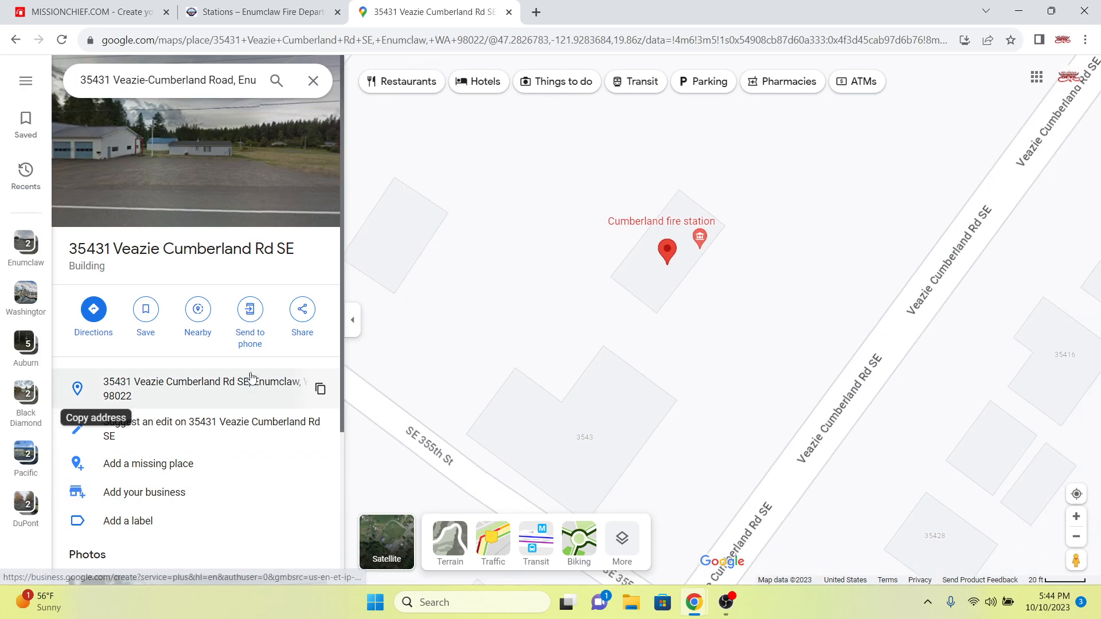
left_click(85, 12)
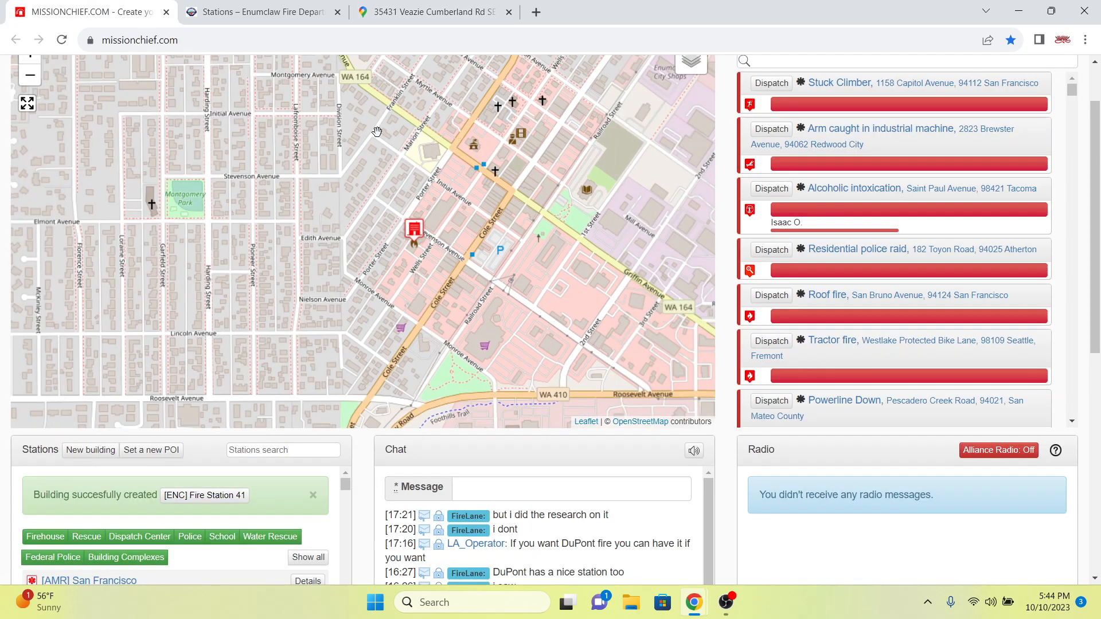
left_click(540, 72)
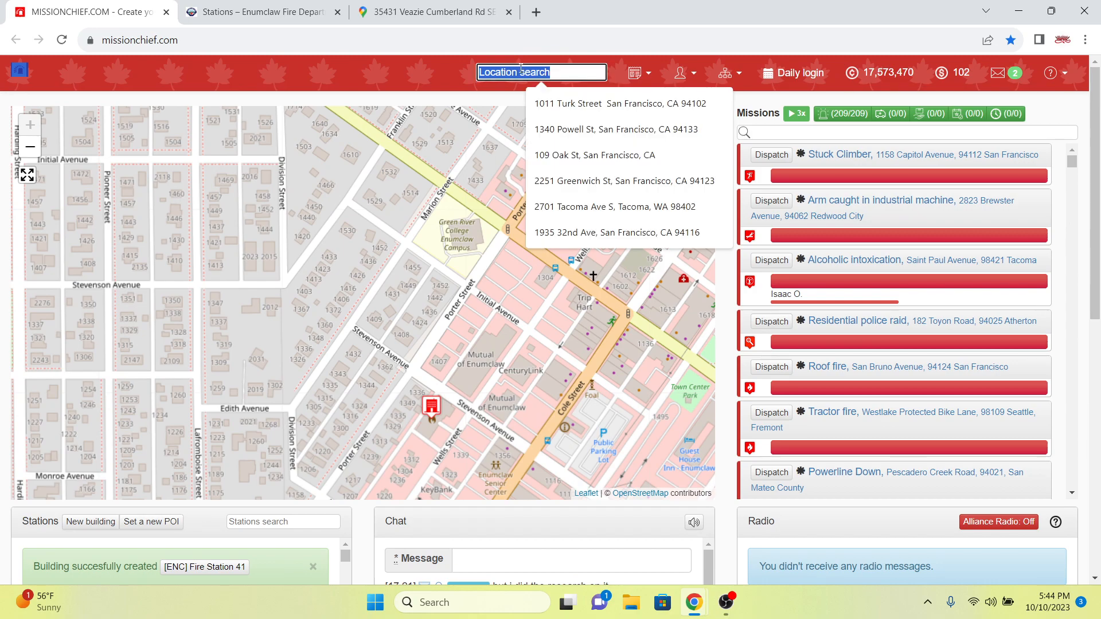
type("d SE, Enumclaw, WA 98022")
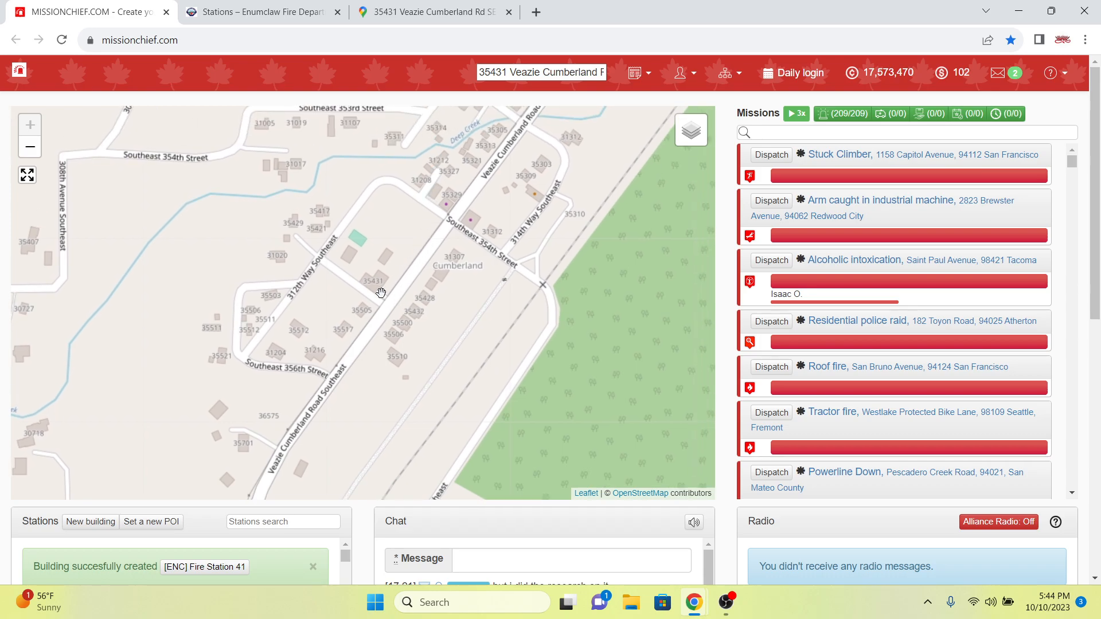
left_click(429, 12)
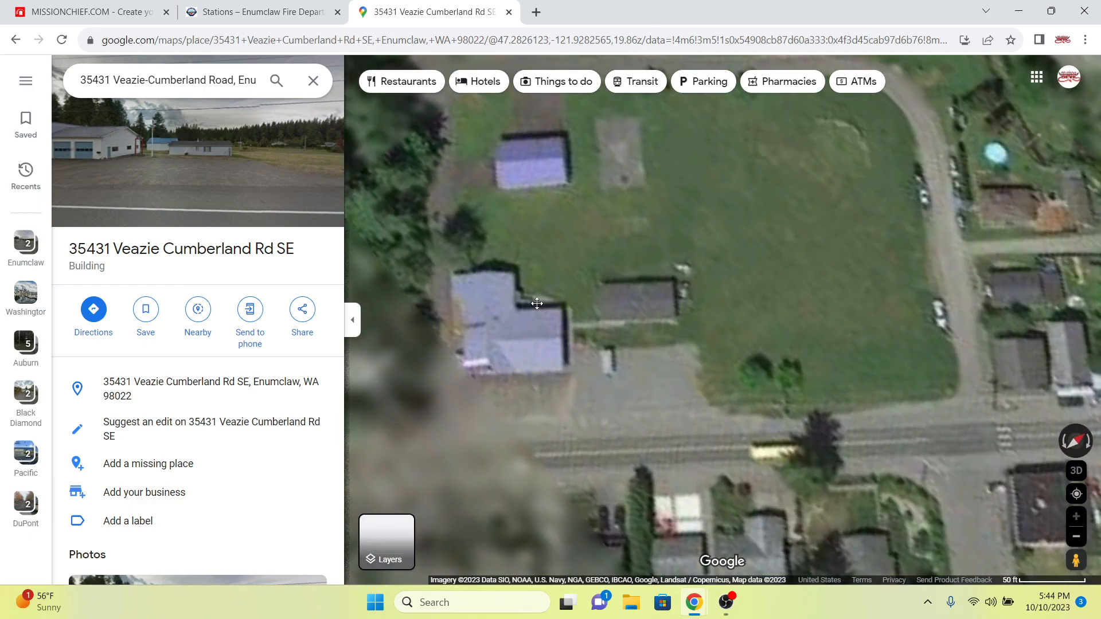
left_click_drag(538, 304, 542, 391)
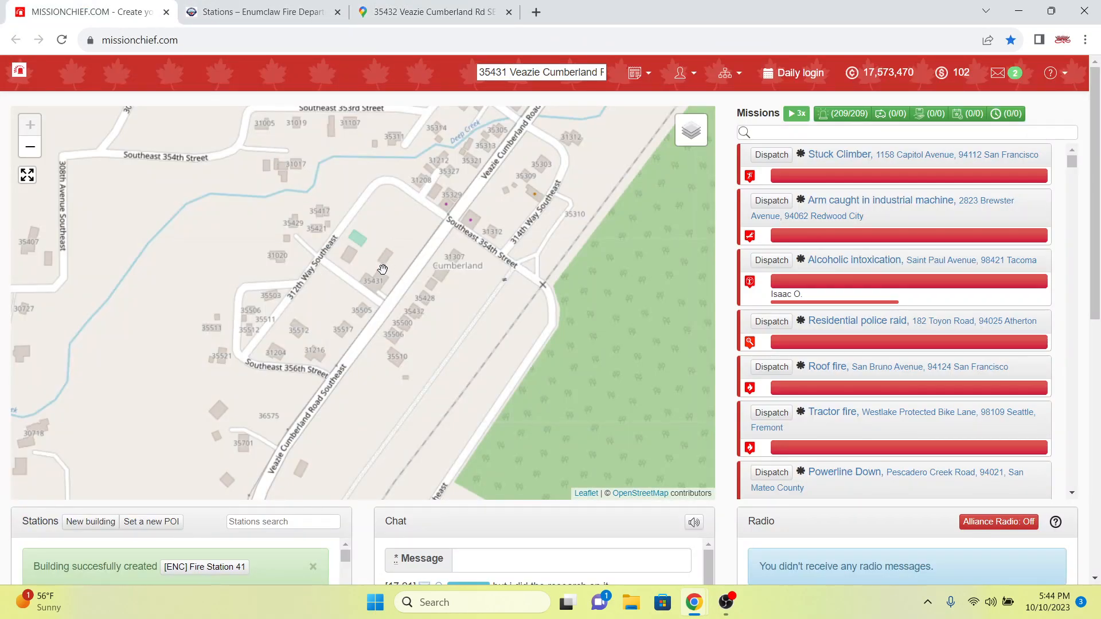
Step: Create a small fire station at 35431 Veazie Cumberland Road and enter its [ENC] station name
scroll("down", 3)
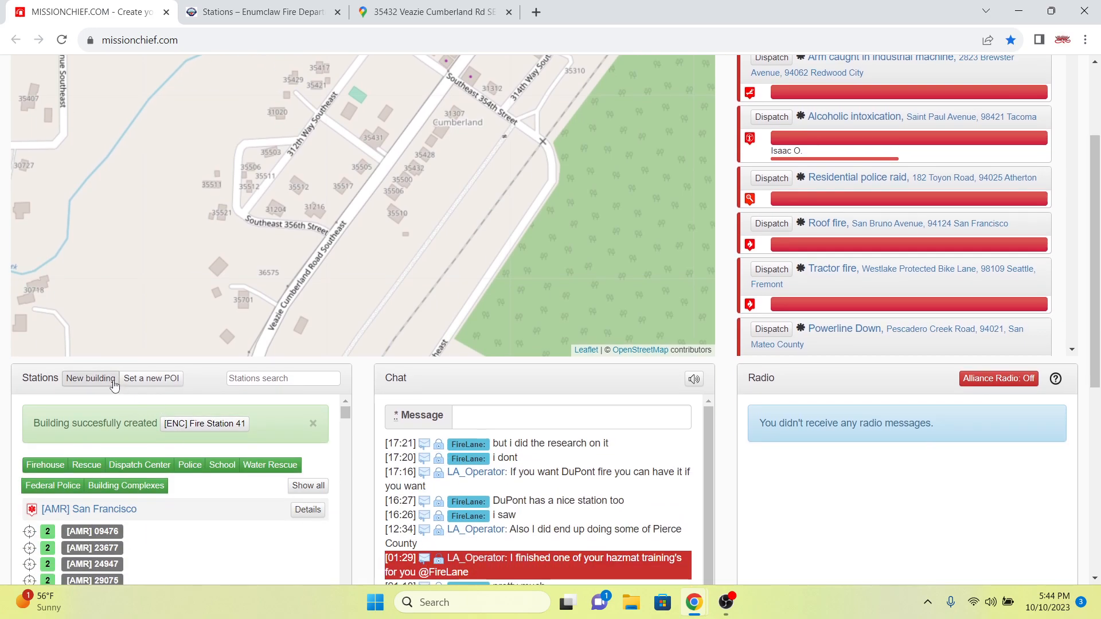
left_click(90, 378)
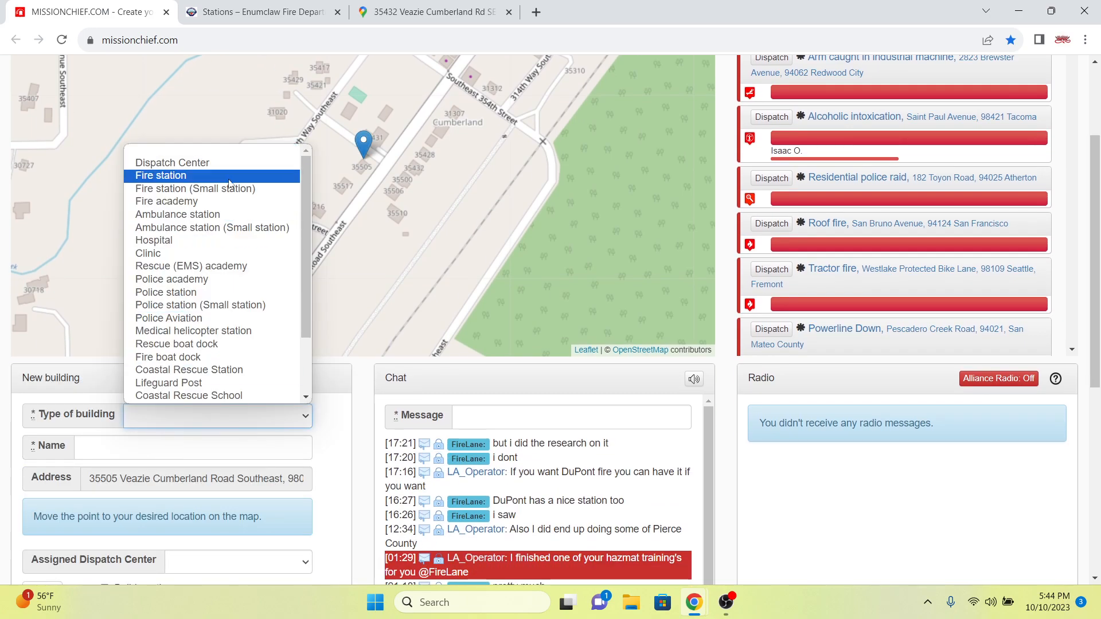
left_click(195, 188)
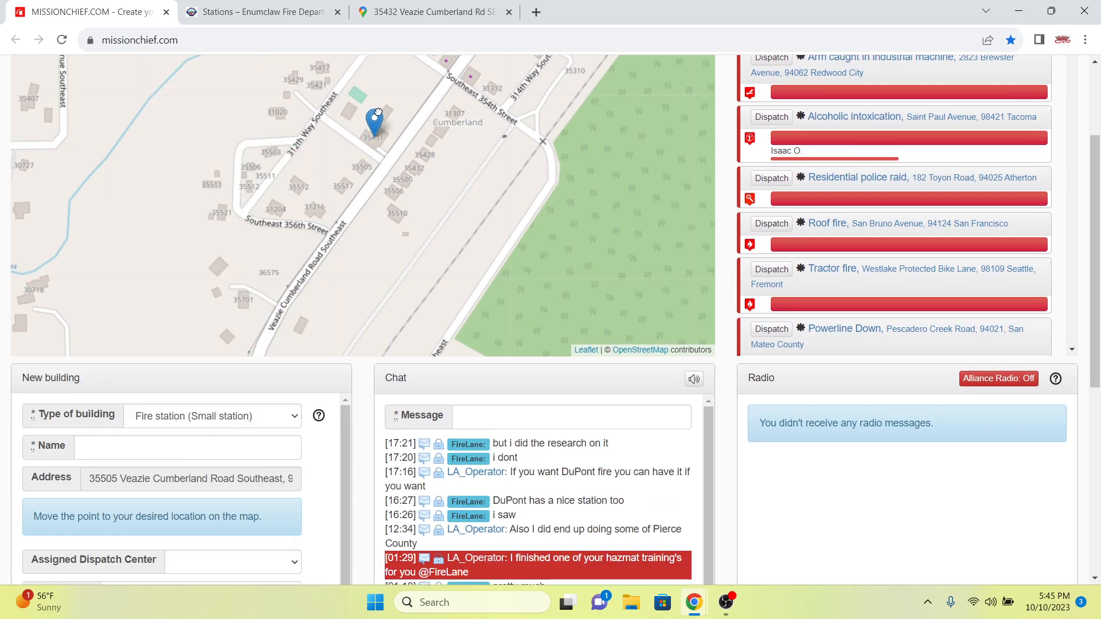
left_click(429, 12)
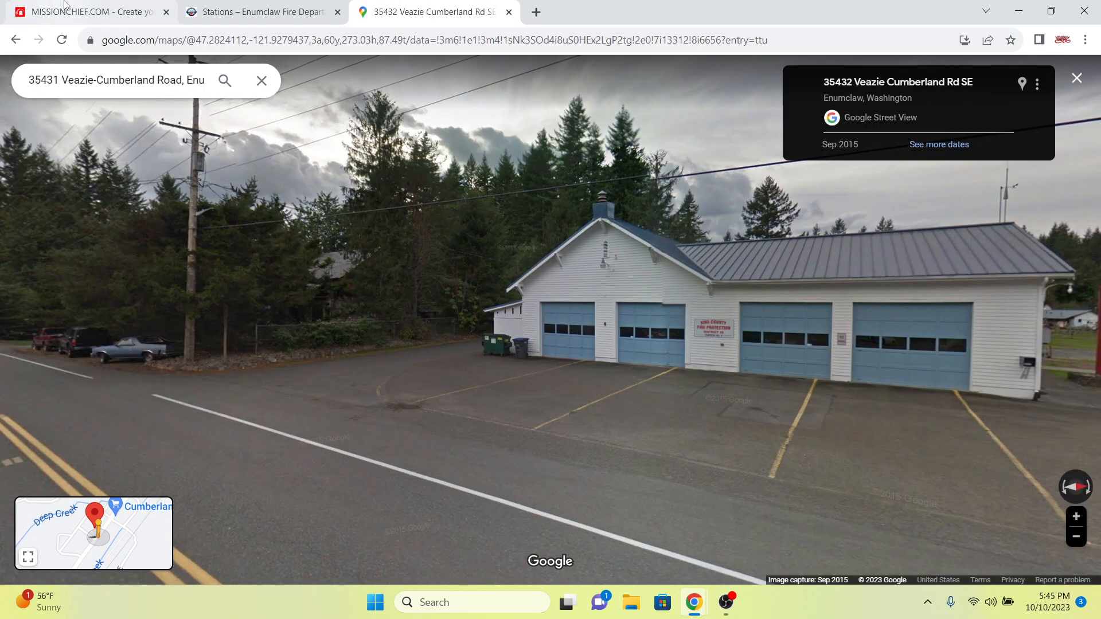
left_click(84, 12)
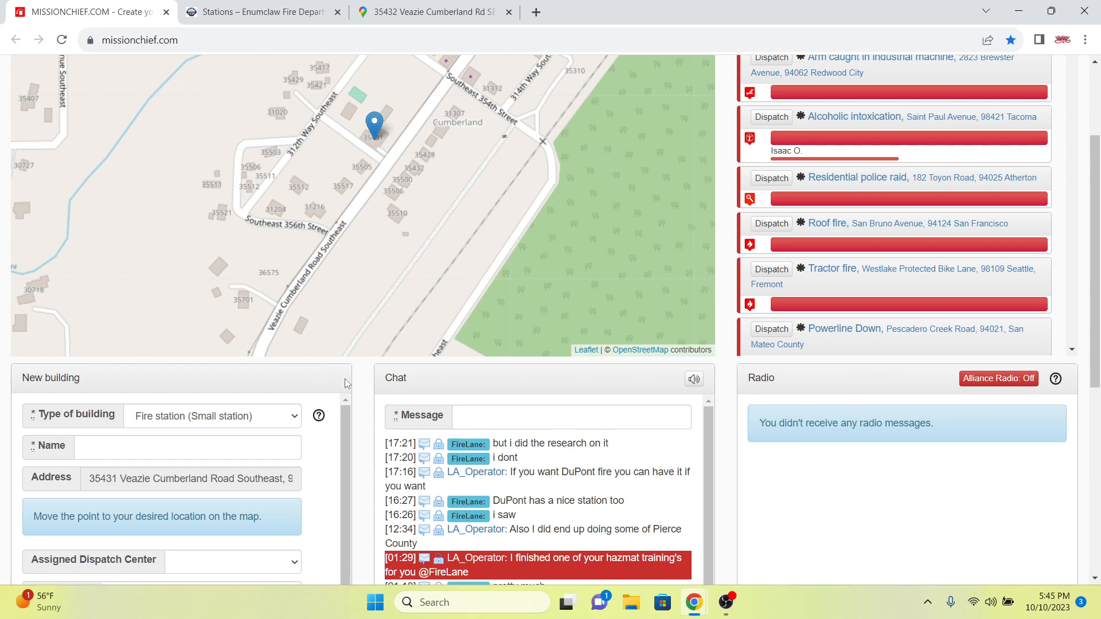
left_click(188, 303)
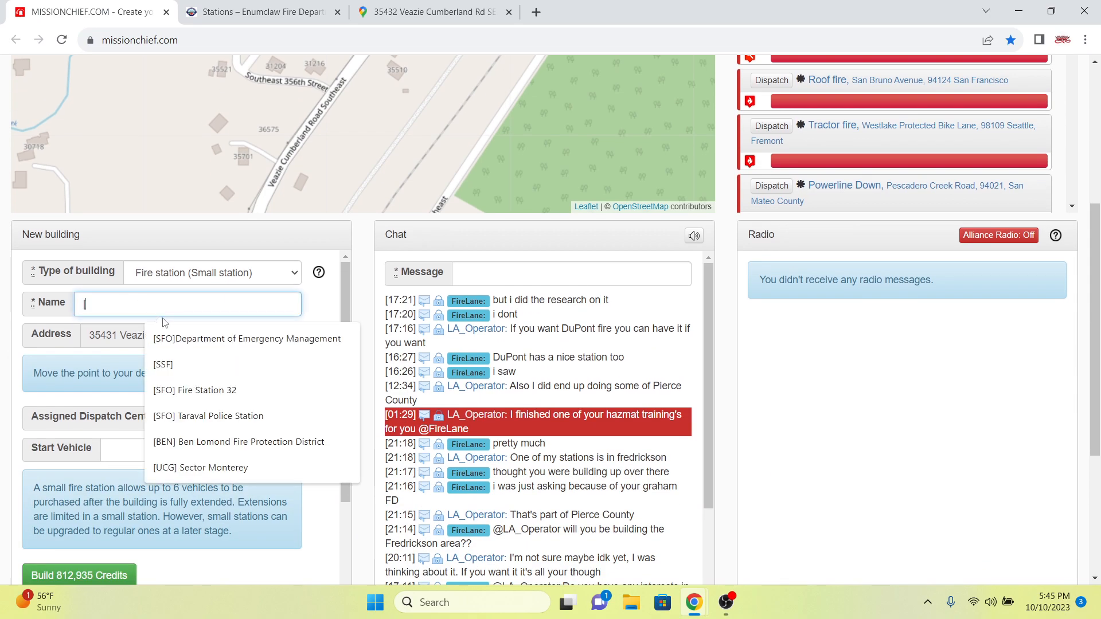
type("[ENC] Fire Station 41")
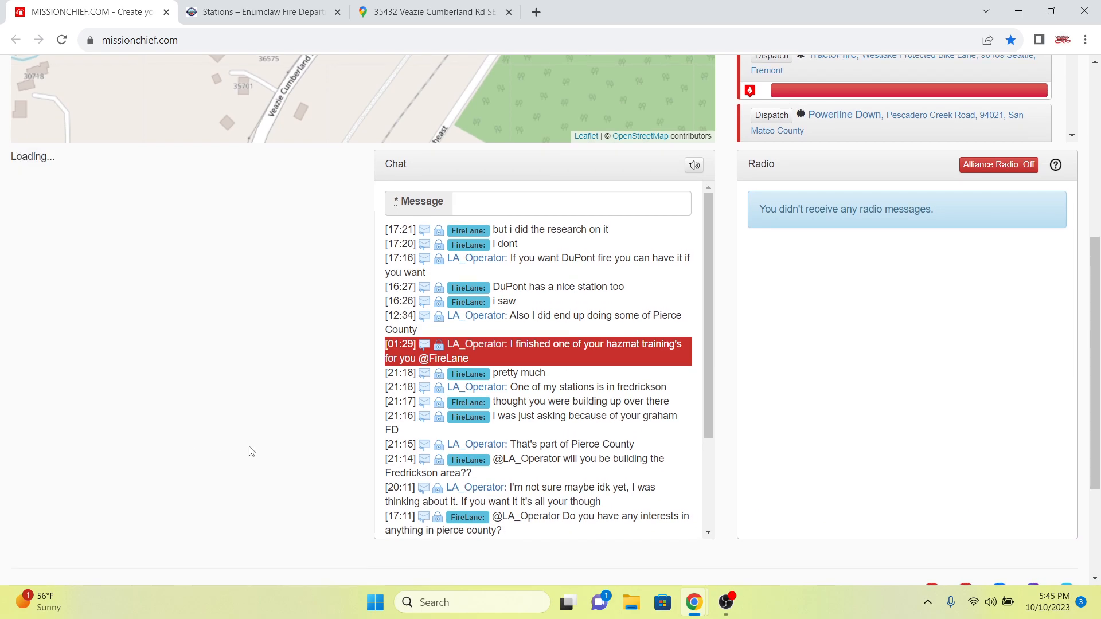
left_click(260, 12)
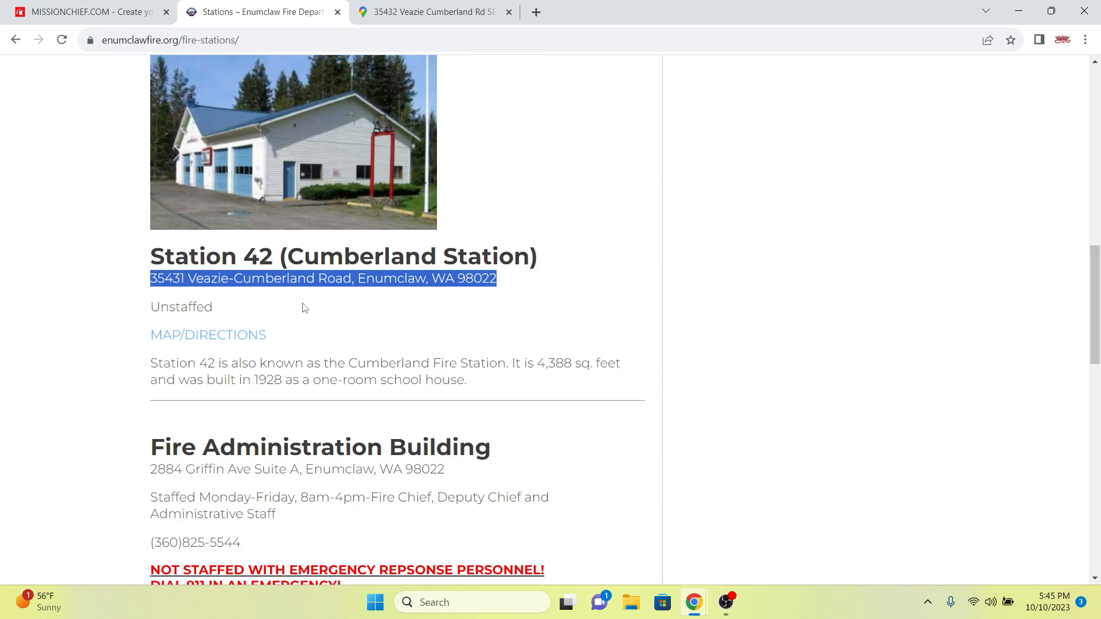
Step: Compare Station 41's apparatus list with [ENC] Fire Station 41 in the game, then open the roster spreadsheet
scroll("down", 3)
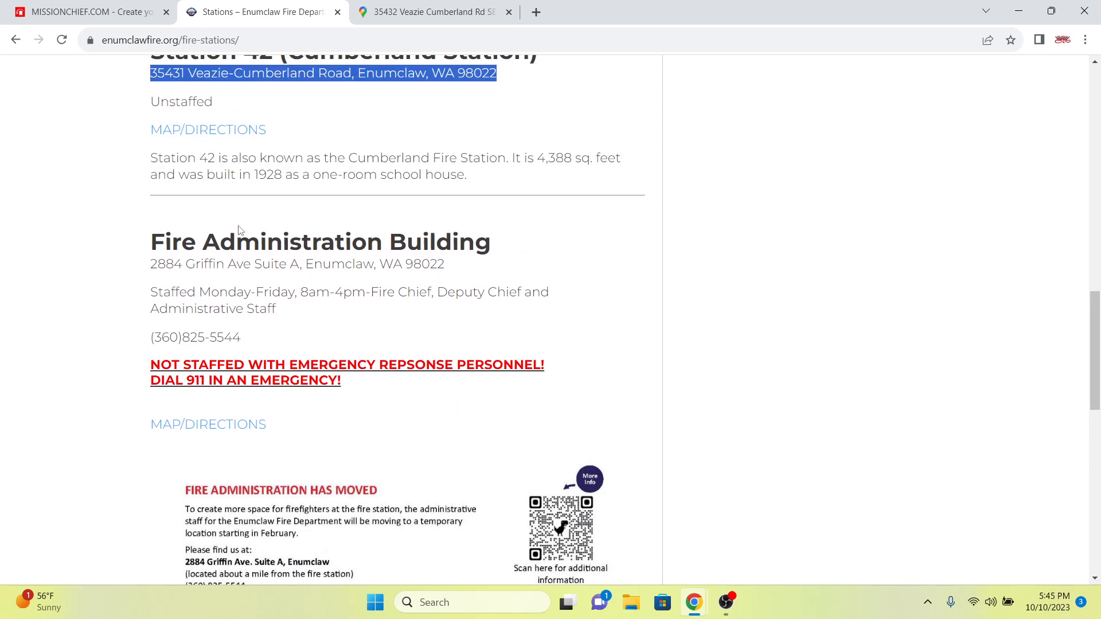
scroll("down", 3)
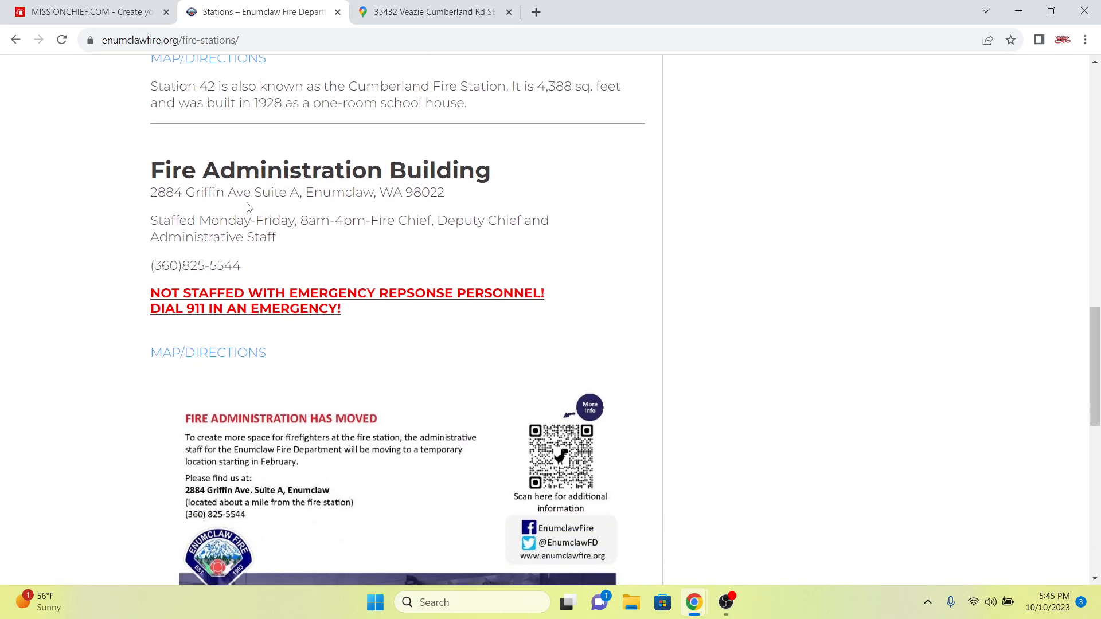
scroll("down", 3)
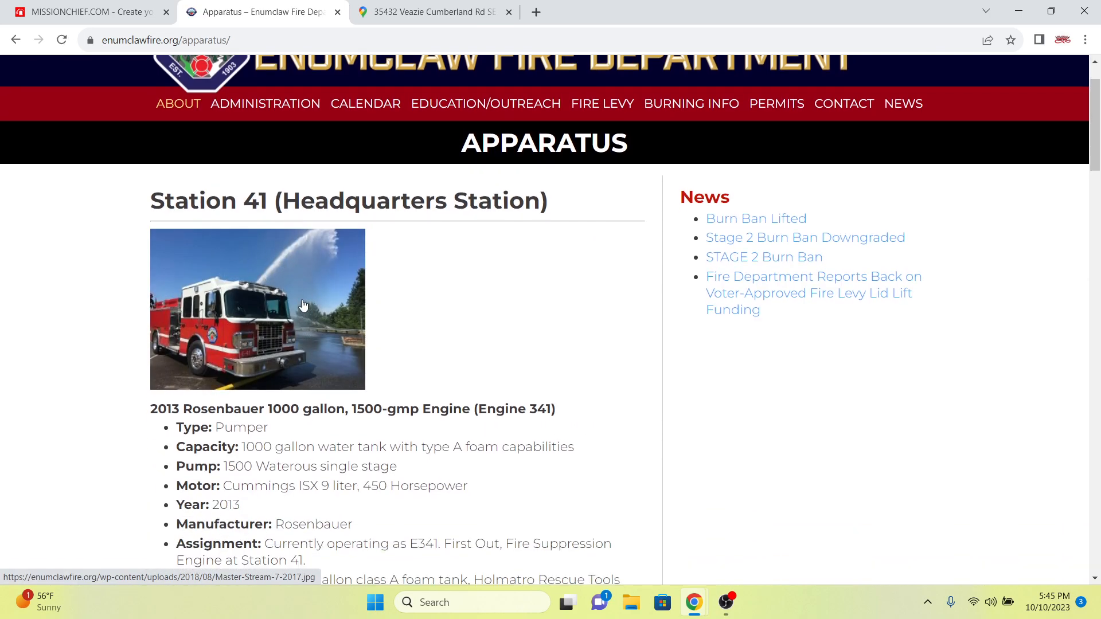
scroll("down", 3)
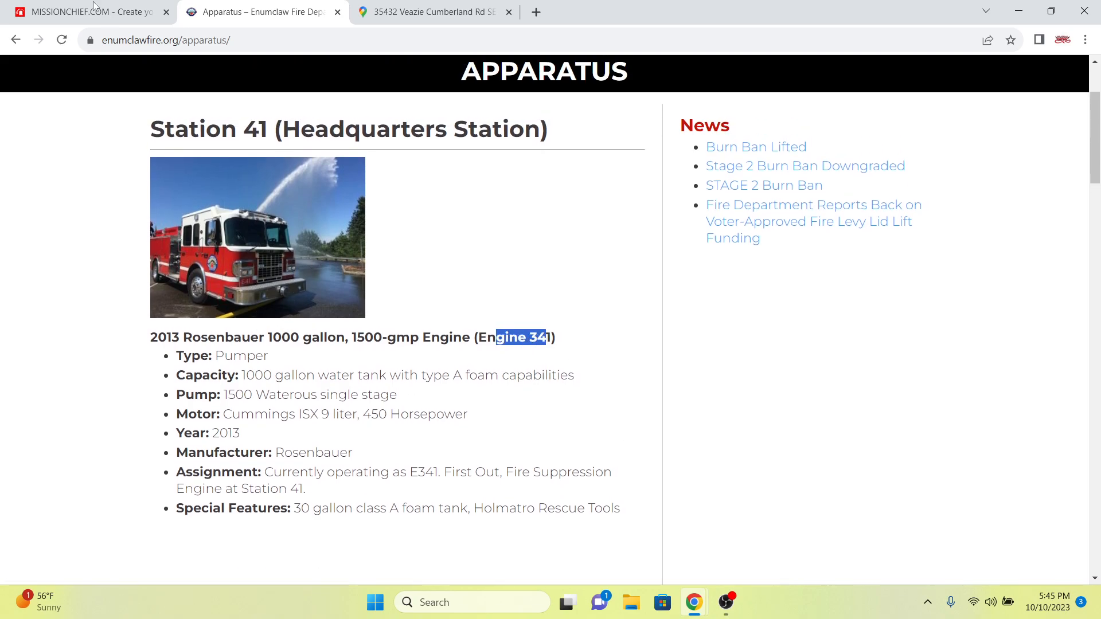
left_click(85, 13)
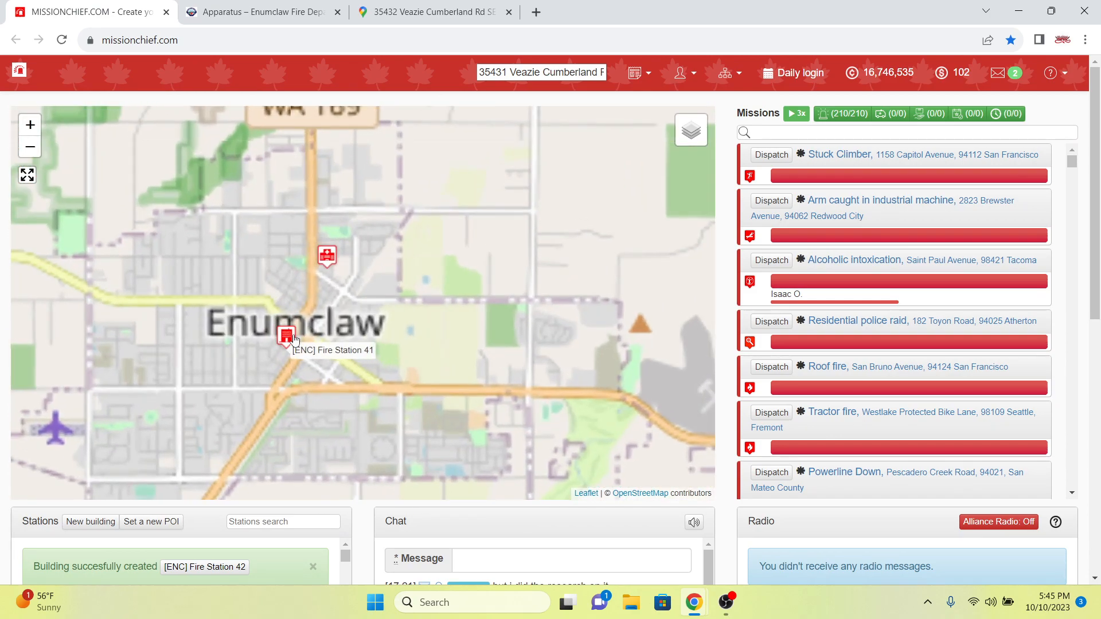
left_click(284, 335)
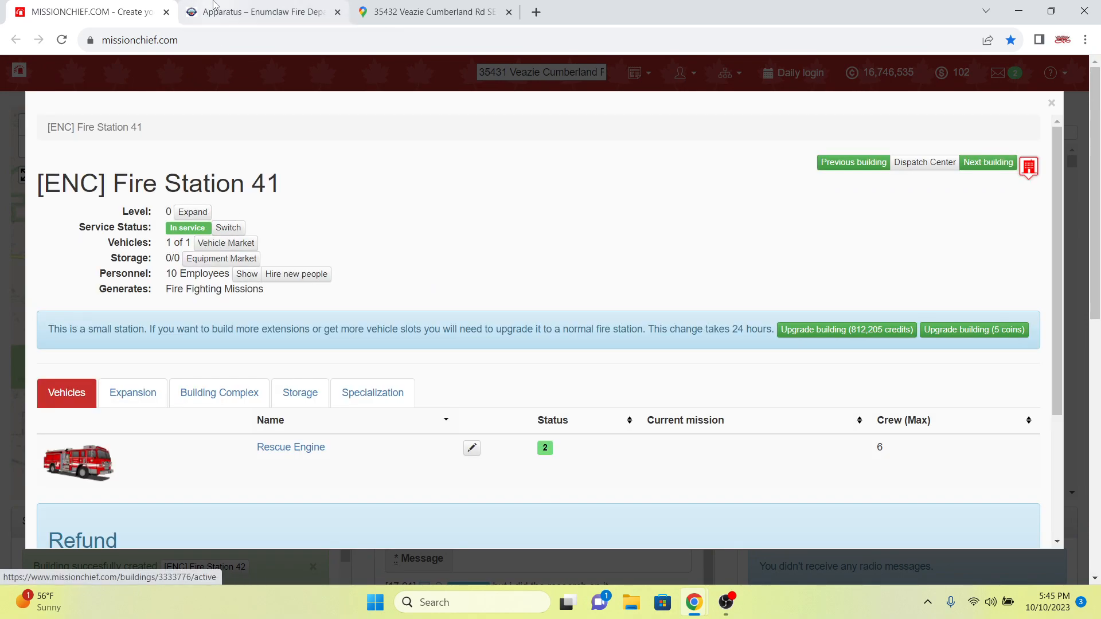
left_click(262, 12)
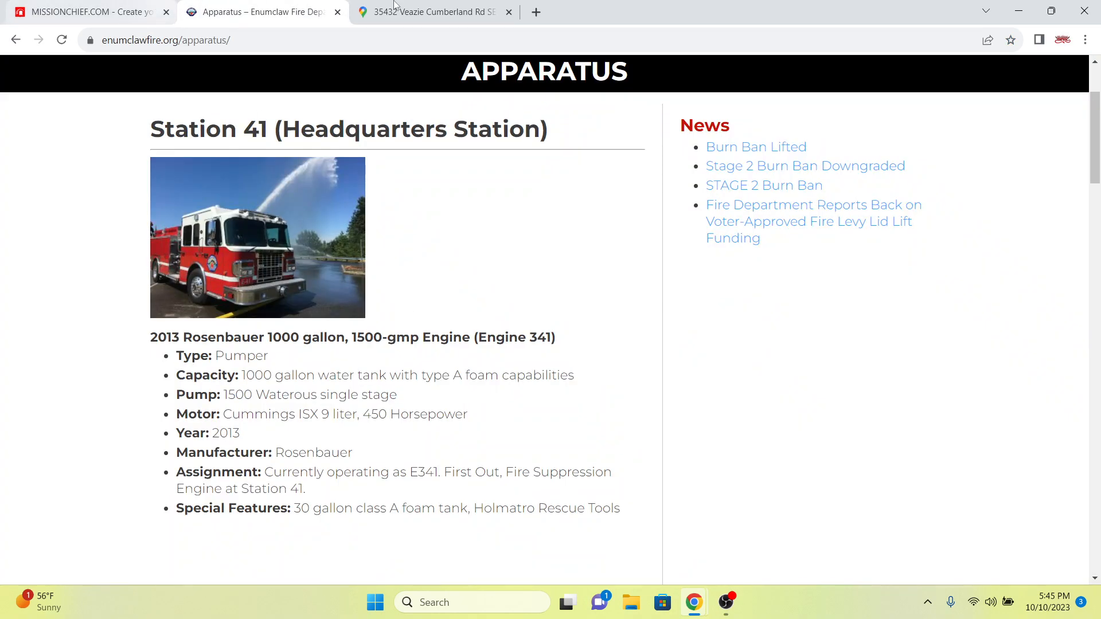
left_click(535, 12)
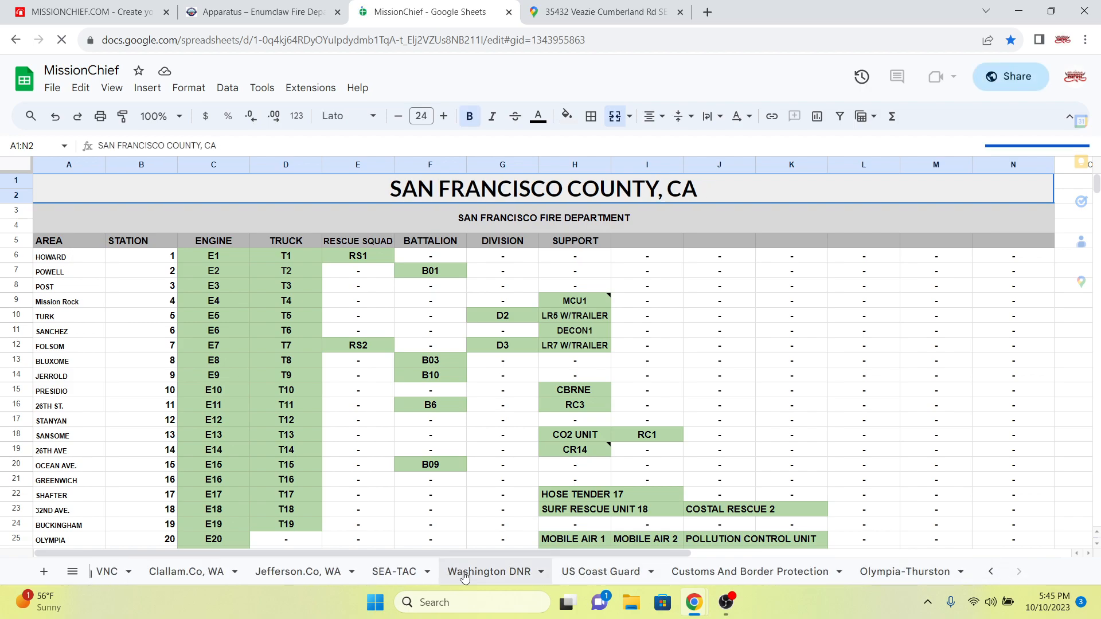
Step: Scroll the SEA-TAC sheet to the roster block and type the 'Tacoma Fire Department' heading
left_click(394, 571)
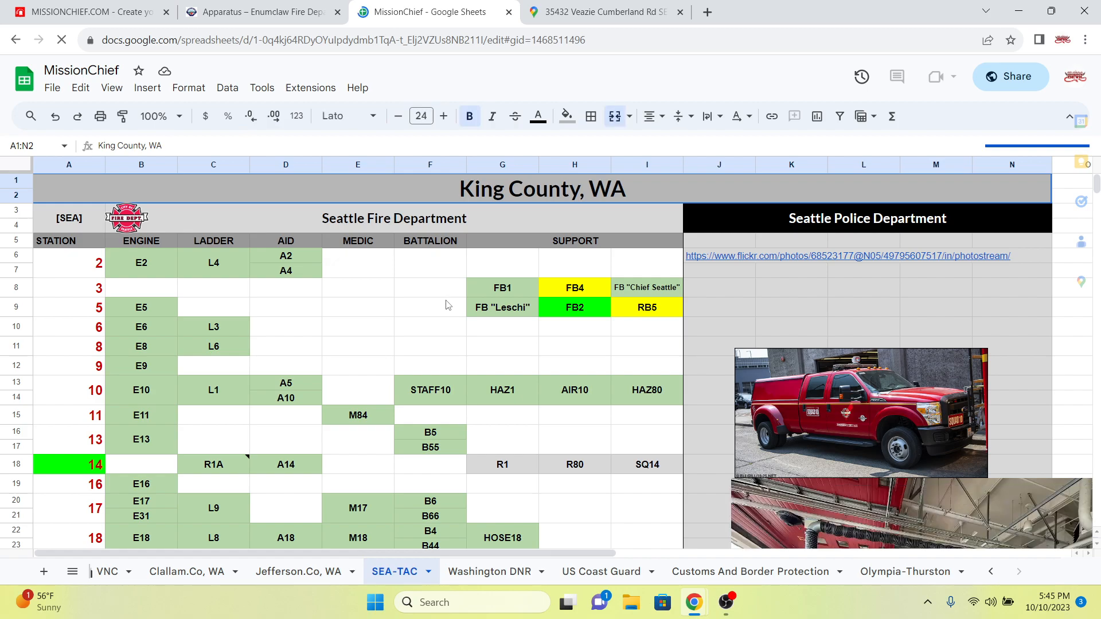
left_click(126, 218)
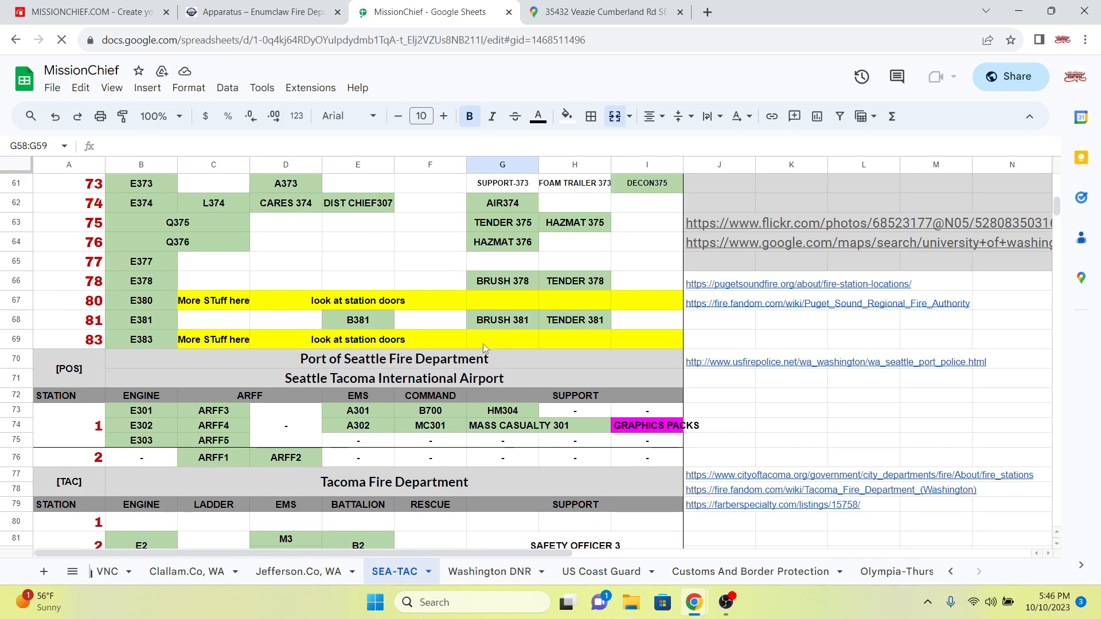
scroll("down", 3)
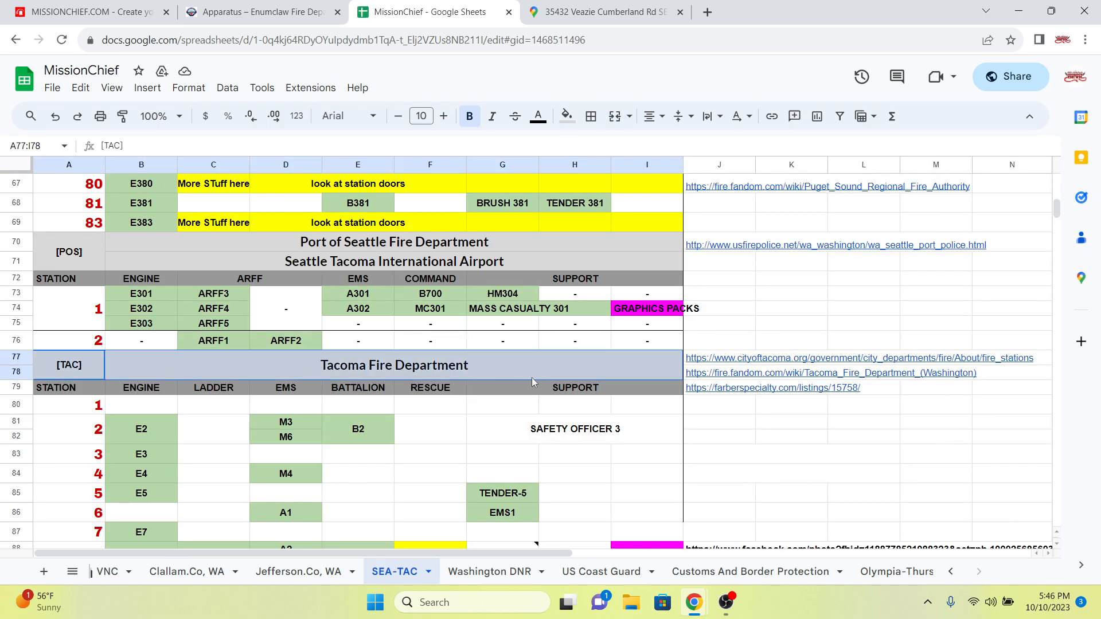
scroll("down", 3)
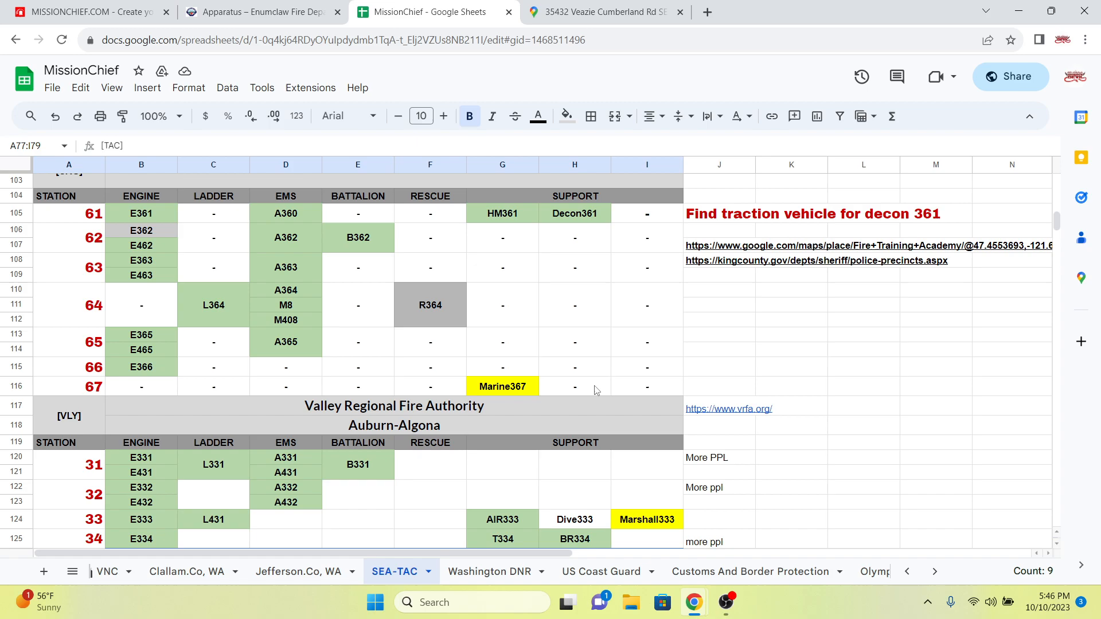
scroll("down", 3)
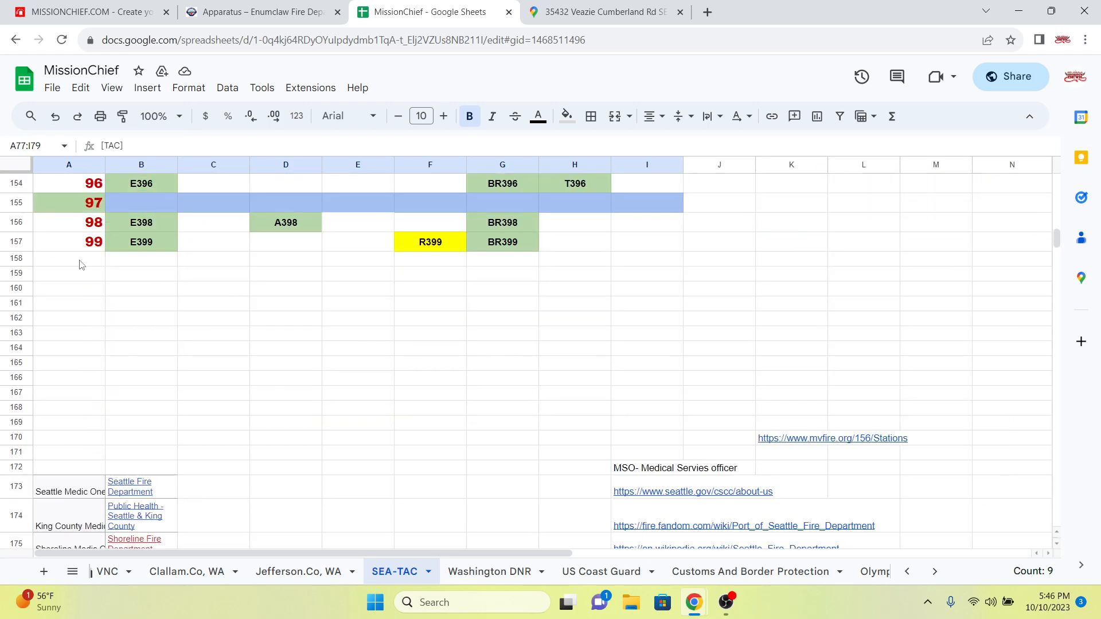
type("Tacoma Fire Department")
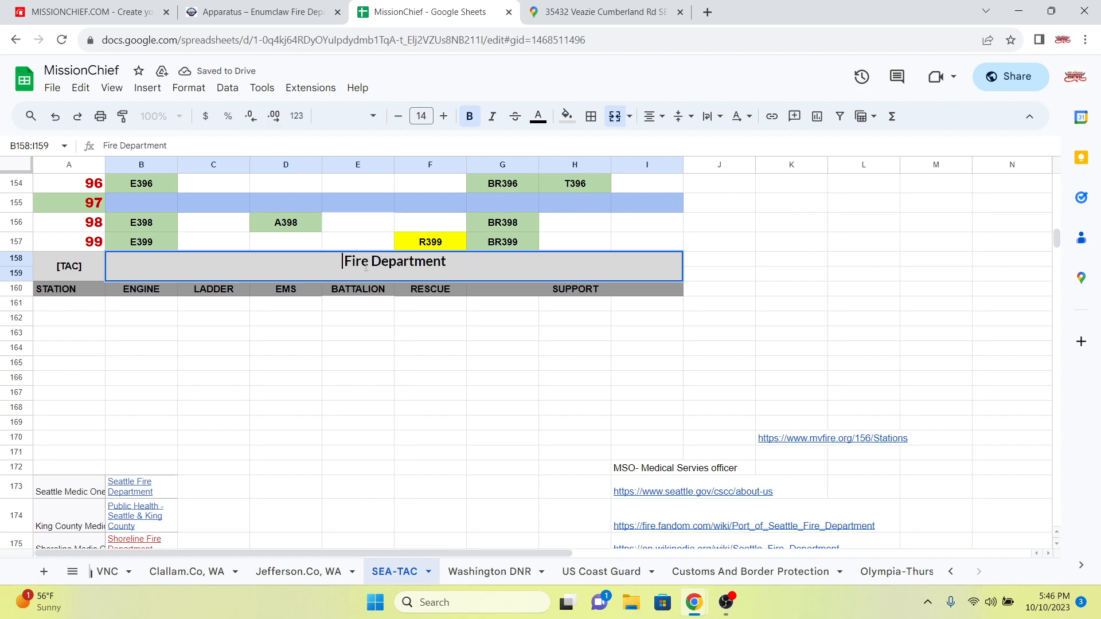
Step: Retitle the block 'Enumclaw Fire Department' and put [ENC] in the corner cell
type("En")
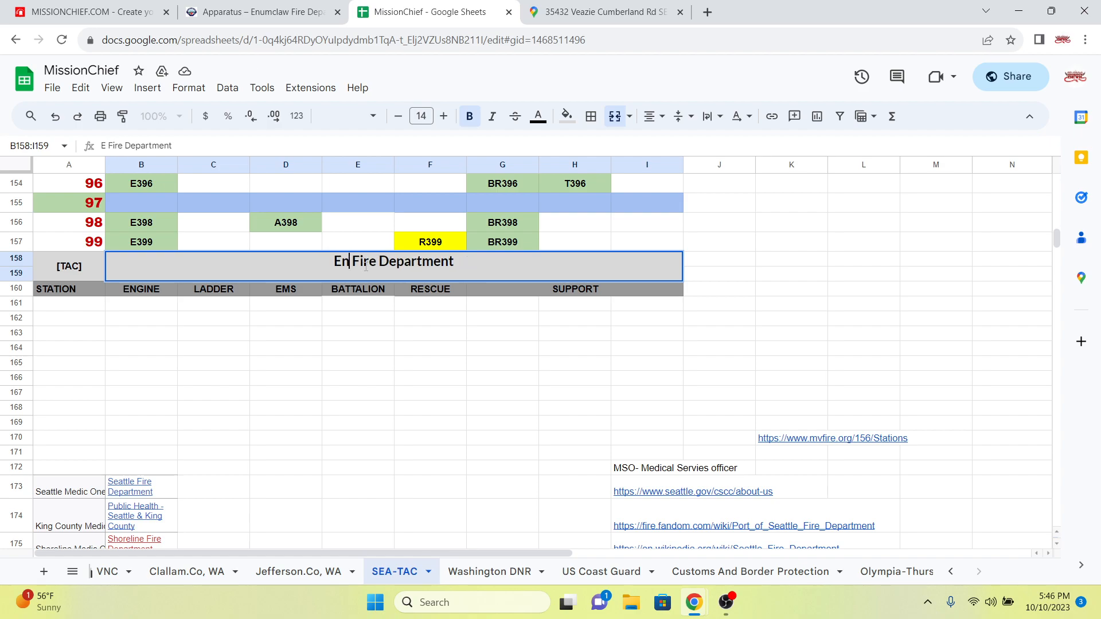
type("numcl")
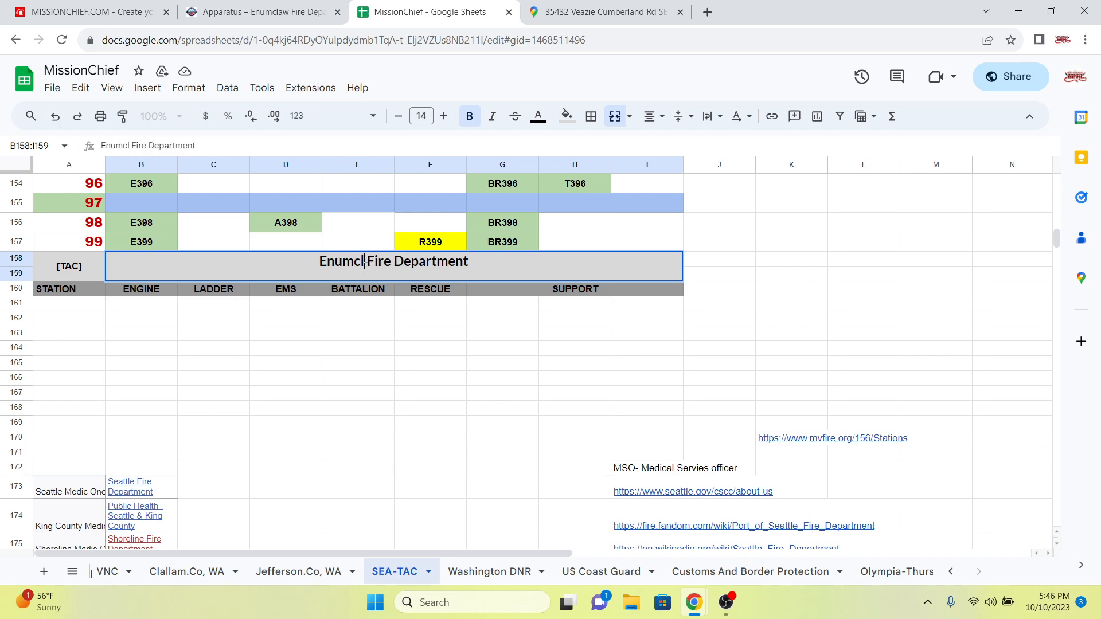
type("aw")
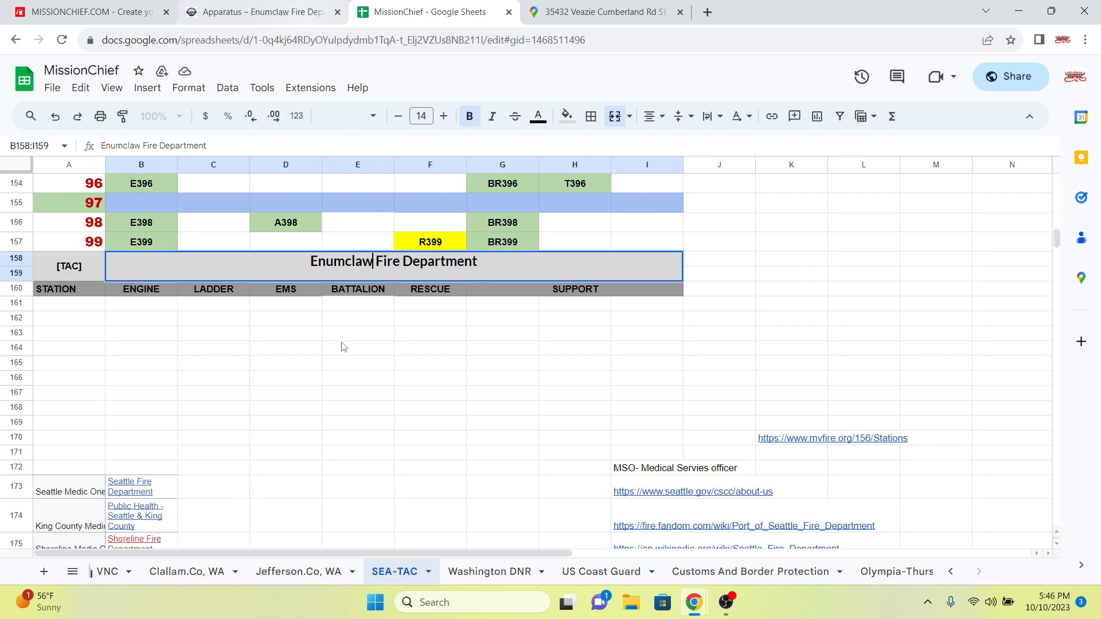
left_click(68, 266)
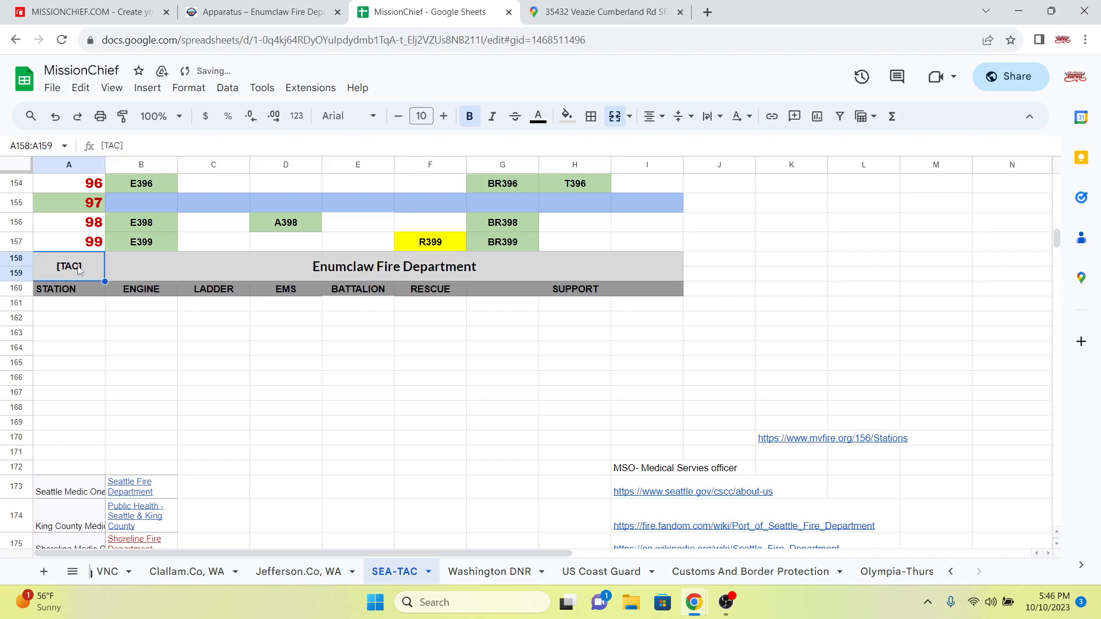
key("Delete")
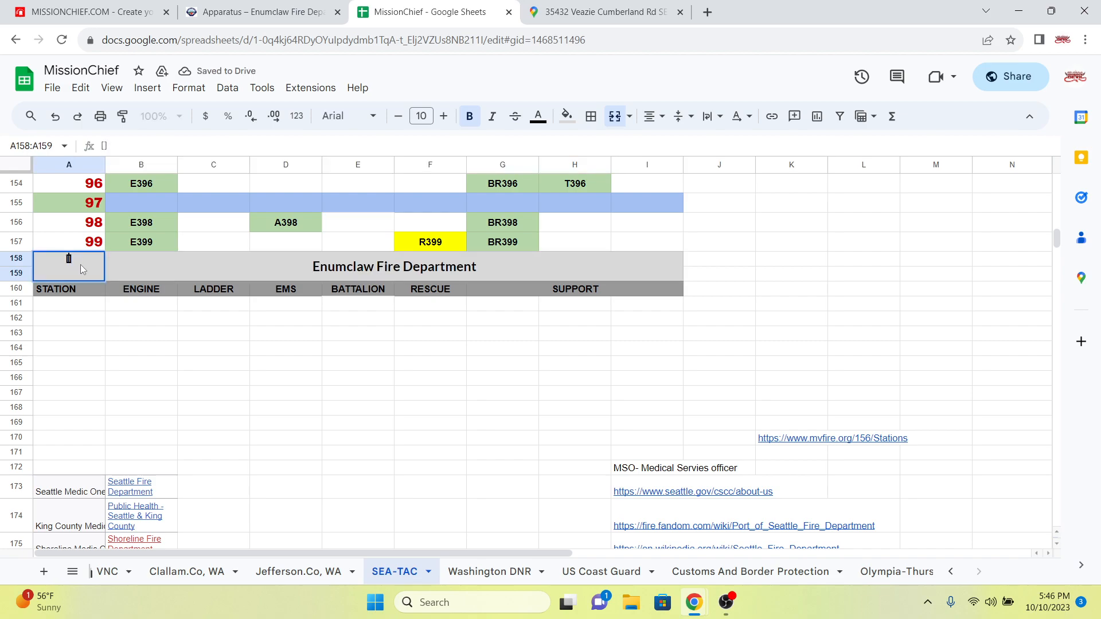
type("[ENC]")
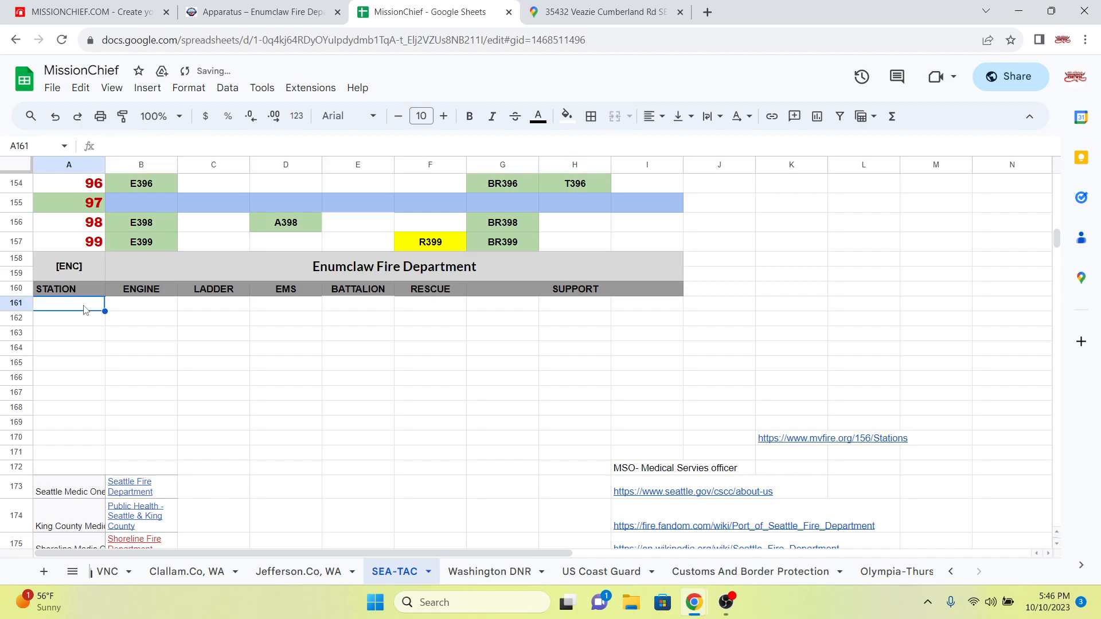
Step: Enter station 42 and T341 in the Enumclaw roster after checking the apparatus list
type("42")
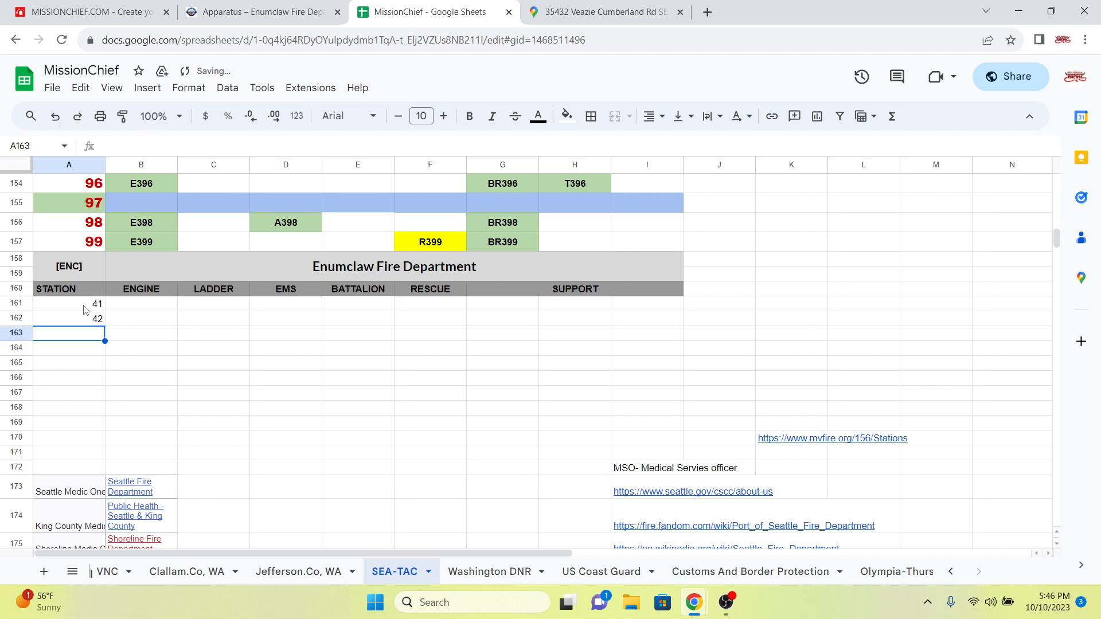
left_click(259, 12)
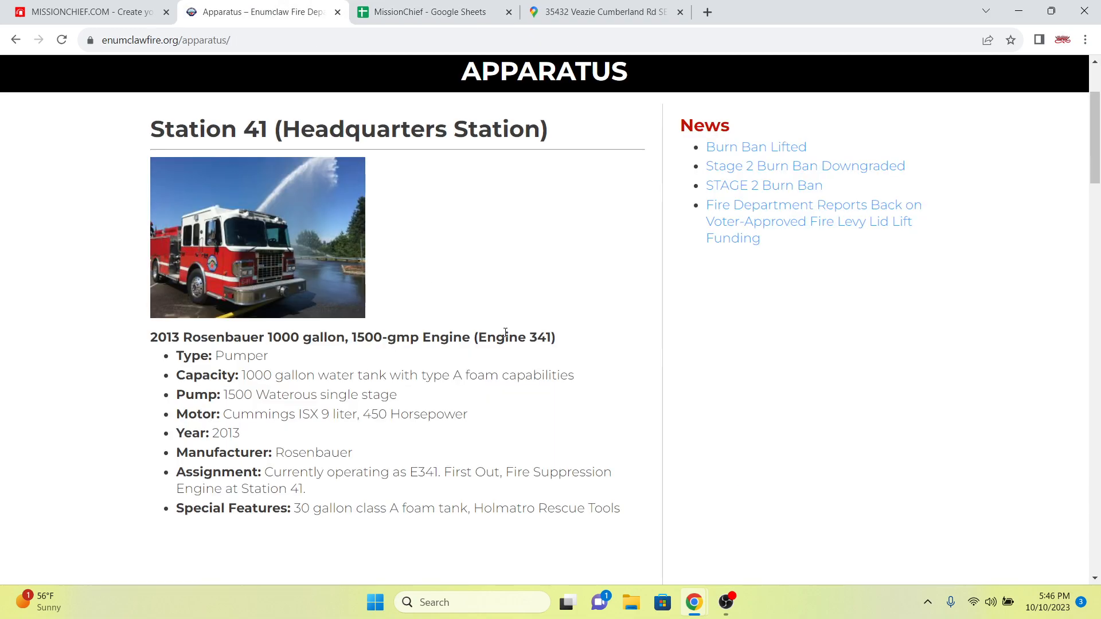
left_click(422, 12)
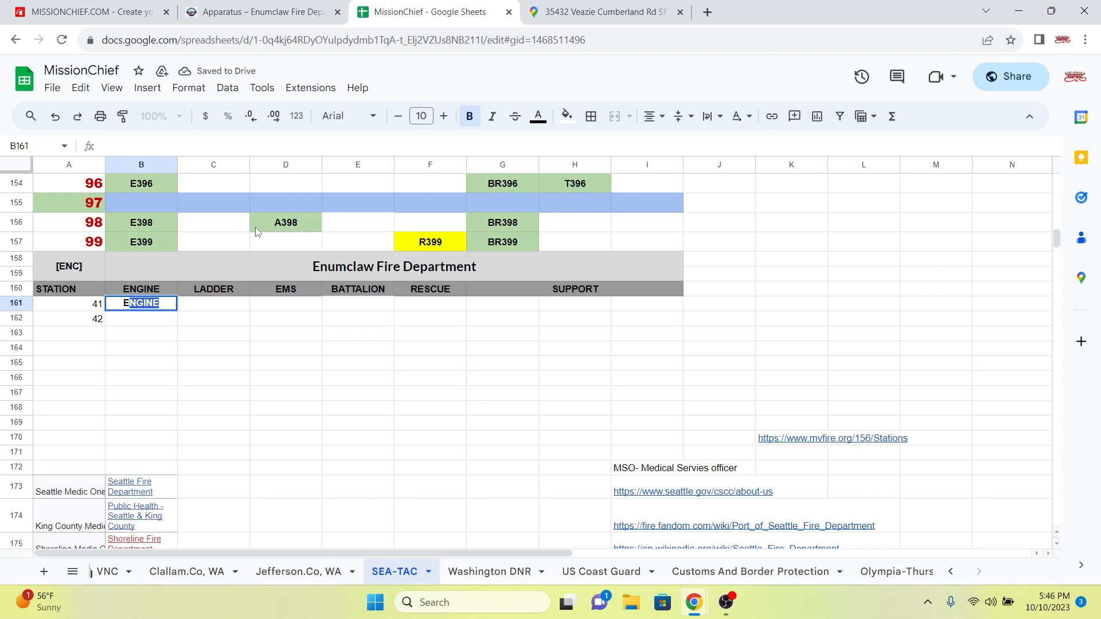
left_click(260, 12)
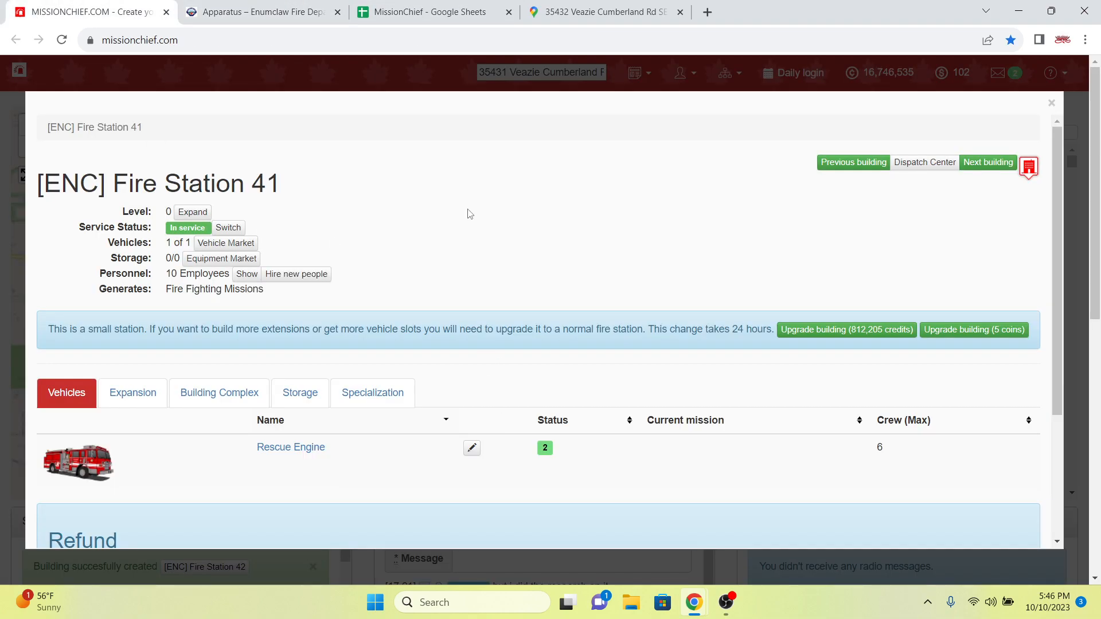
left_click(429, 12)
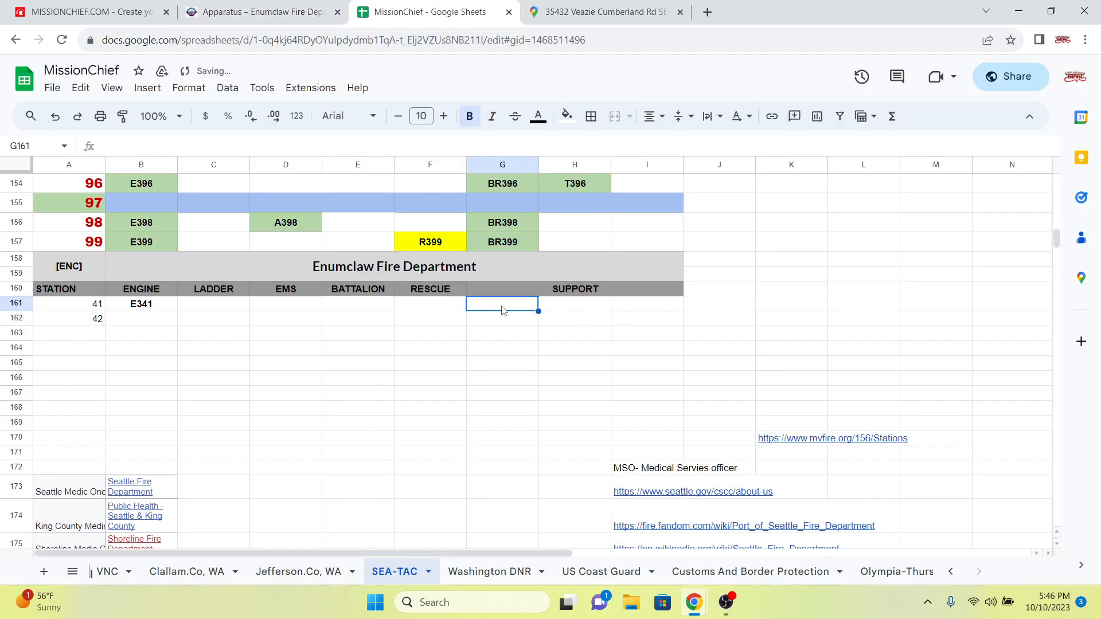
type("T341")
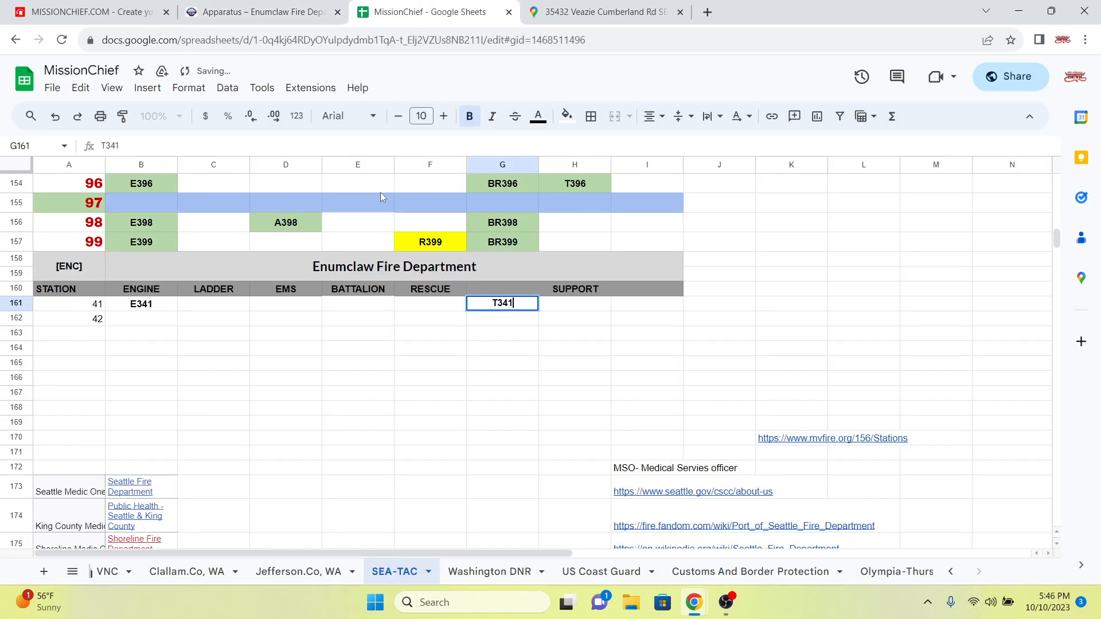
Step: Insert an extra row below Station 41 and add A441
left_click(258, 12)
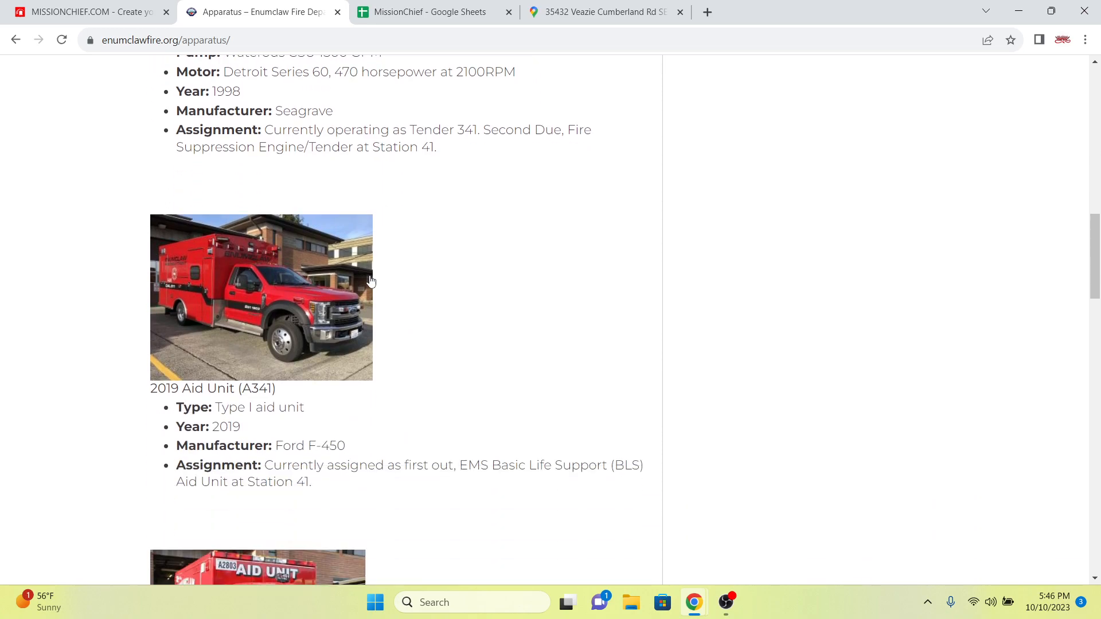
scroll("down", 3)
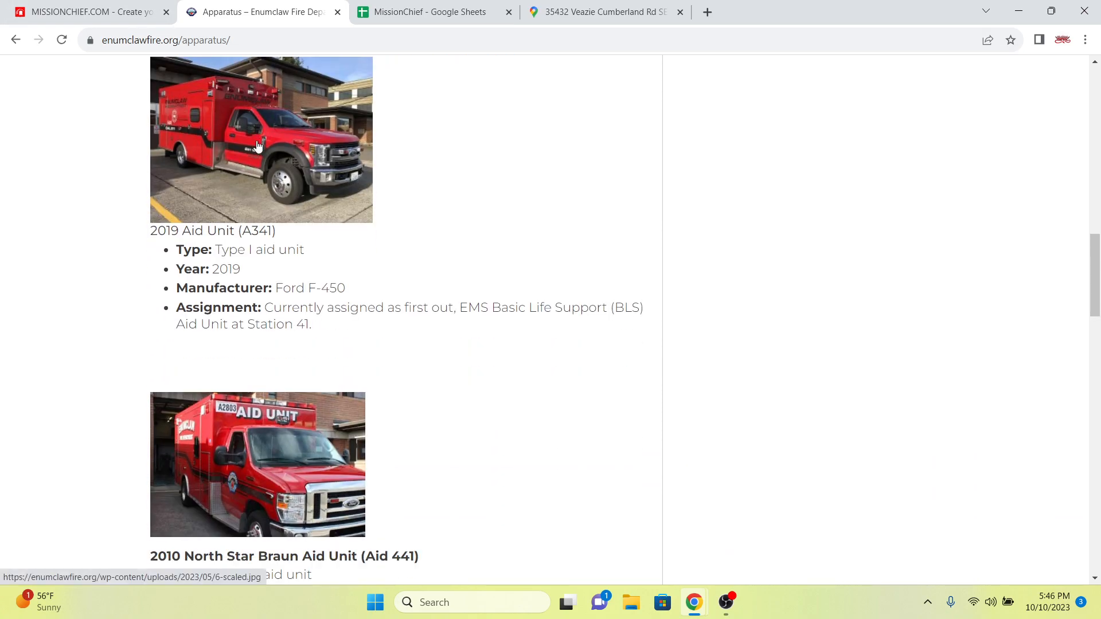
left_click(85, 12)
type("T341")
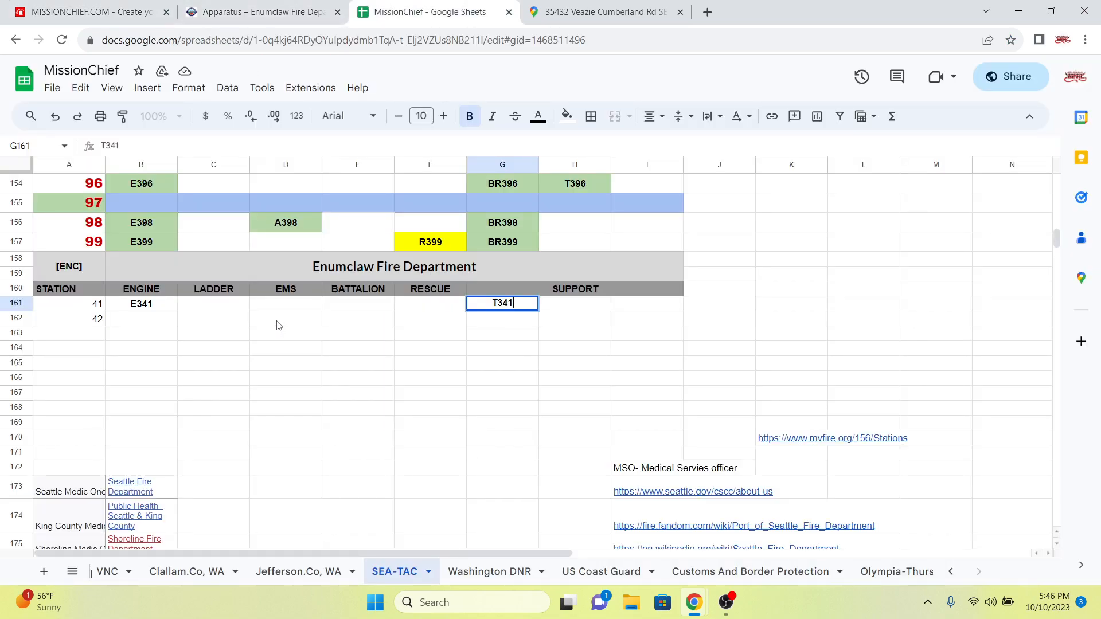
right_click(259, 318)
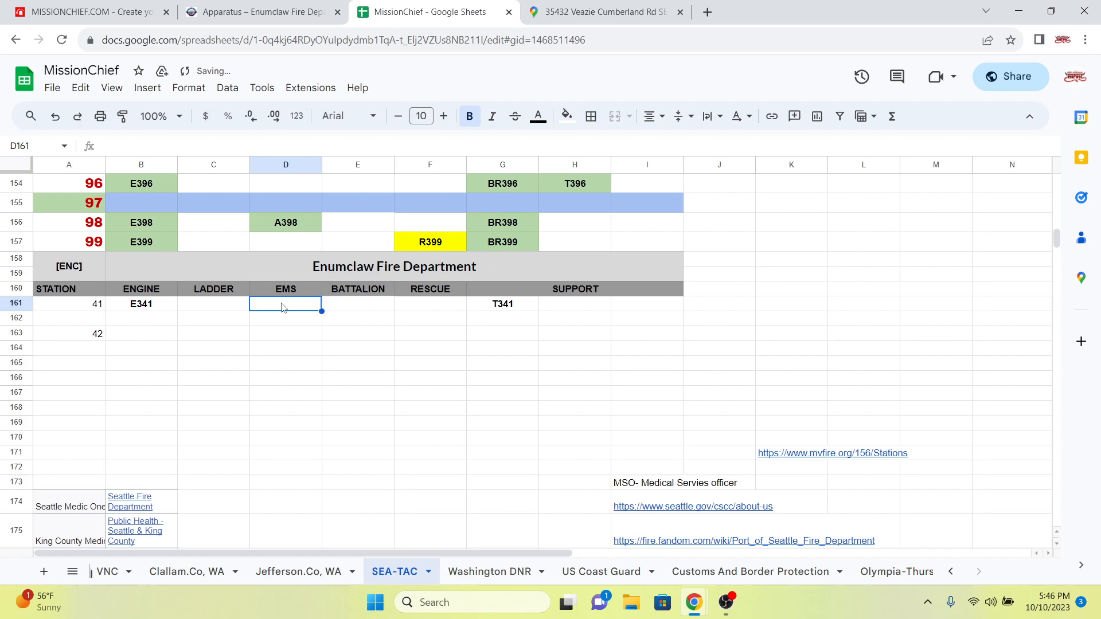
type("A3")
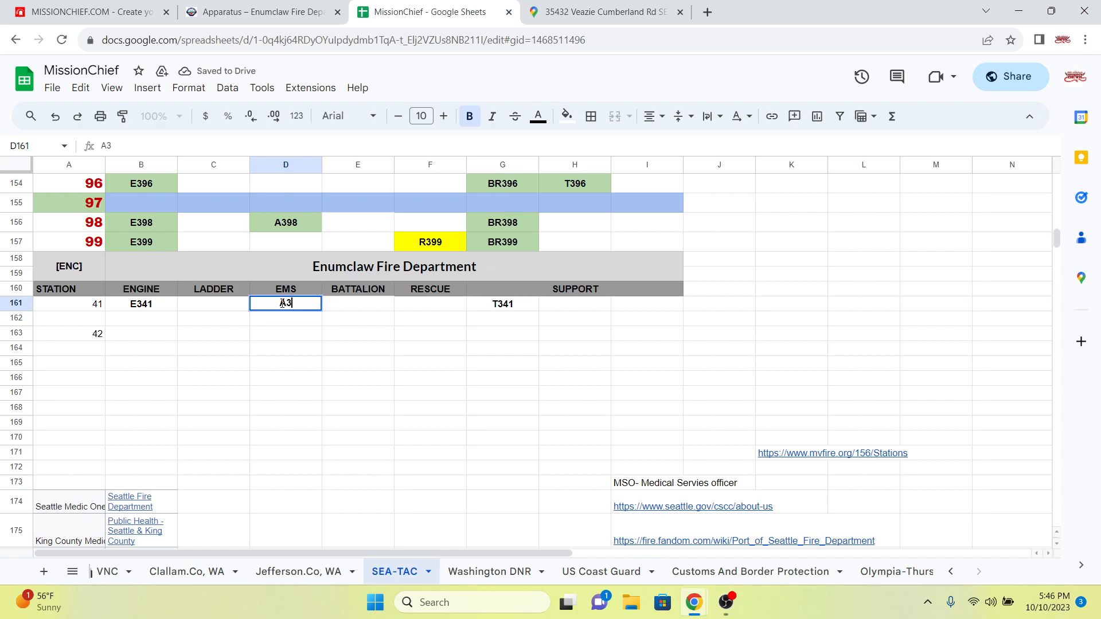
type("A44")
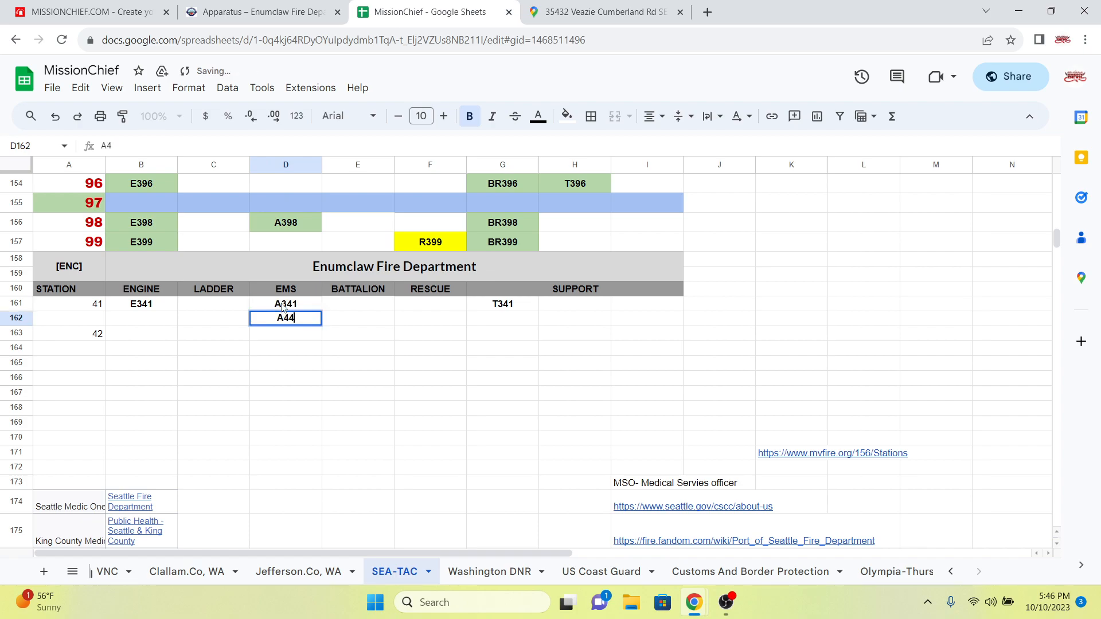
Step: Add BR341 to Station 41 and review the remaining apparatus on the website
left_click(257, 12)
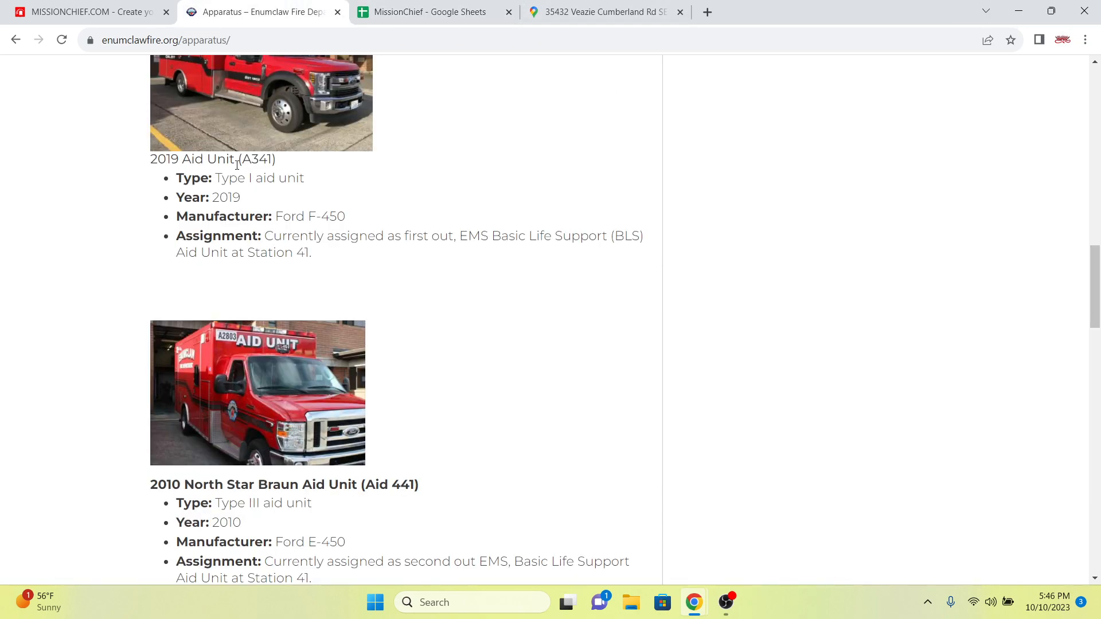
scroll("down", 3)
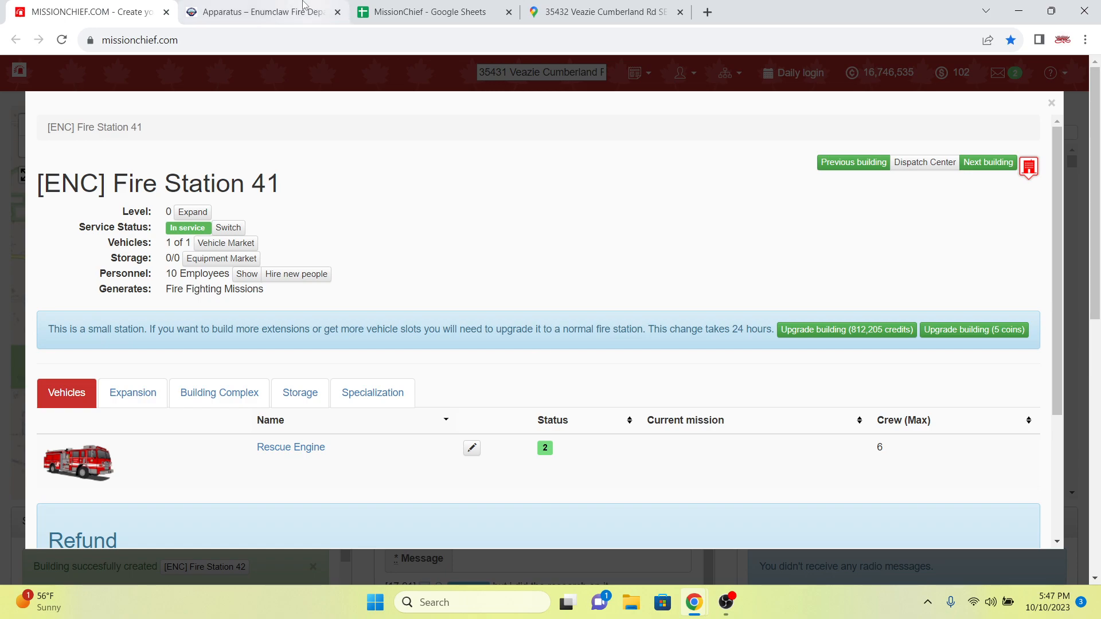
left_click(421, 12)
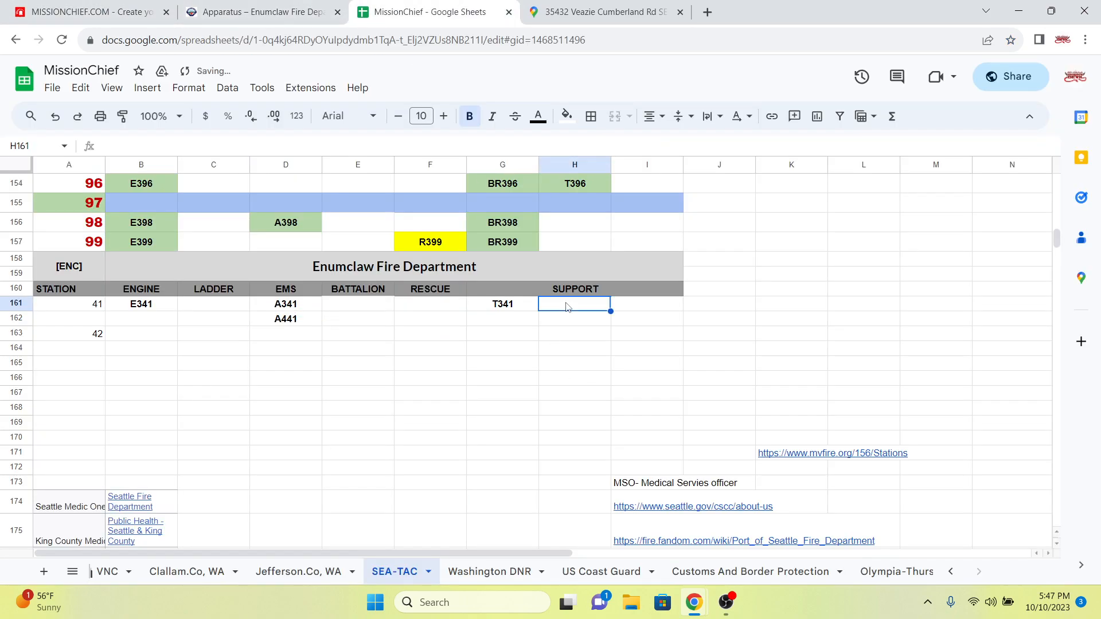
type("BR341")
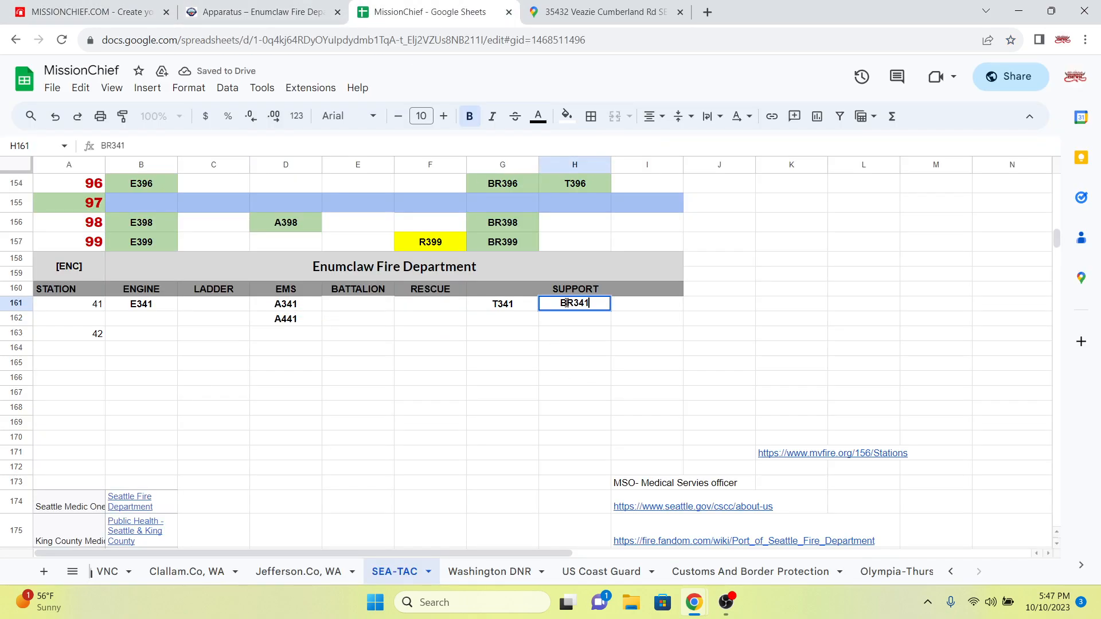
left_click(258, 12)
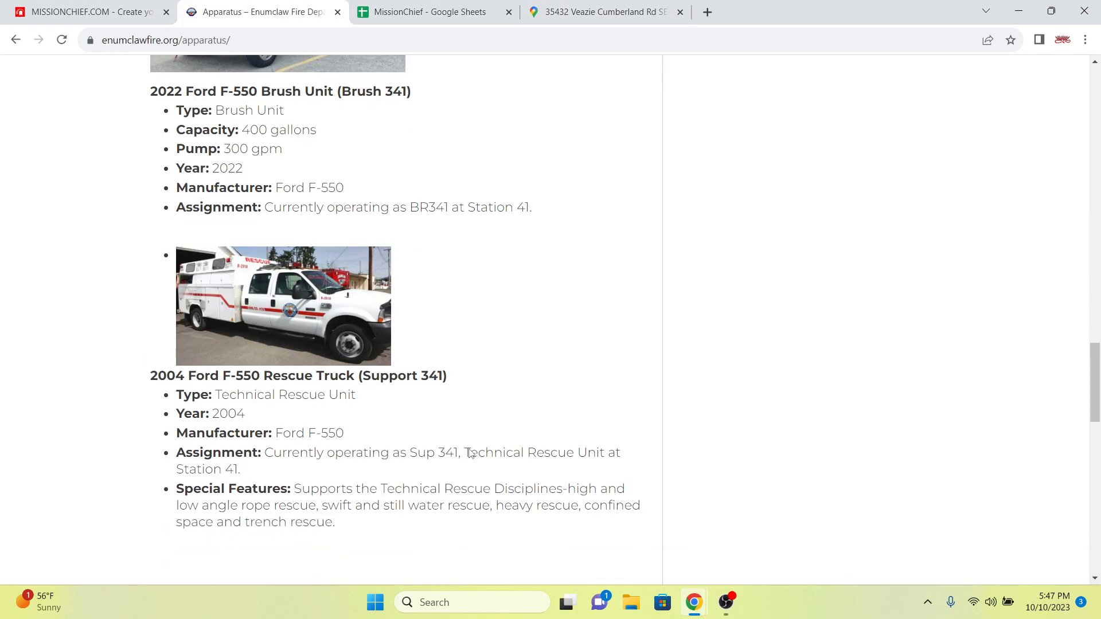
scroll("down", 3)
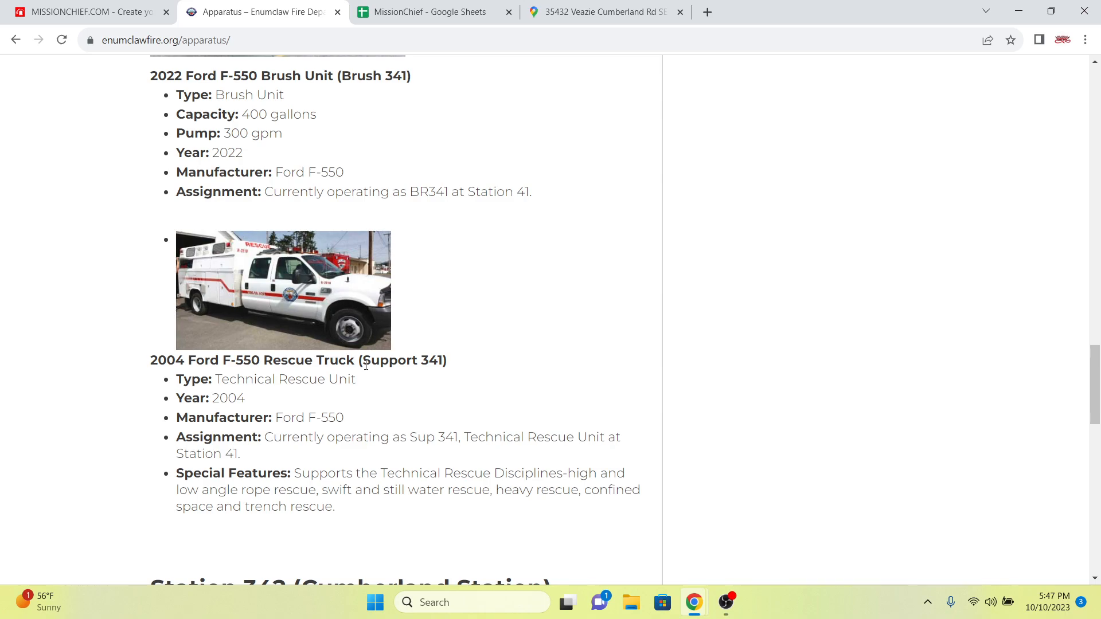
mouse_move(223, 271)
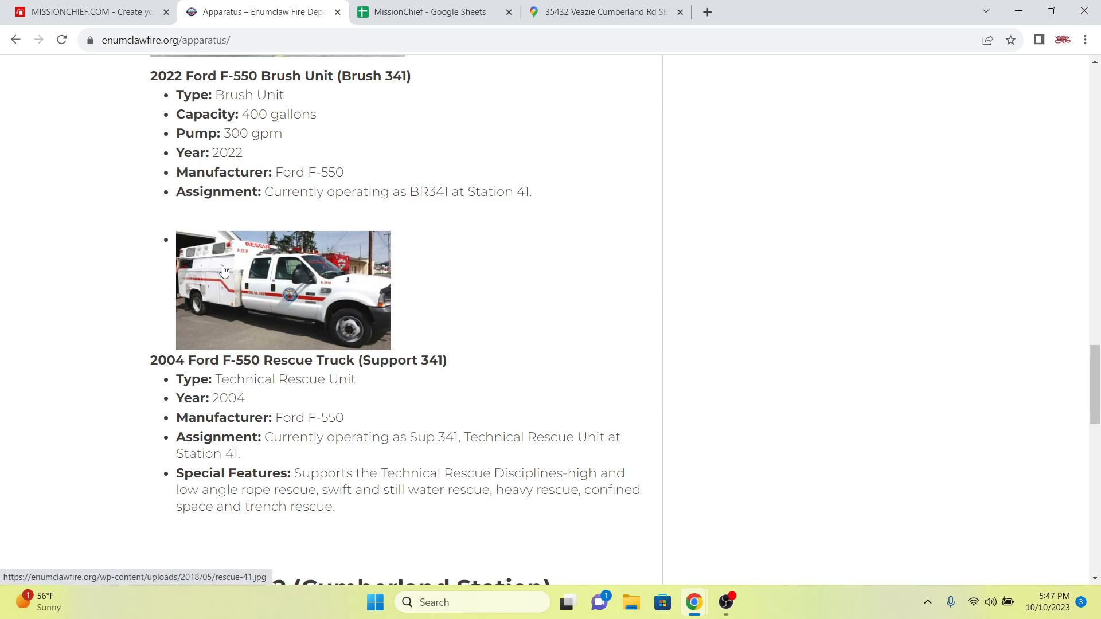
scroll("down", 3)
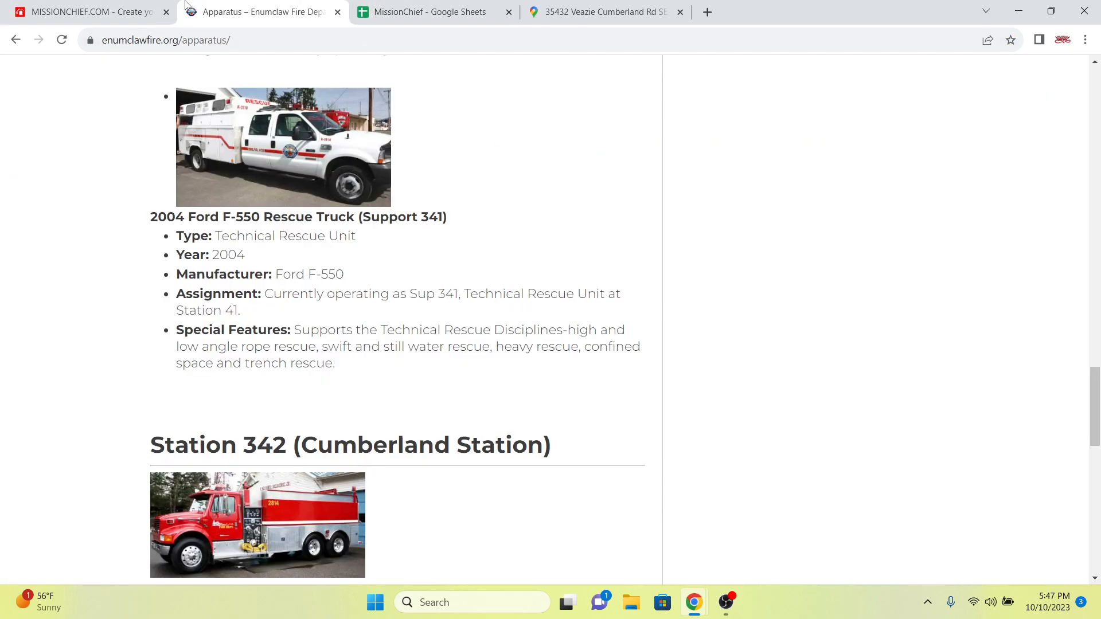
left_click(428, 12)
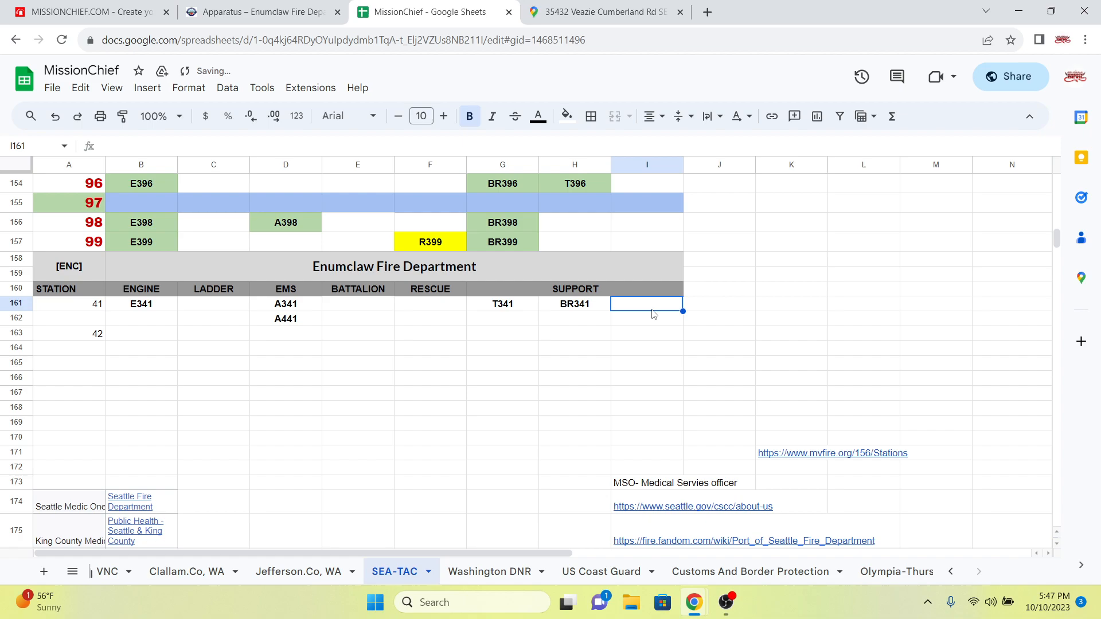
Step: Add S341 to Station 41's support units, cross-checking the apparatus page and station
type("S341")
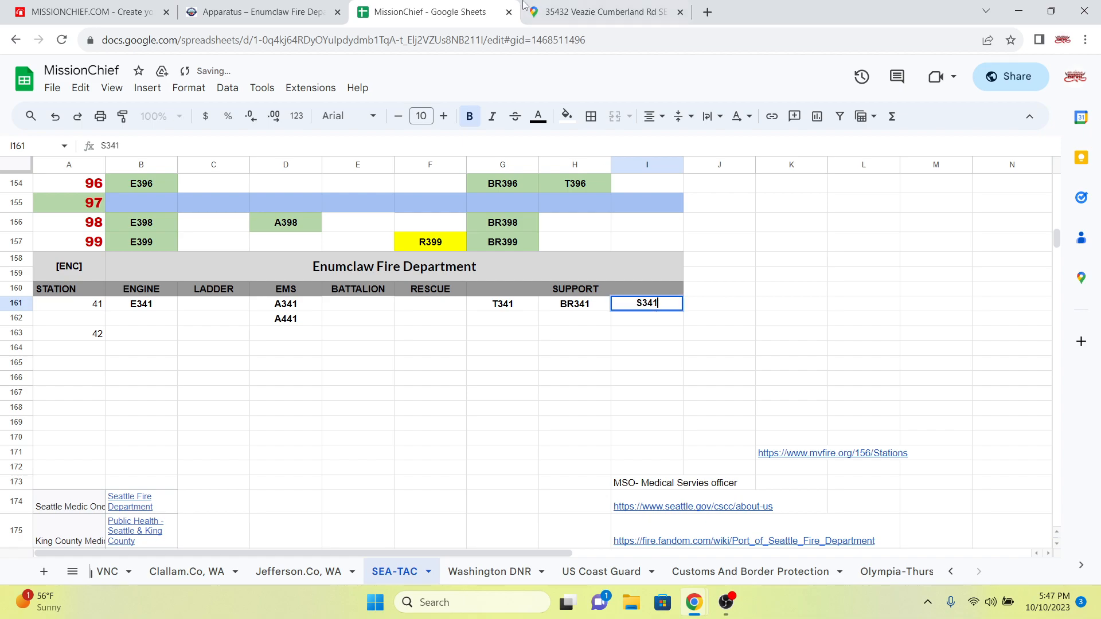
left_click(259, 12)
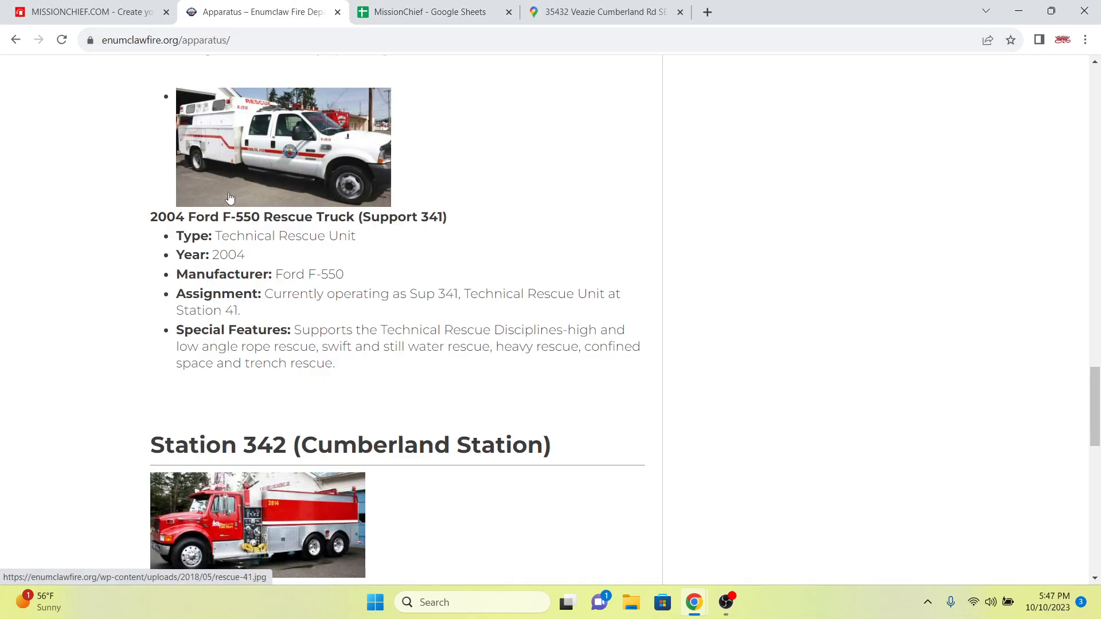
mouse_move(452, 338)
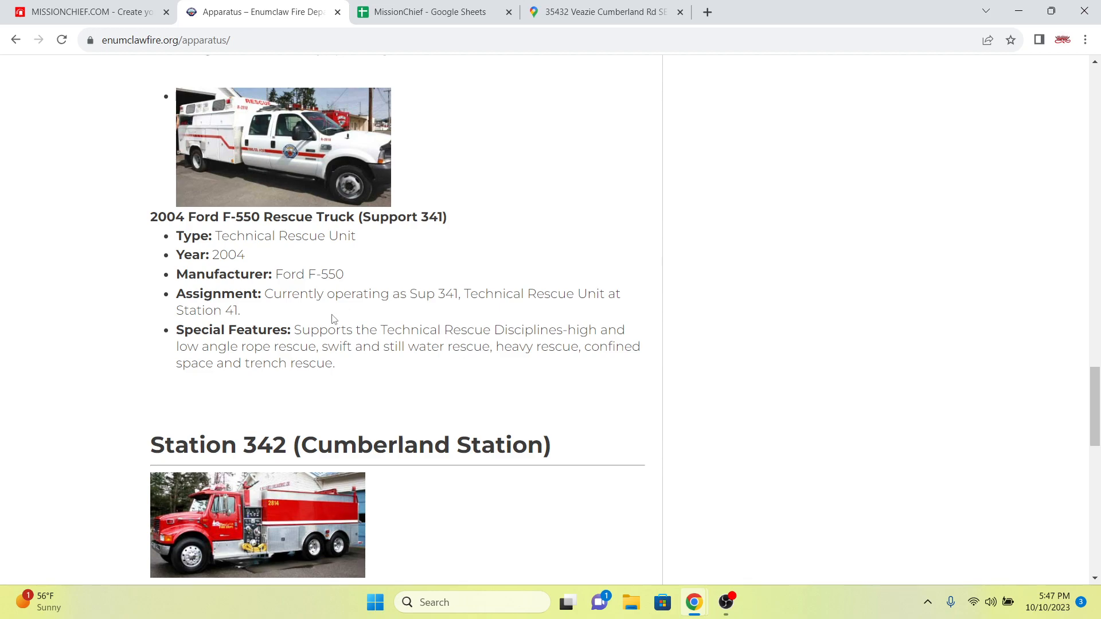
mouse_move(562, 350)
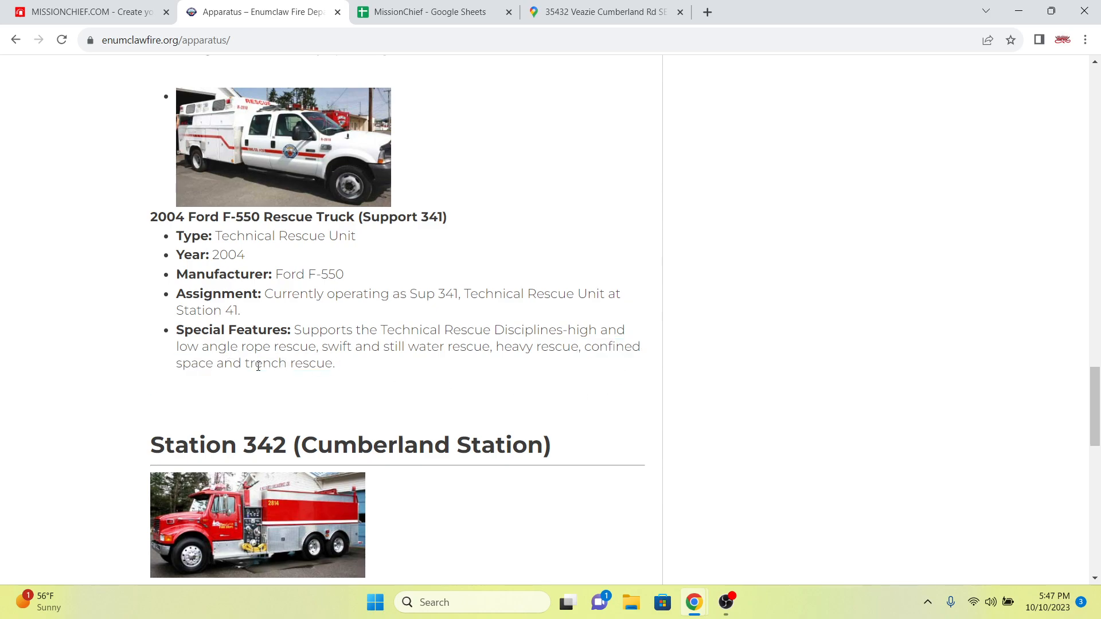
left_click(84, 11)
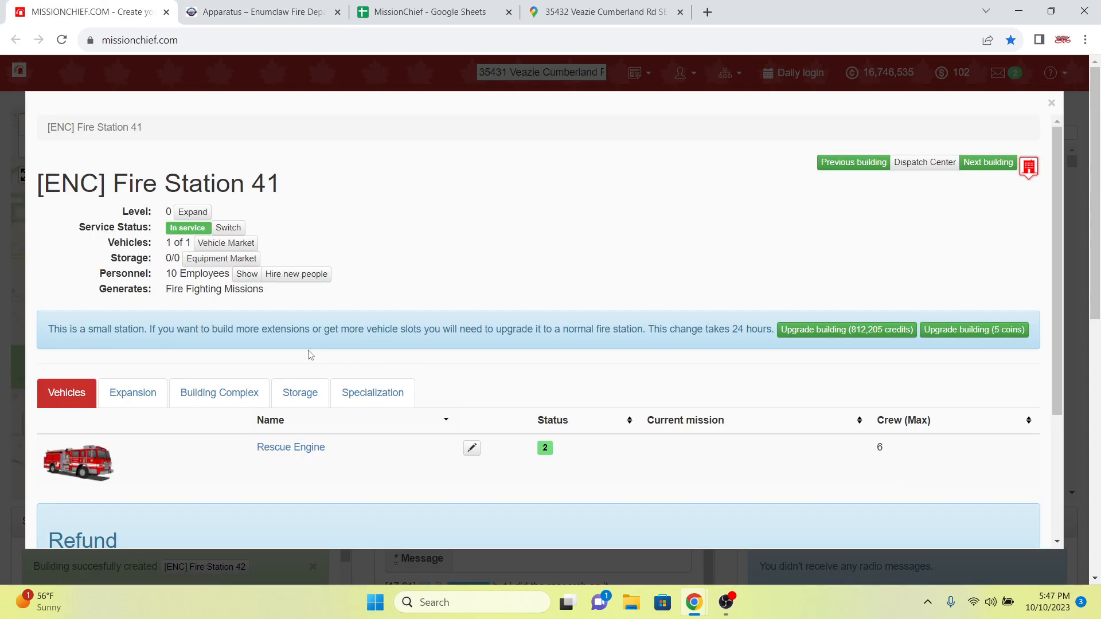
left_click(262, 12)
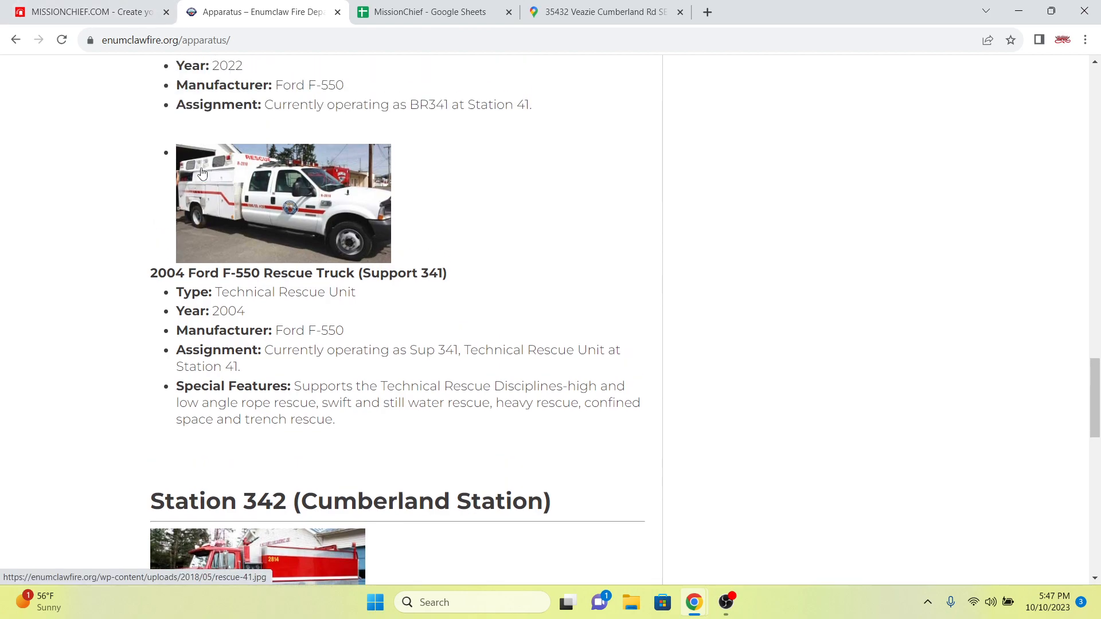
scroll("down", 3)
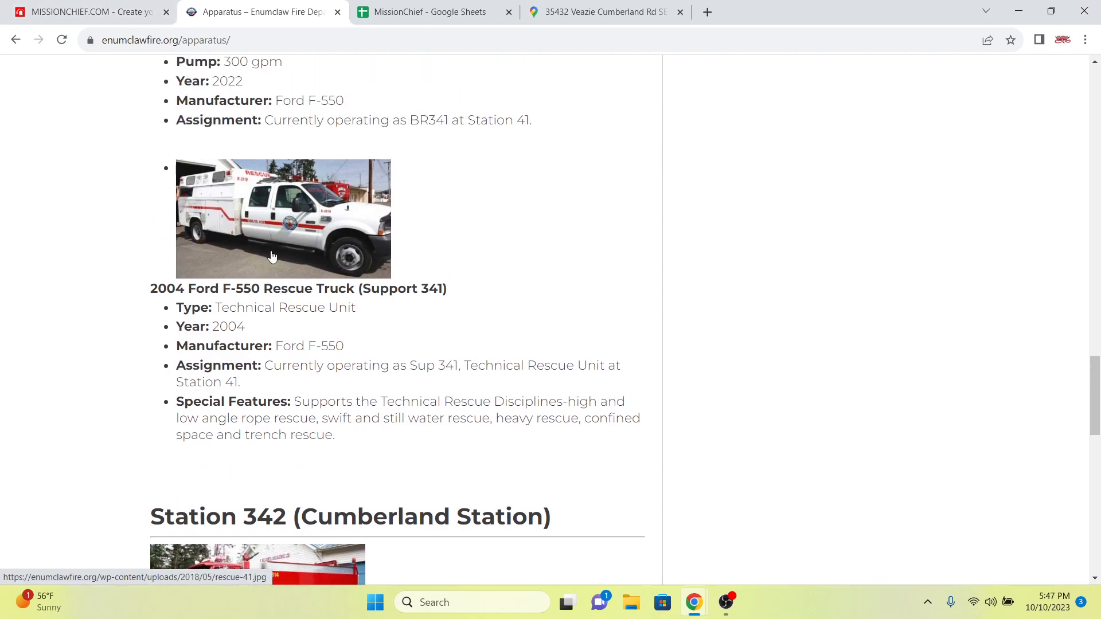
left_click(429, 12)
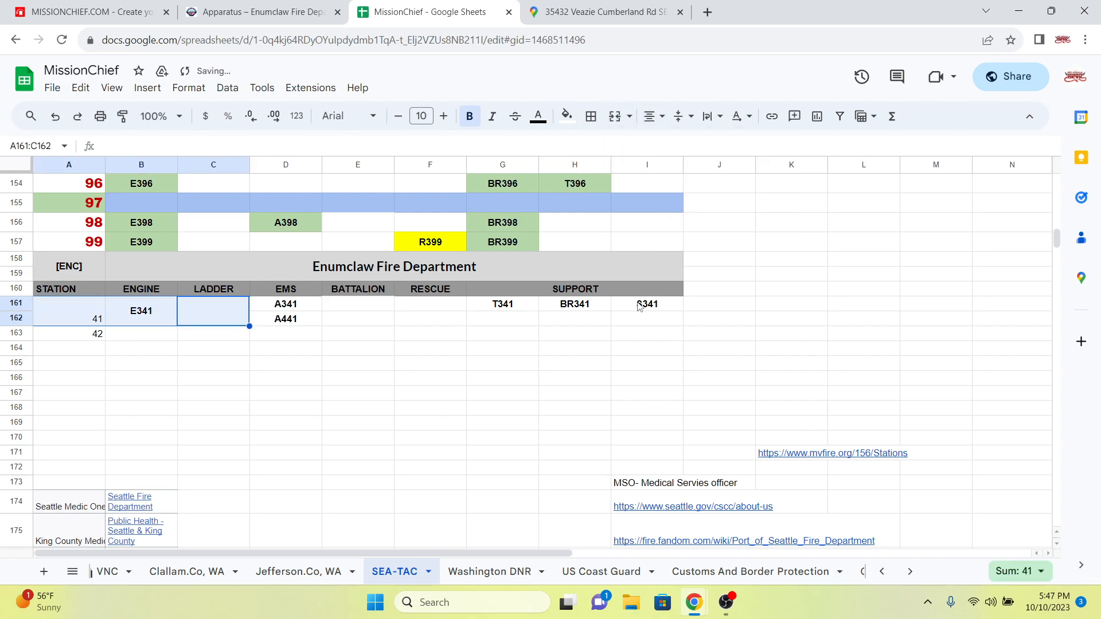
Step: Merge Station 41's number, engine and ladder cells (A161:C162) vertically
left_click(628, 115)
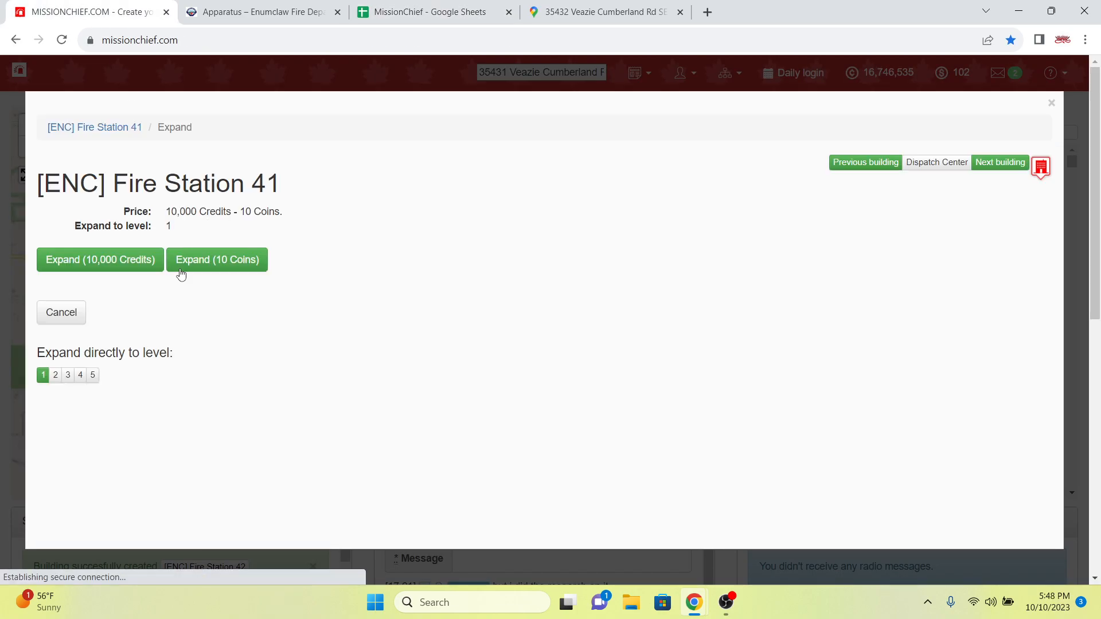
Step: Expand Station 41 to level 5 and buy ALS Ambulances, a Water Tanker and Rescue Engine
left_click(428, 12)
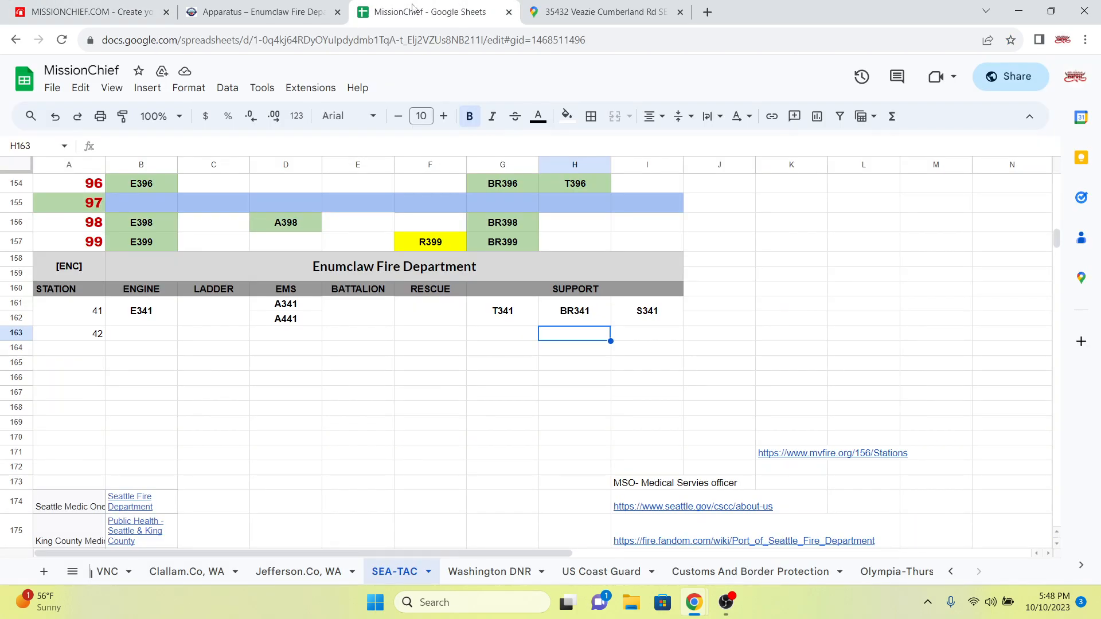
left_click(84, 12)
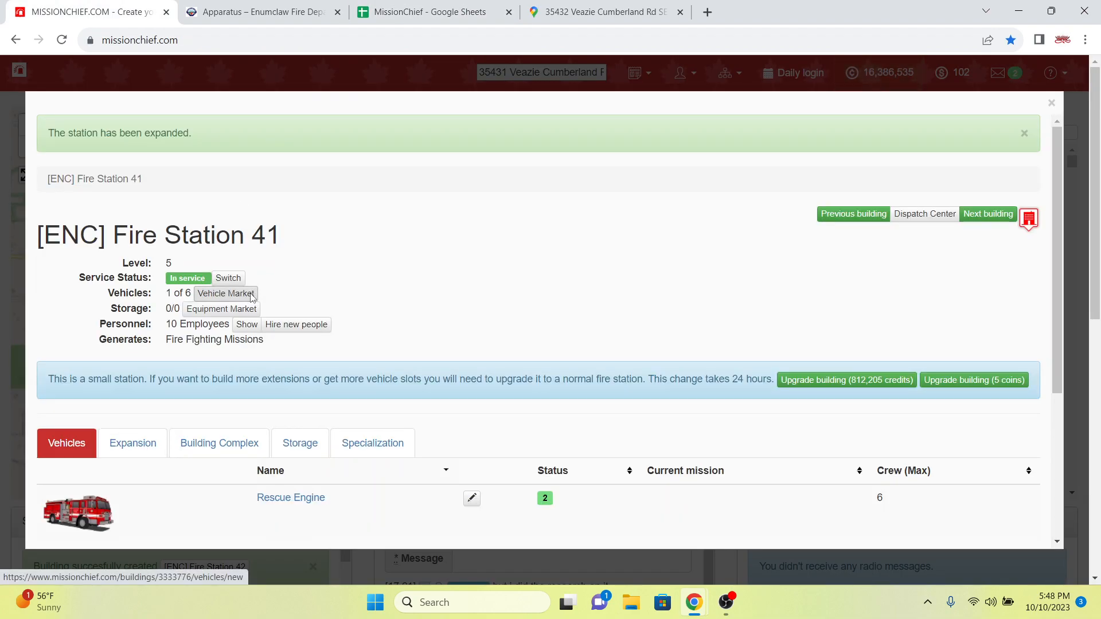
left_click(225, 293)
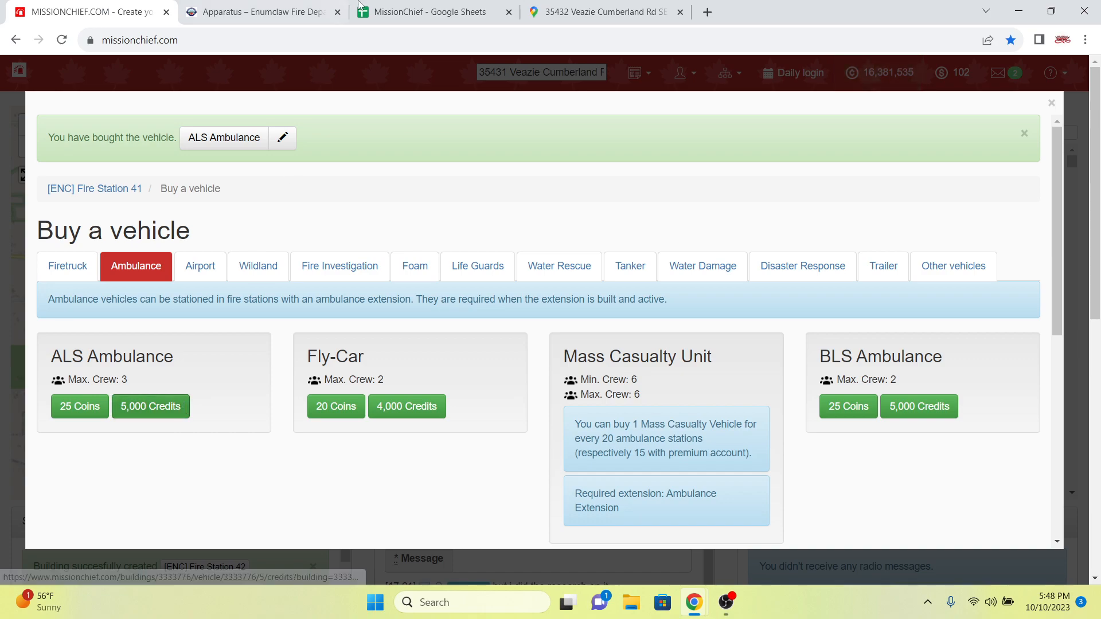
left_click(151, 406)
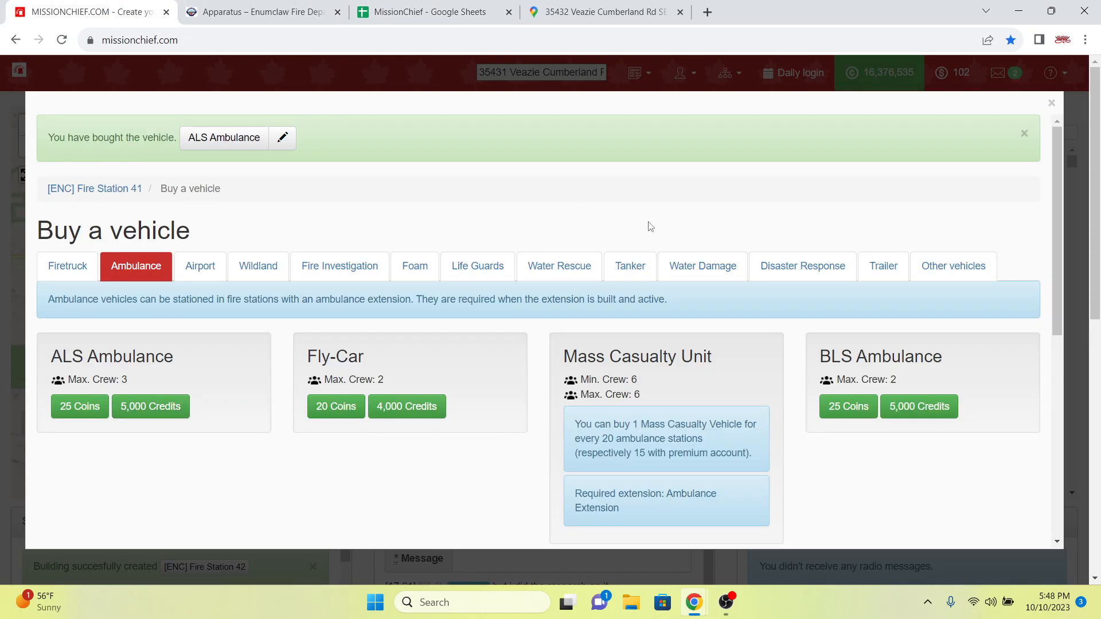
left_click(953, 265)
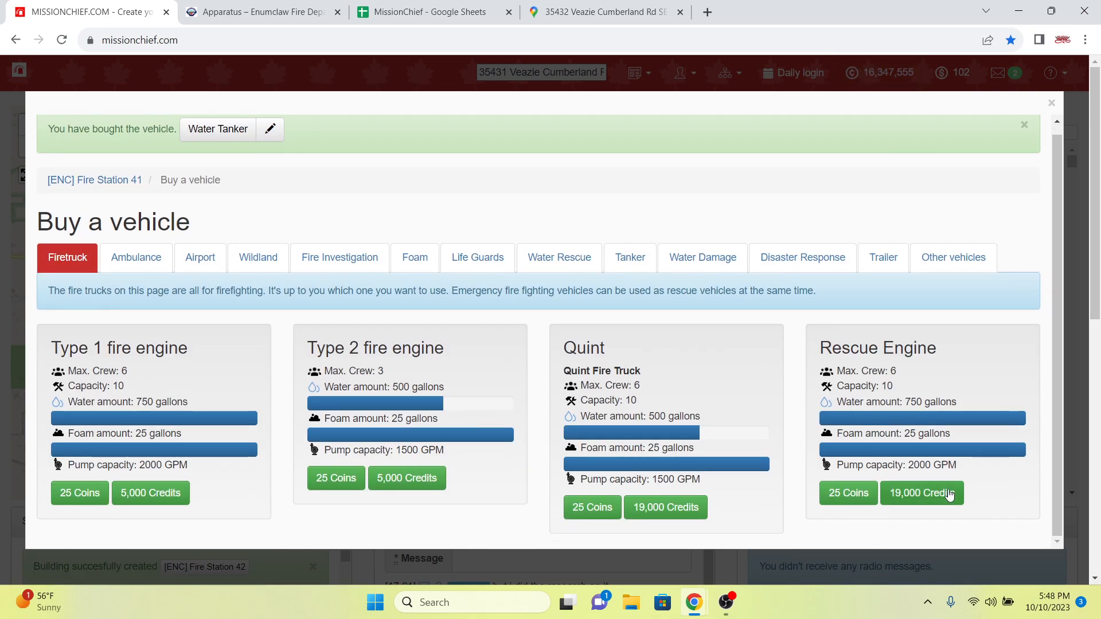
left_click(262, 12)
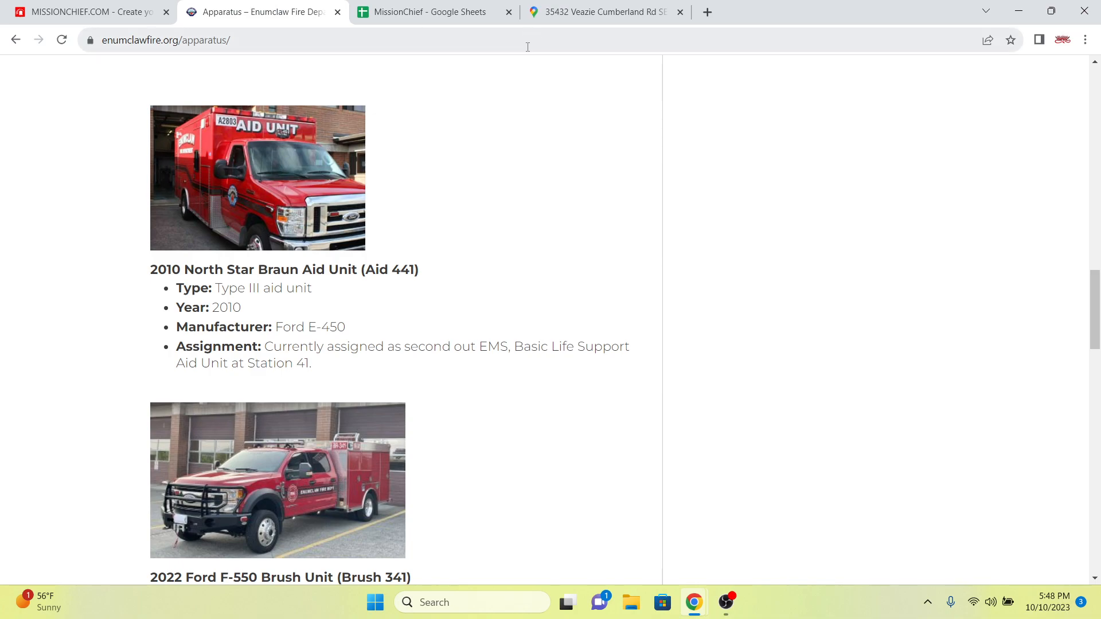
scroll("down", 3)
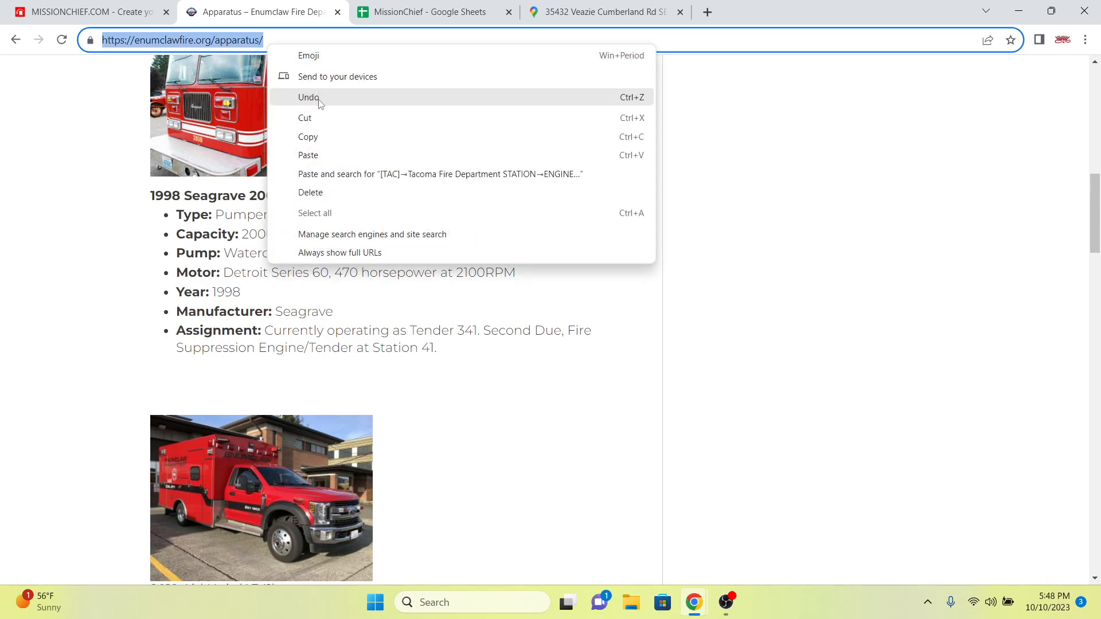
left_click(428, 12)
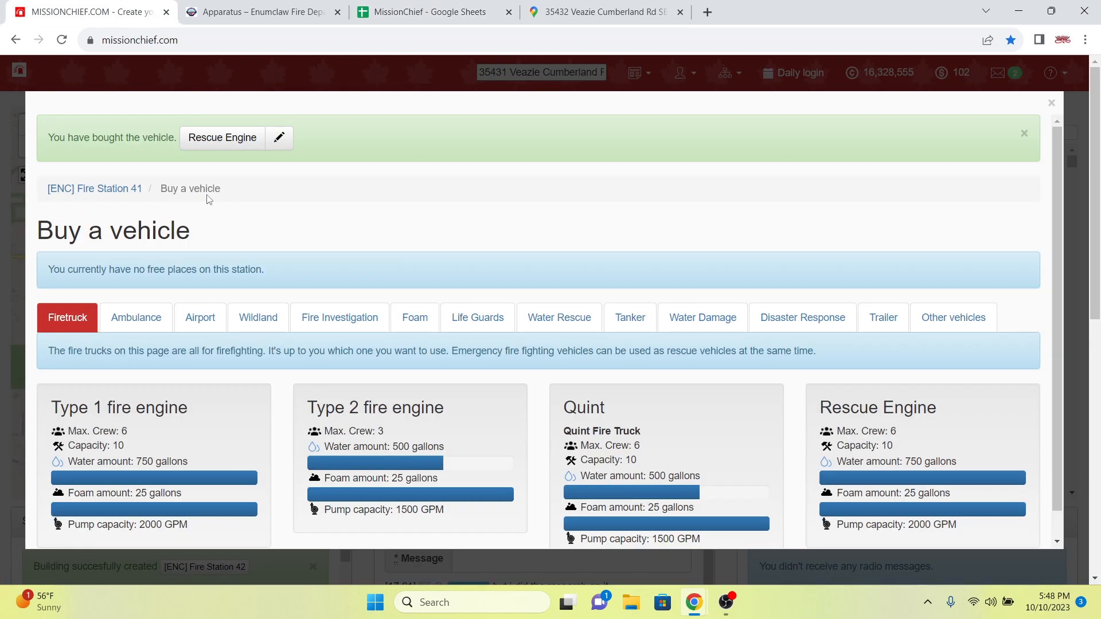
Step: Give Station 41's rescue engine and first ALS Ambulance [ENC] call signs
left_click(279, 137)
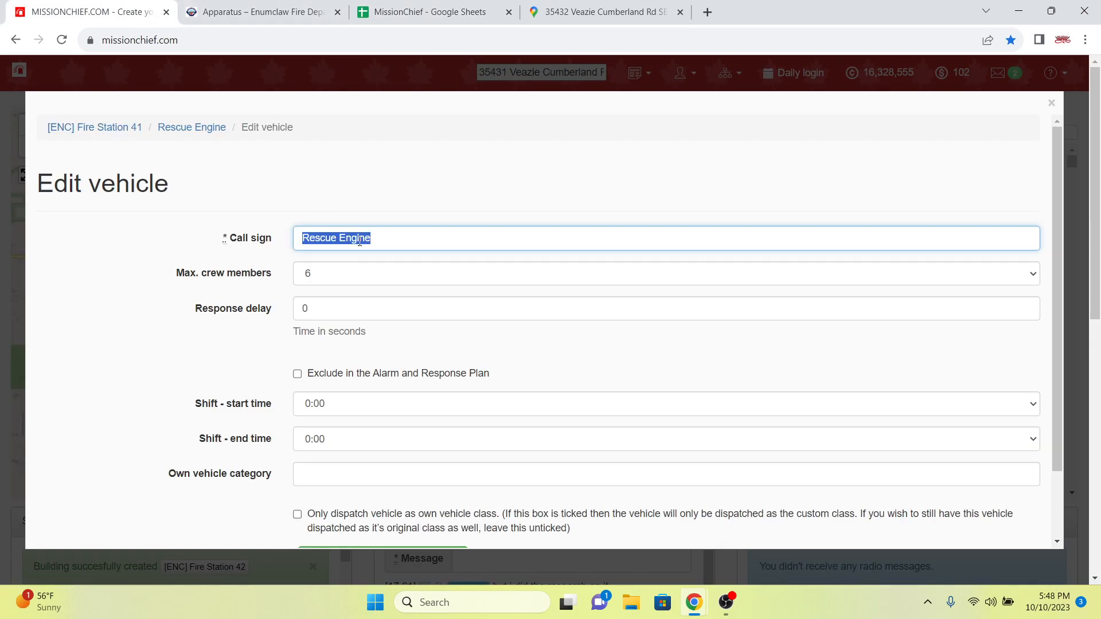
type("[ENC")
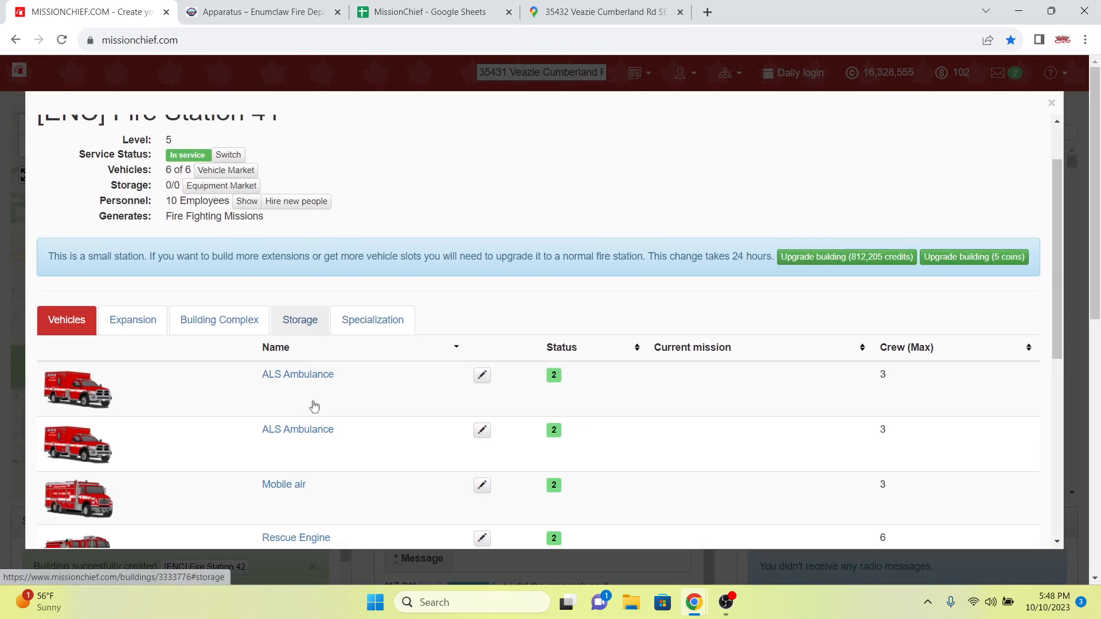
left_click(481, 375)
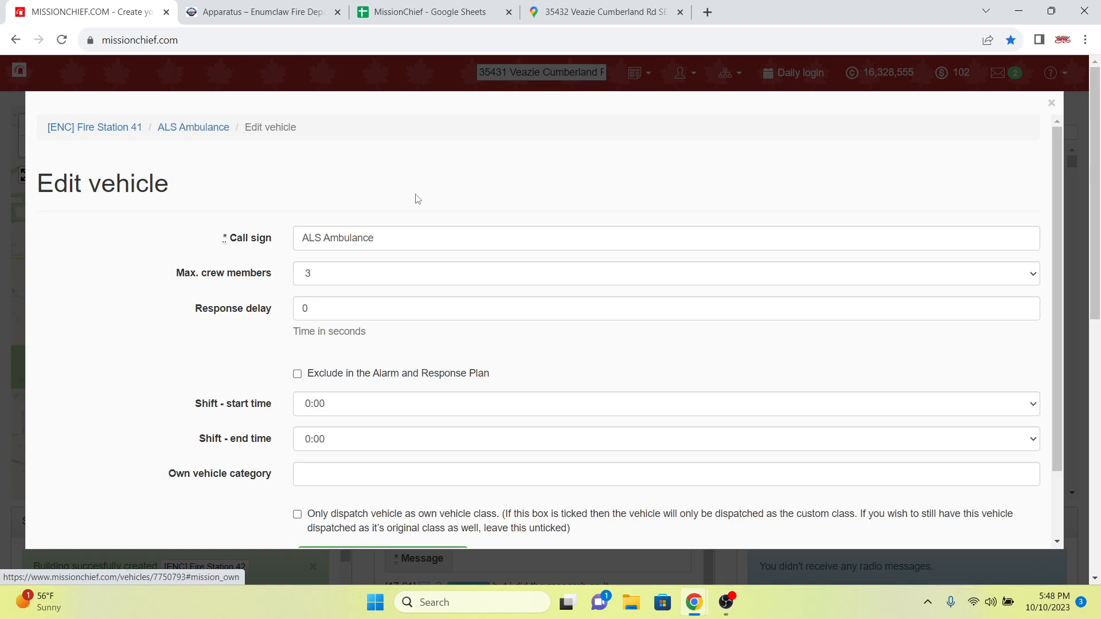
type("[ENC] E41")
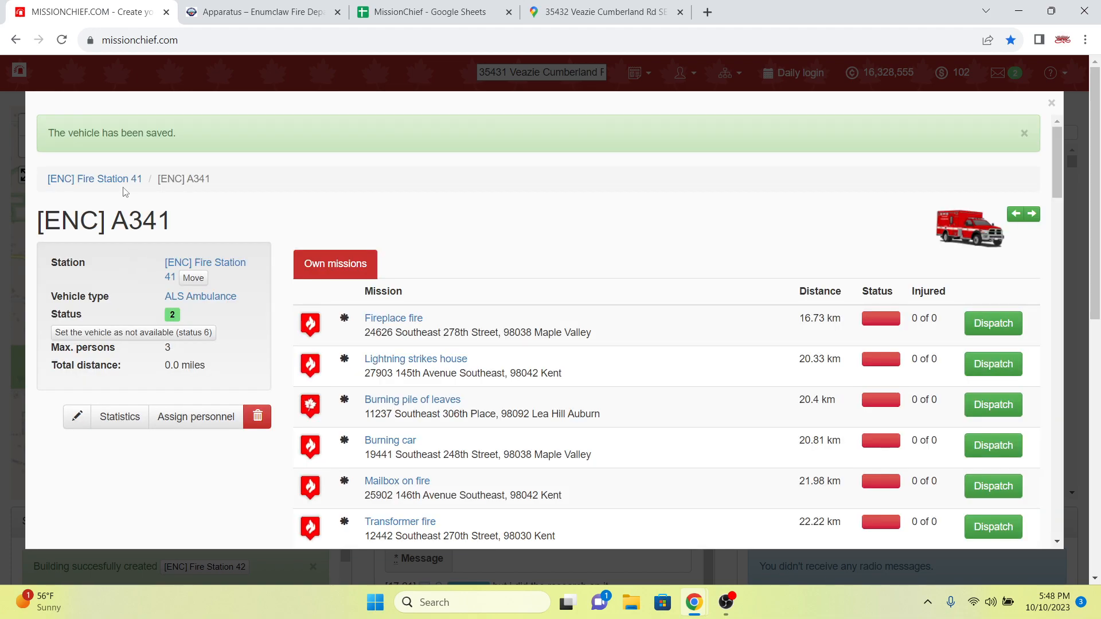
left_click(94, 178)
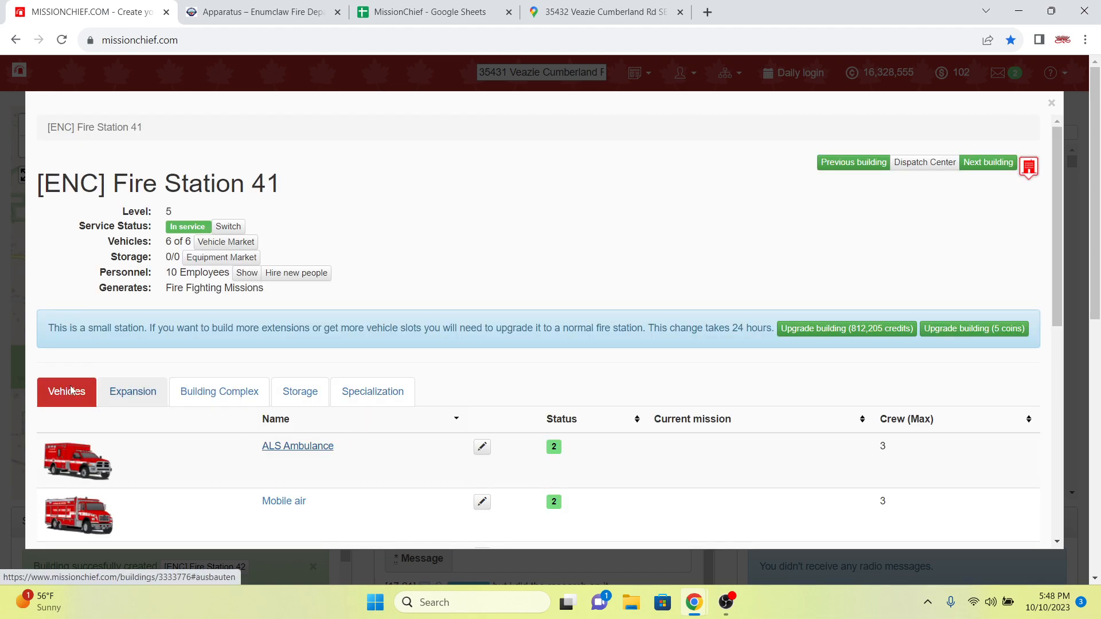
Step: Rename the second ALS Ambulance to [ENC] E341, cross-checking unit numbers in the roster
left_click(482, 447)
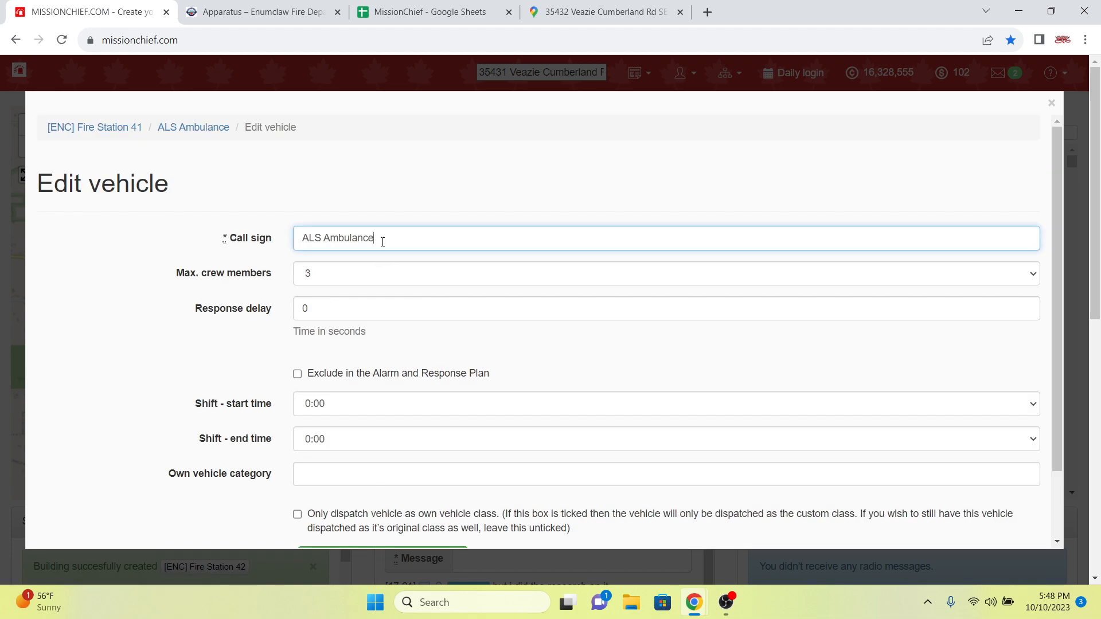
type("[ENC] E341")
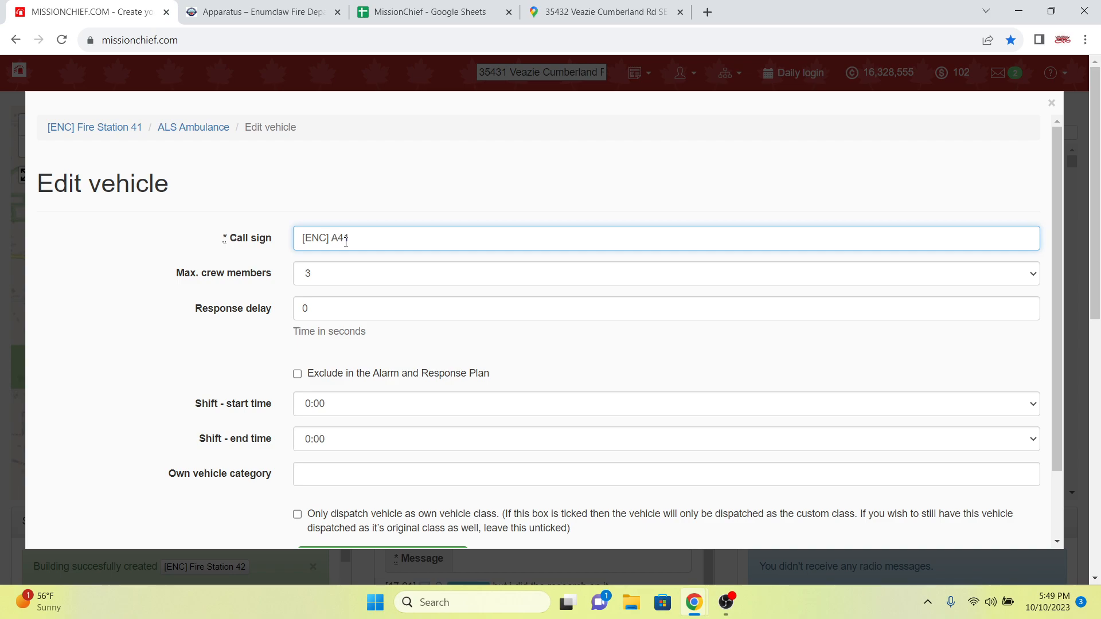
left_click(421, 12)
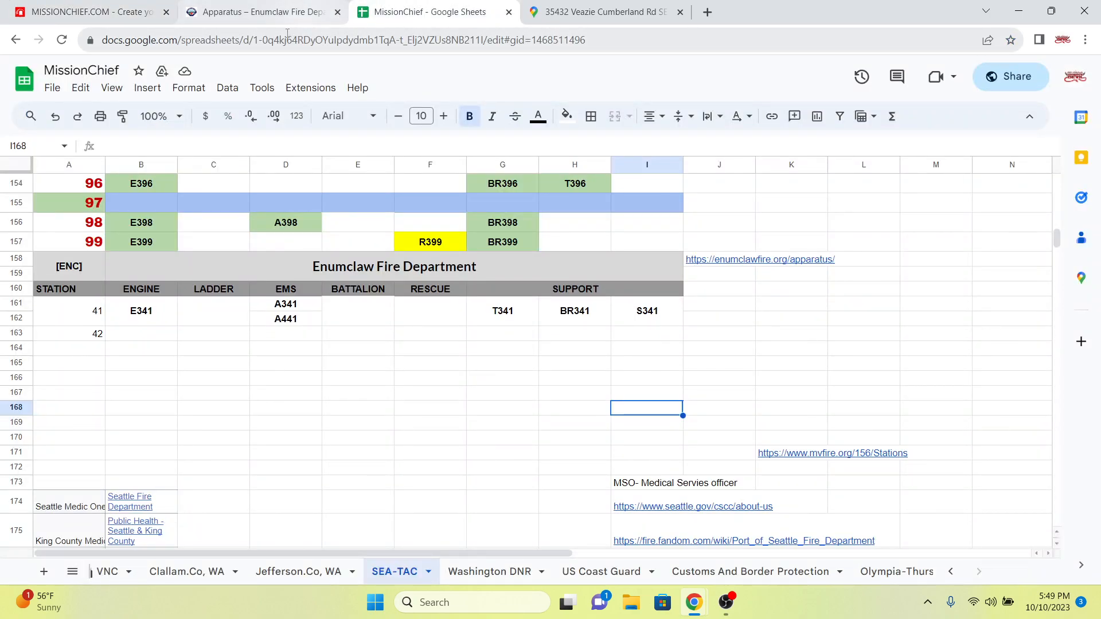
left_click(91, 12)
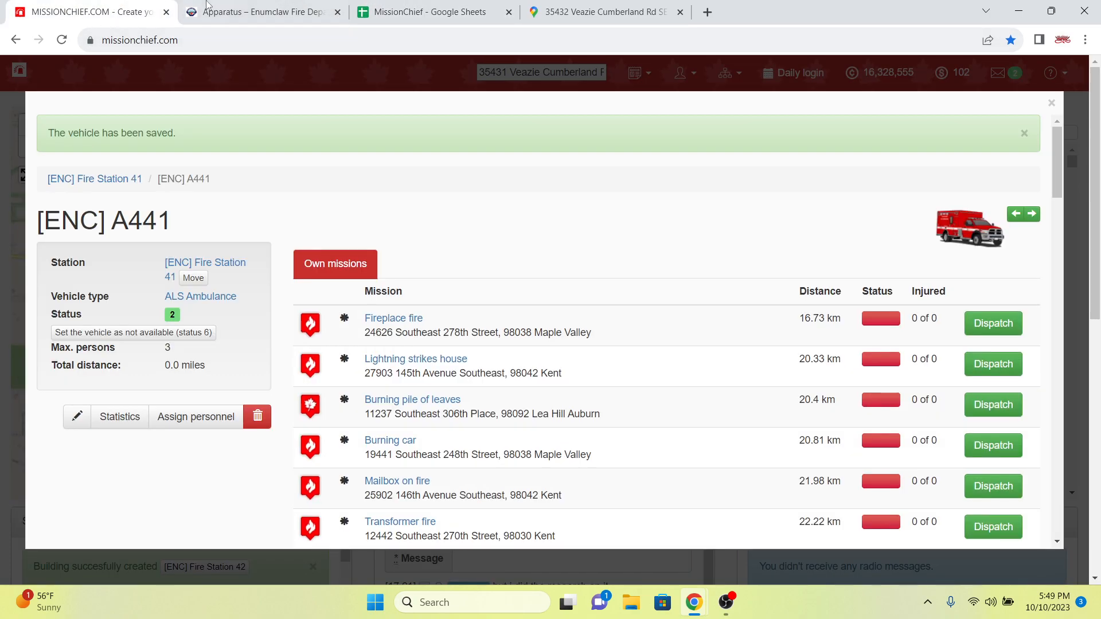
left_click(428, 12)
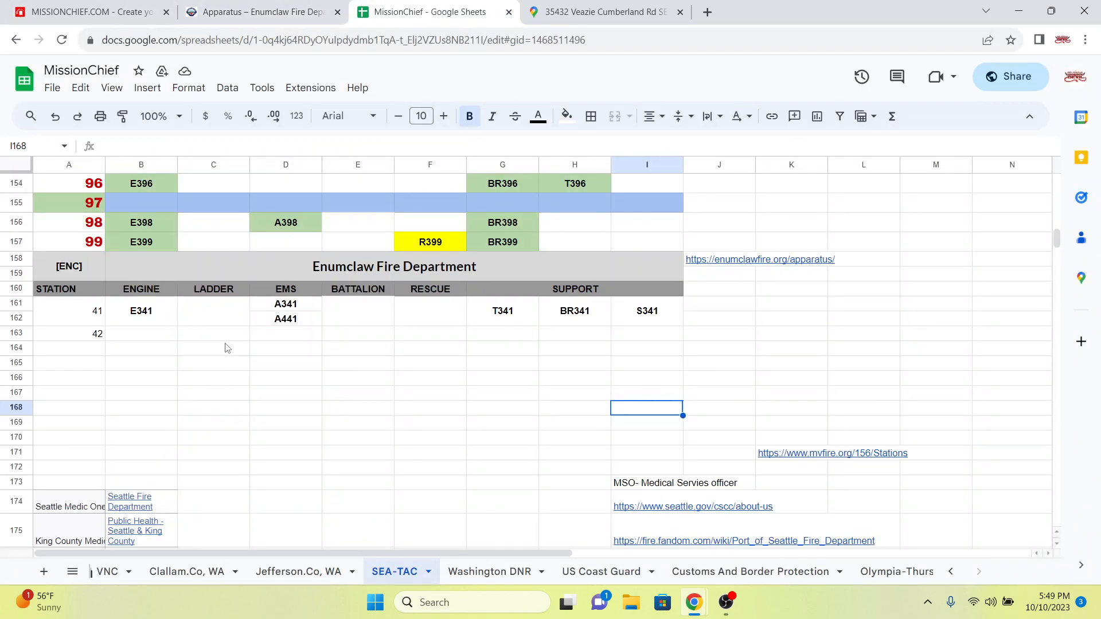
left_click(566, 115)
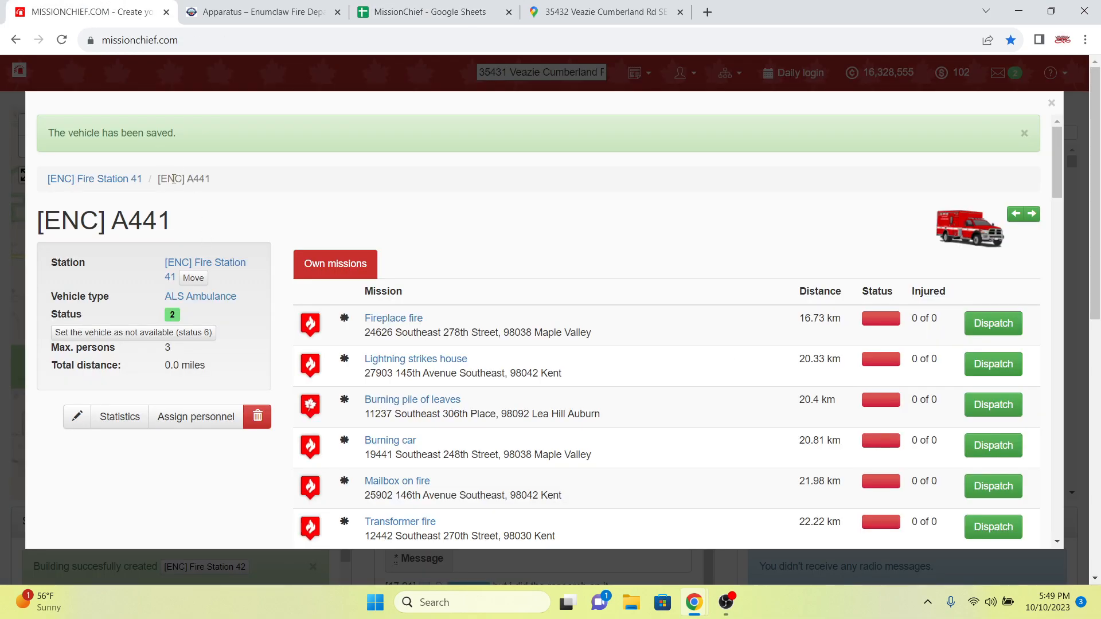
left_click(94, 179)
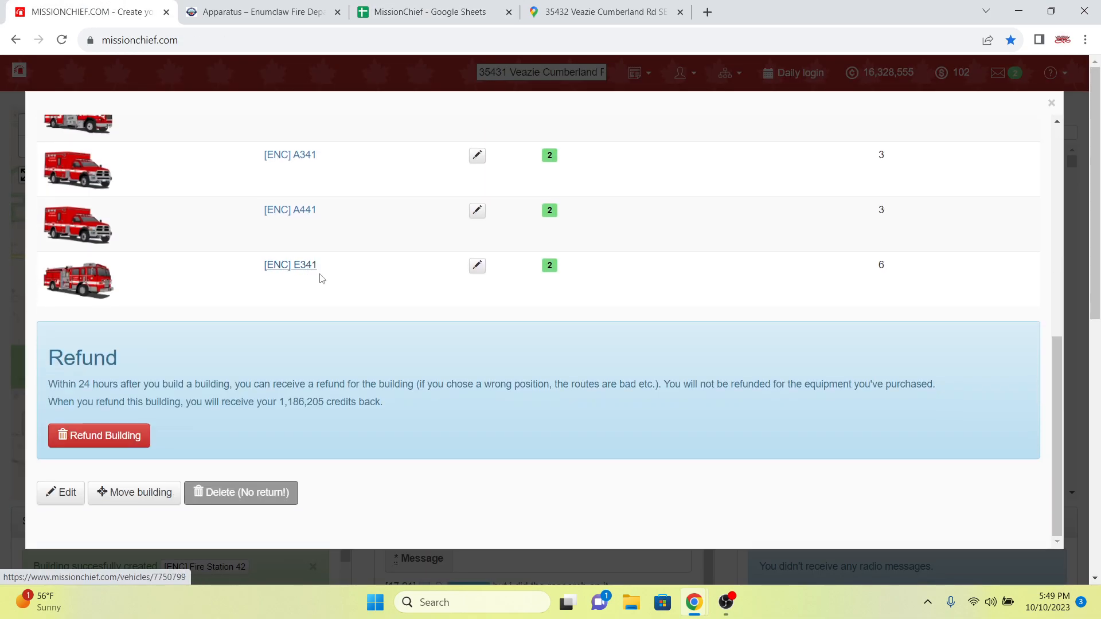
Step: Rename Station 41's Water Tanker to [ENC] T341
scroll("up", 3)
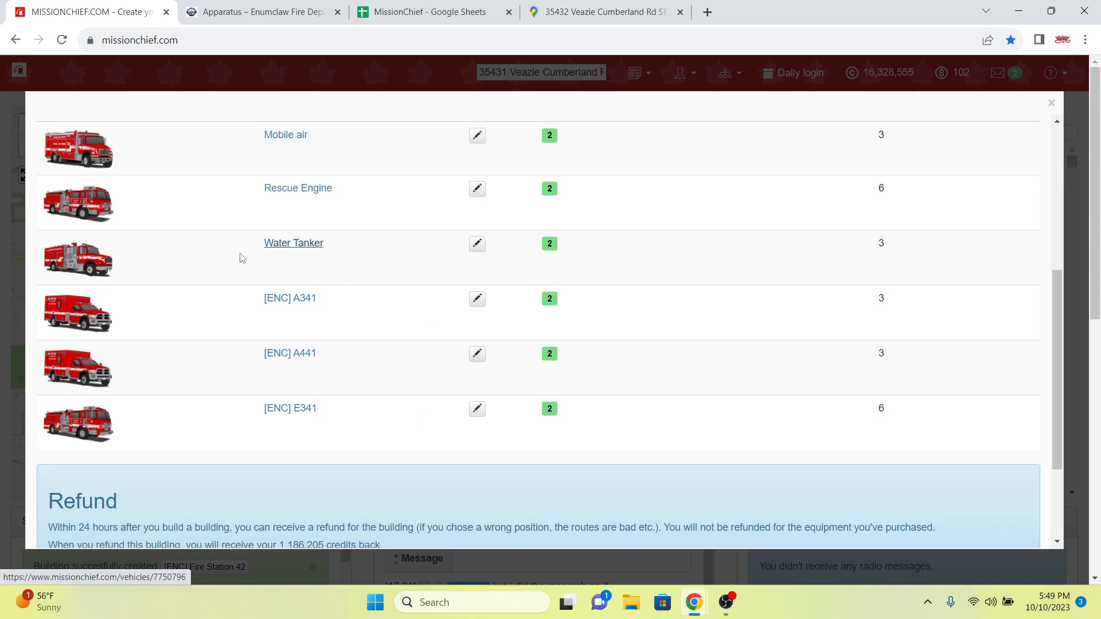
left_click(294, 243)
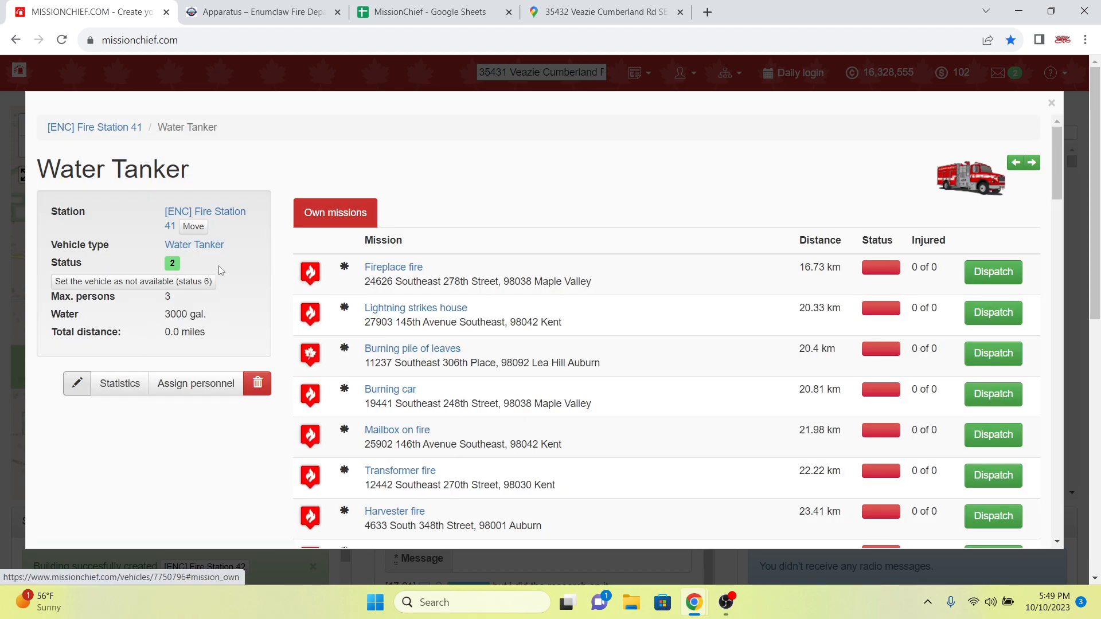
left_click(77, 383)
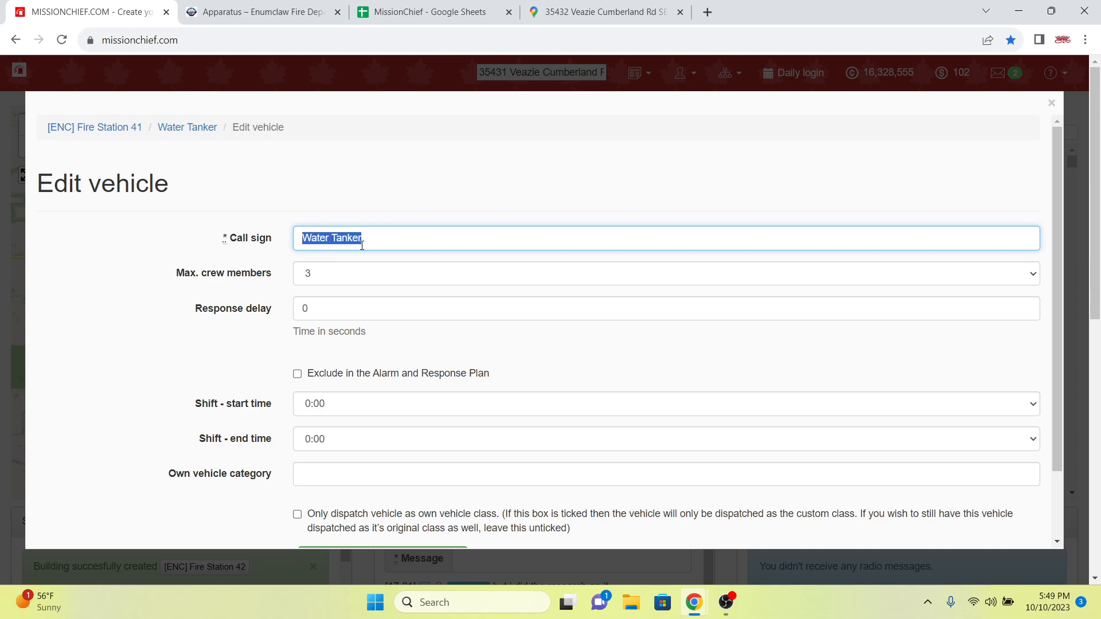
type("[ENC] T41")
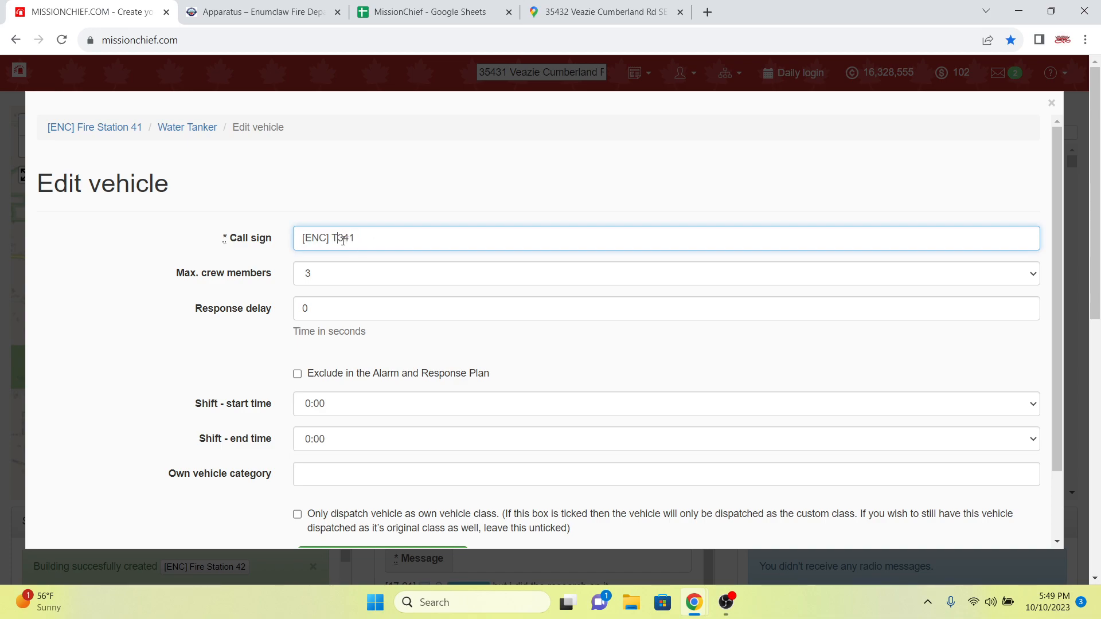
left_click(429, 12)
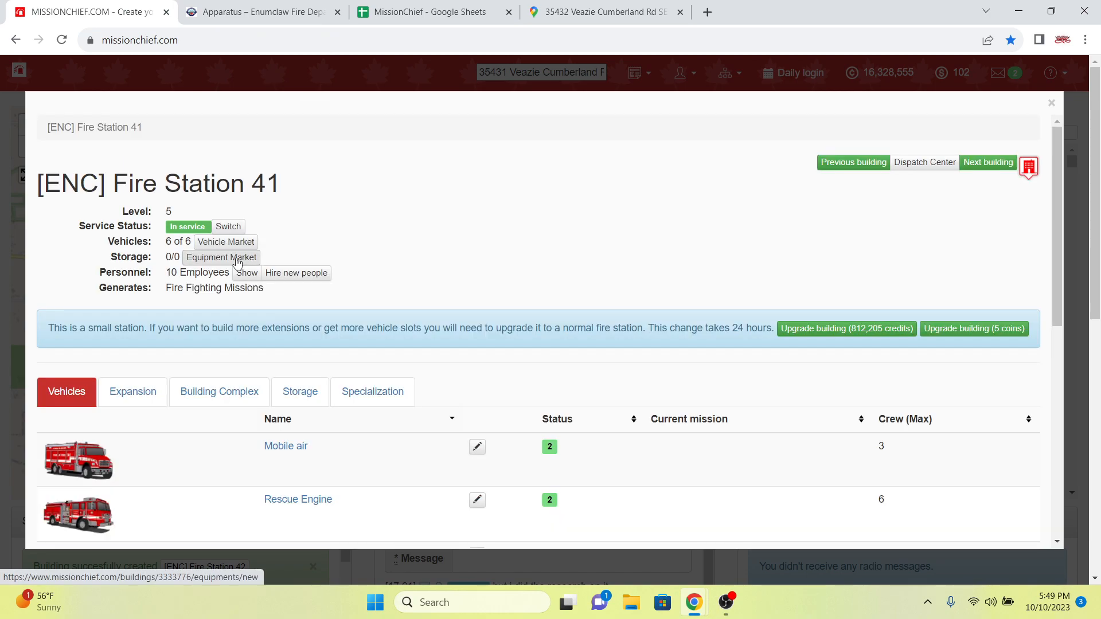
Step: Give the Mobile air unit and Rescue Engine new [ENC] call signs
left_click(263, 12)
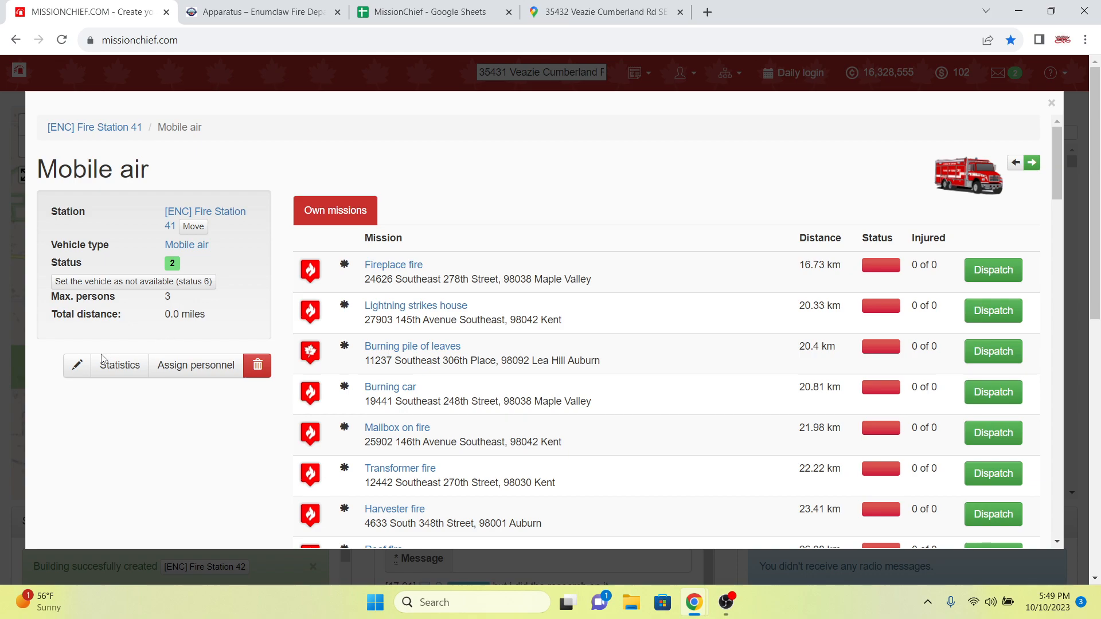
left_click(76, 365)
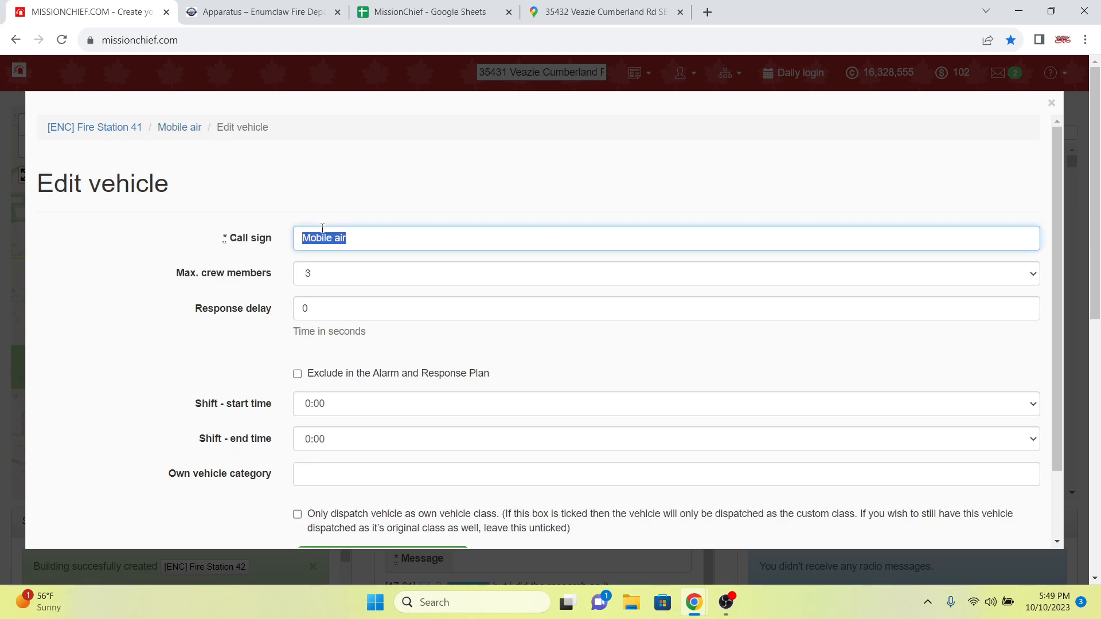
type("[ENC] 3-1")
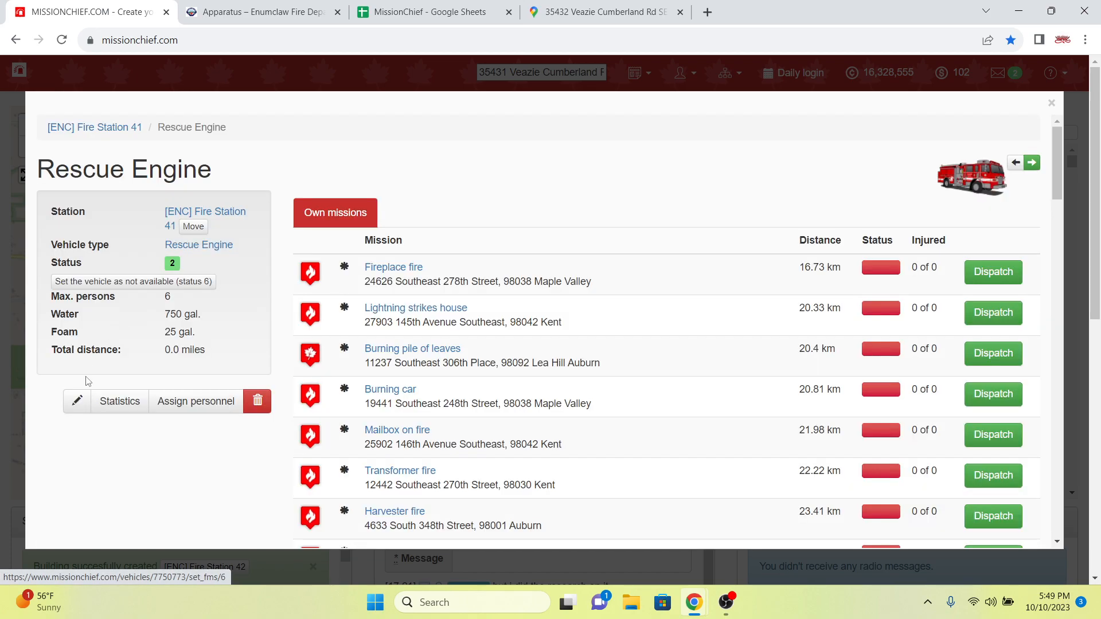
left_click(75, 401)
type("[ENC] B341")
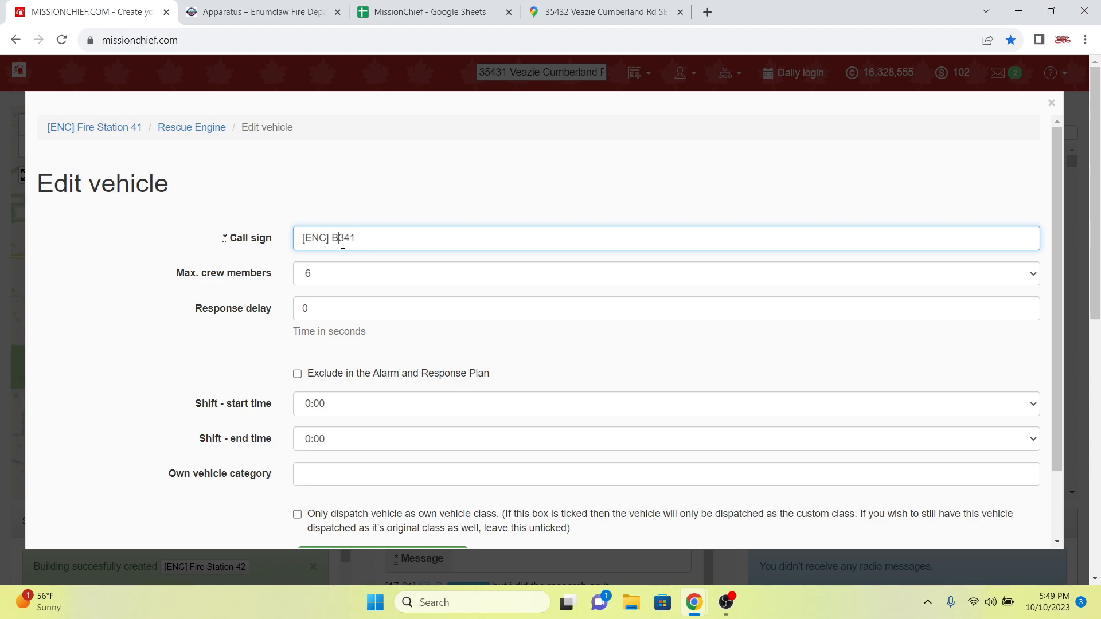
left_click(429, 12)
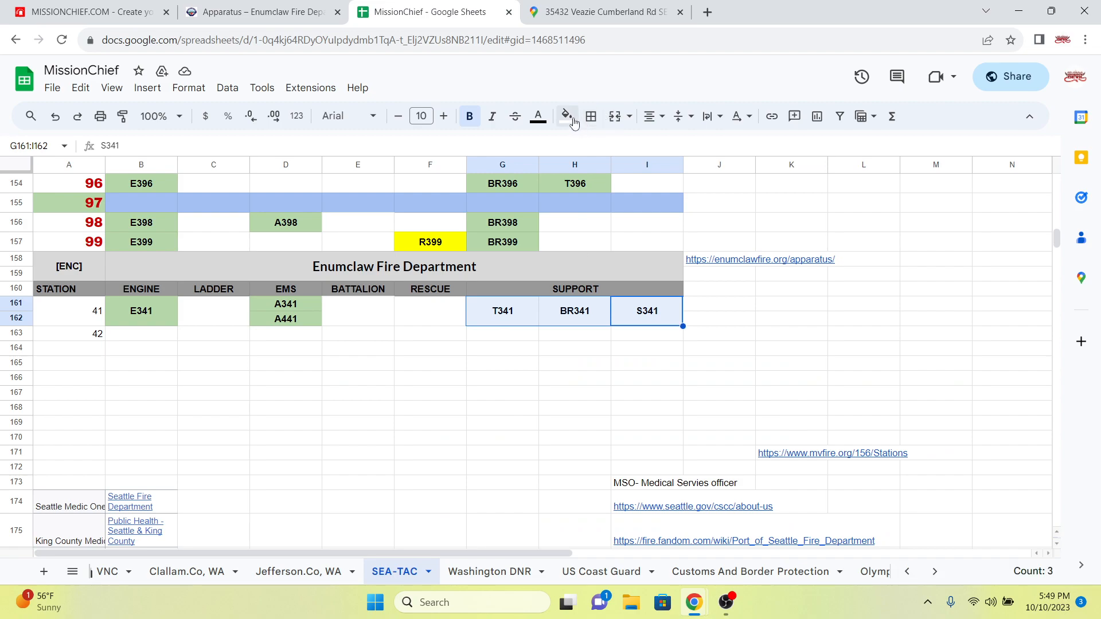
Step: Enter T341, BR341 and S341 as Station 41's support units in the roster
left_click(566, 116)
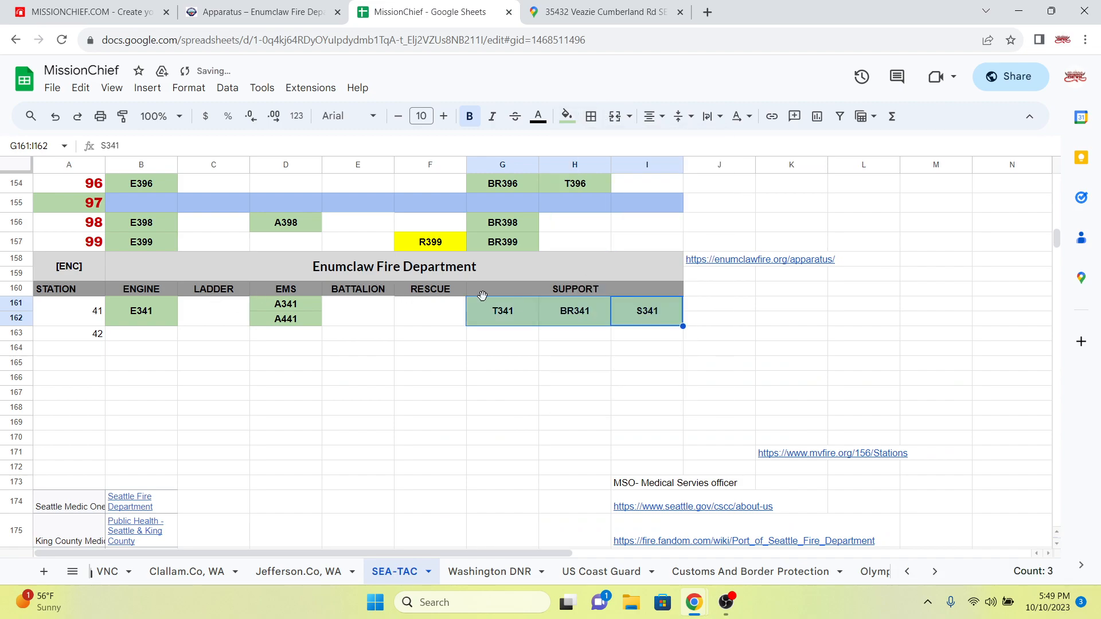
left_click(87, 12)
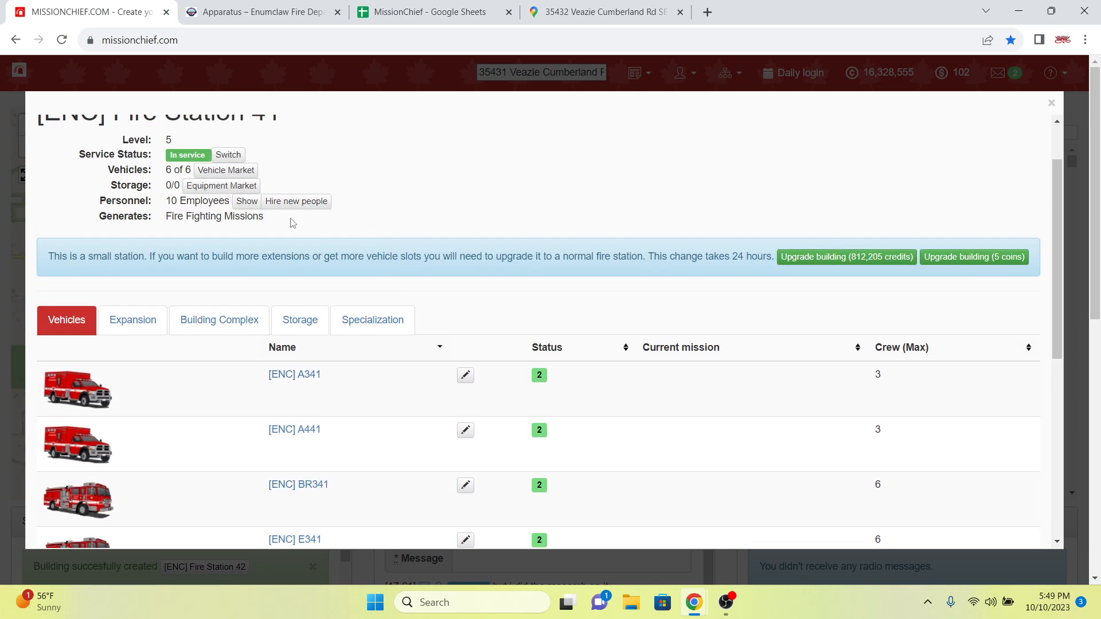
Step: Set Fire Station 41's desired personnel to 24 in its station settings
scroll("down", 3)
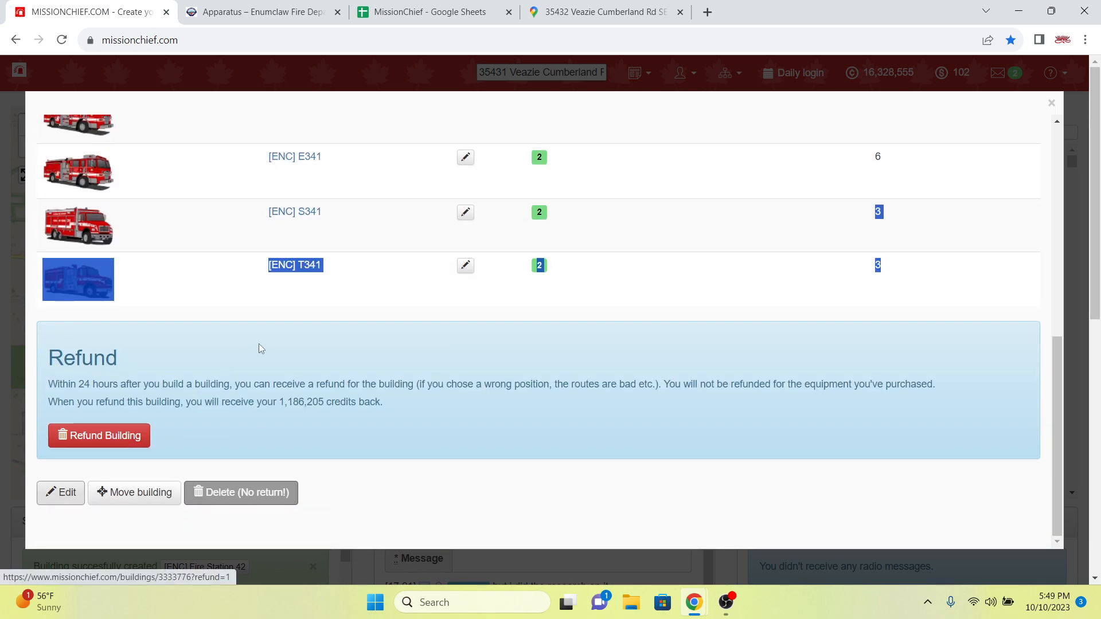
left_click(59, 492)
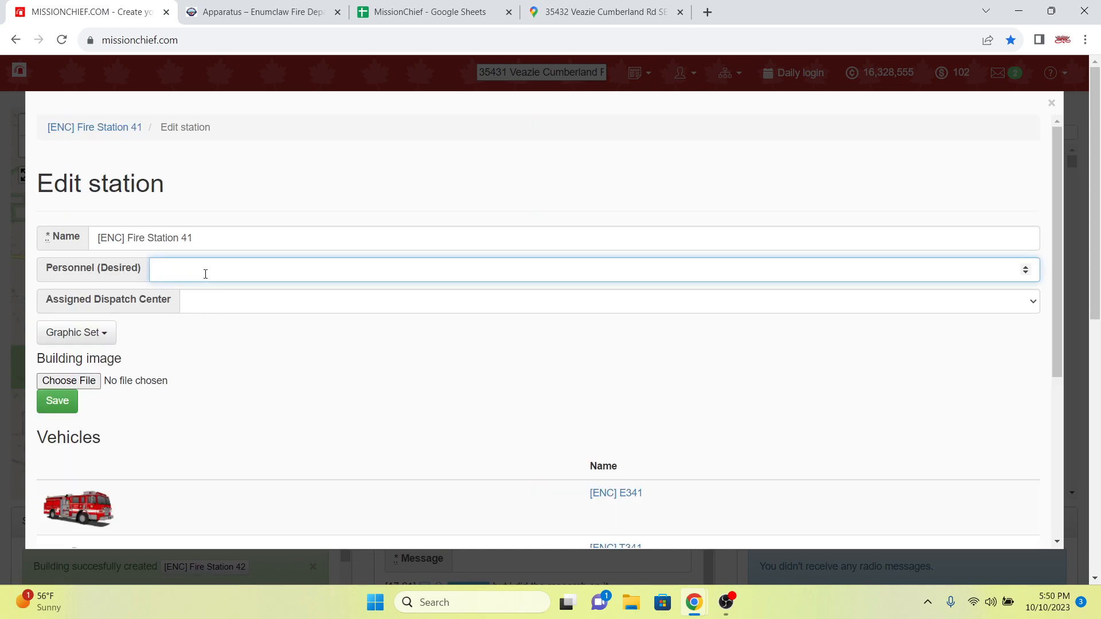
type("24")
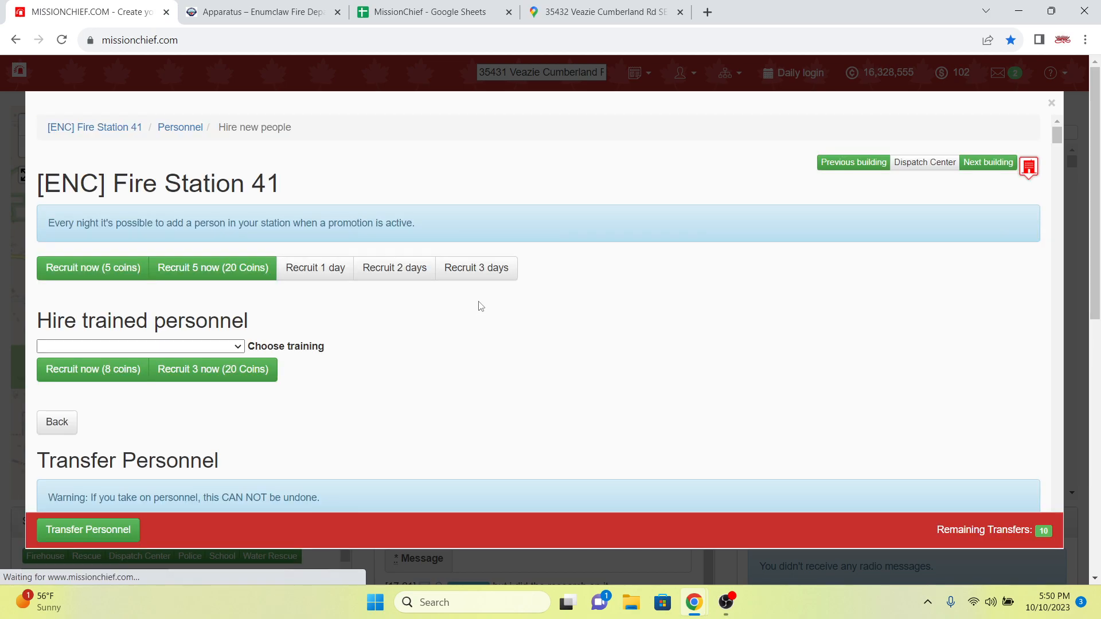
left_click(261, 12)
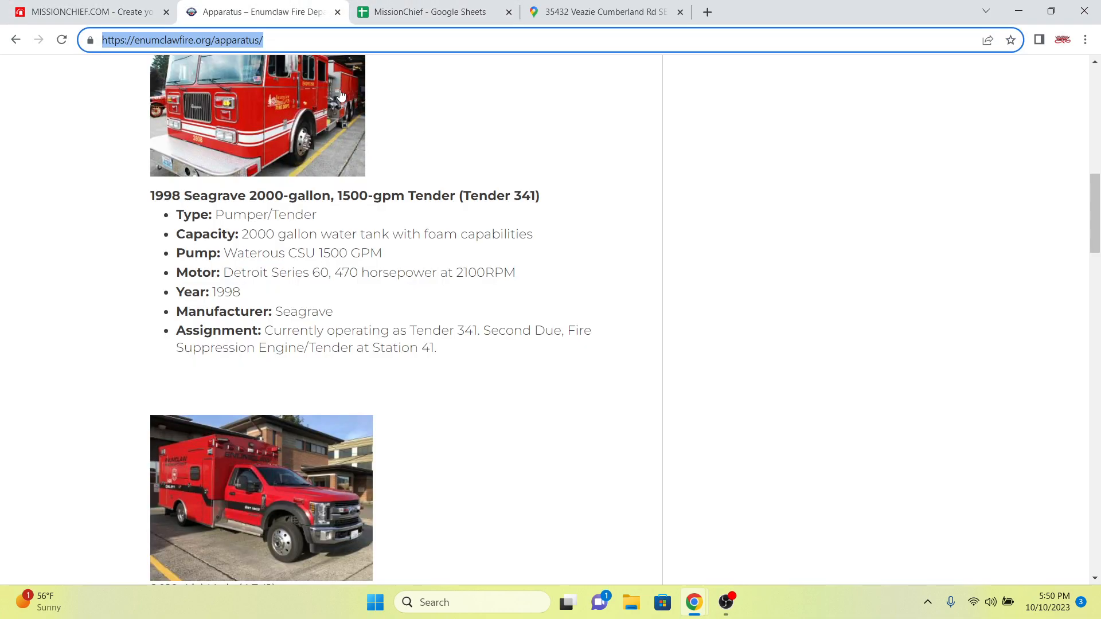
Step: Scroll the Enumclaw apparatus page to review Tender 342 and Engine 342
scroll("down", 3)
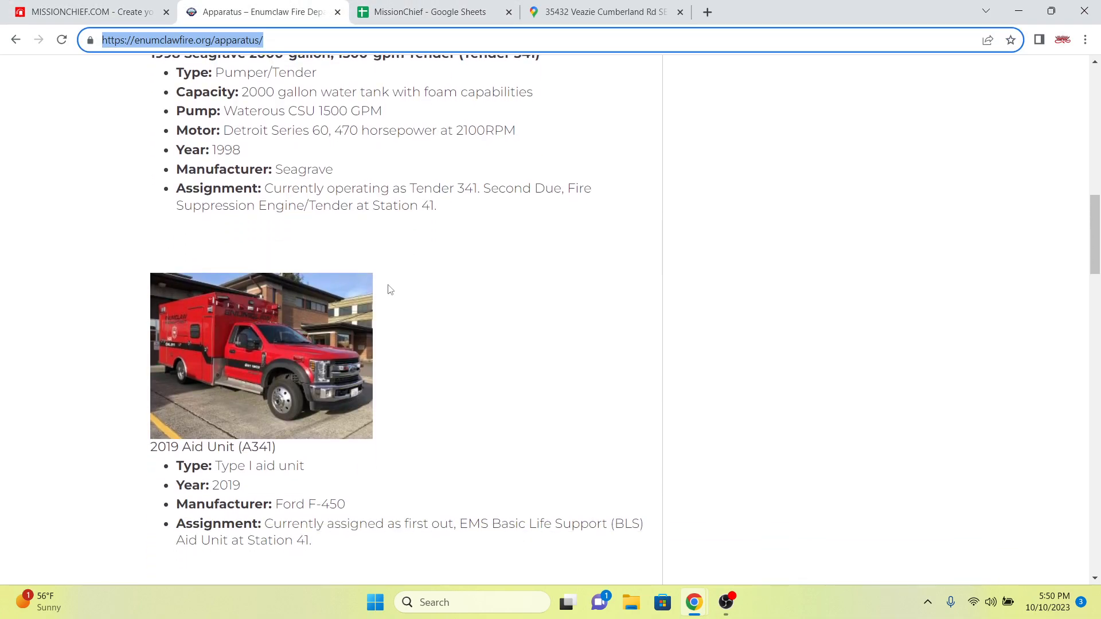
scroll("up", 3)
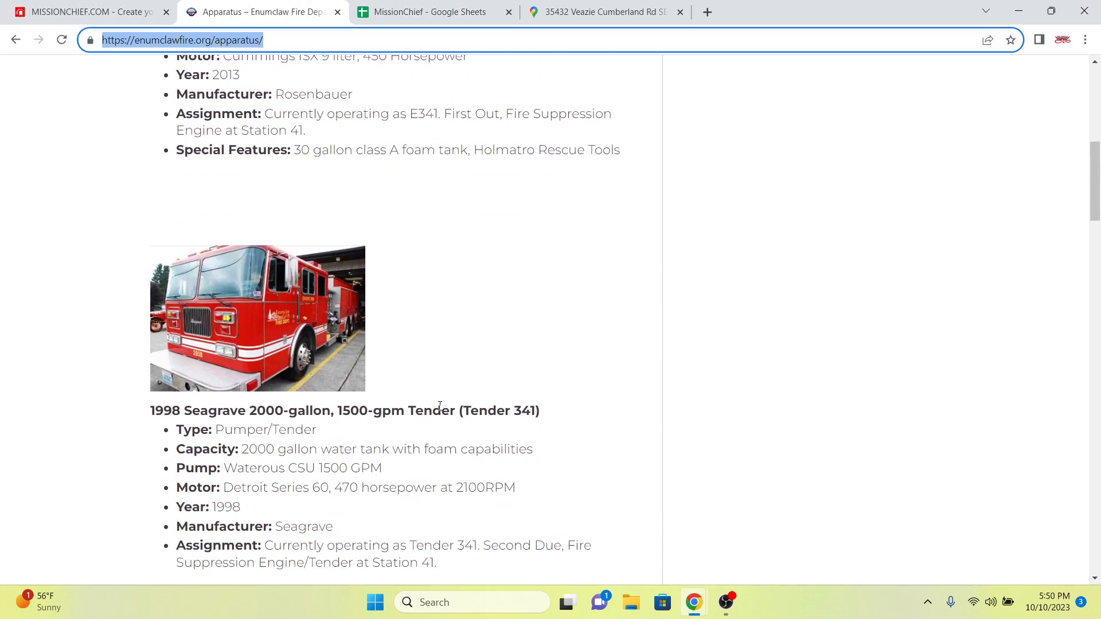
scroll("down", 3)
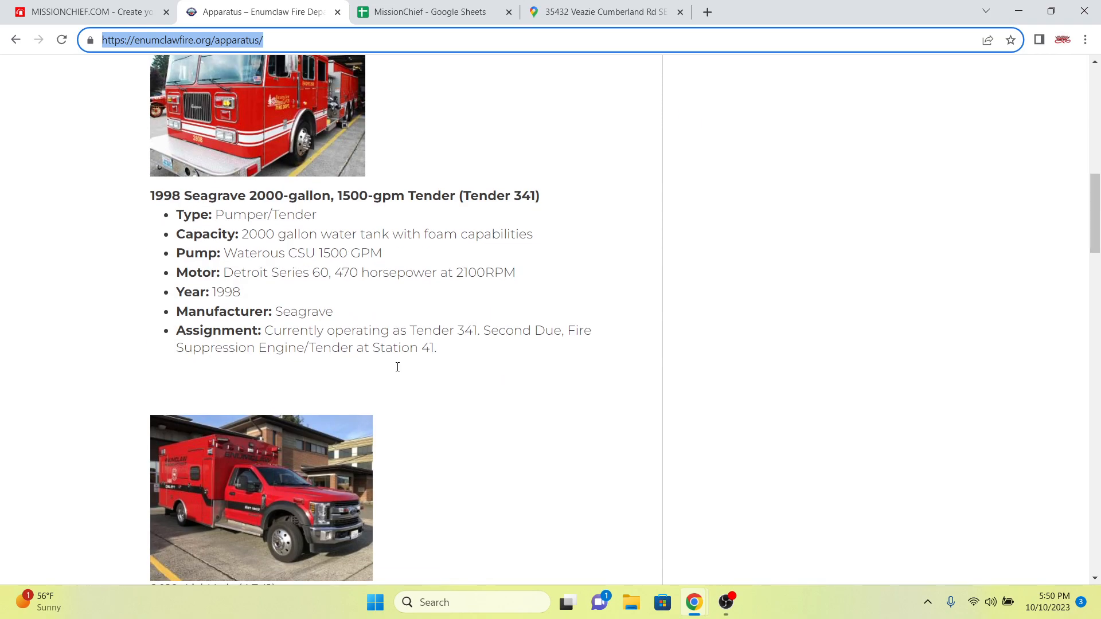
scroll("down", 3)
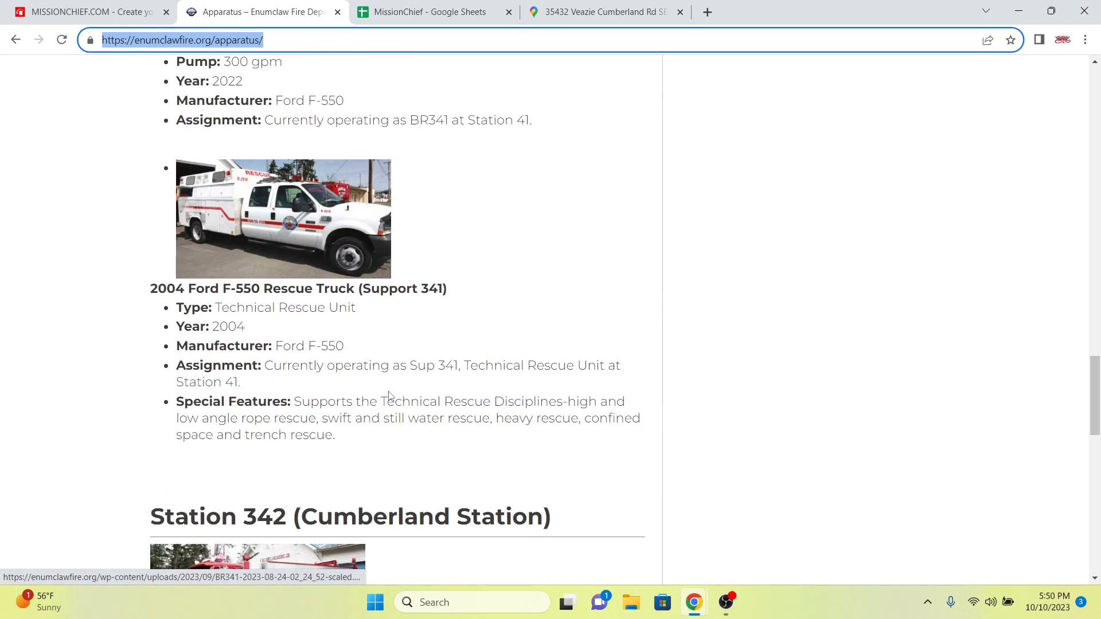
scroll("down", 3)
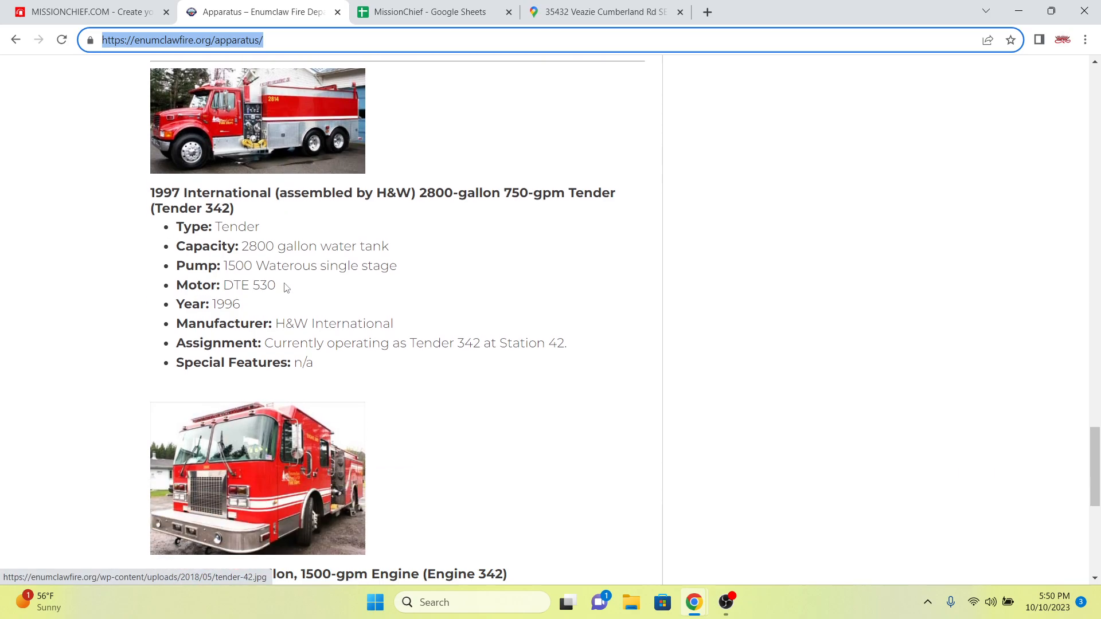
scroll("down", 3)
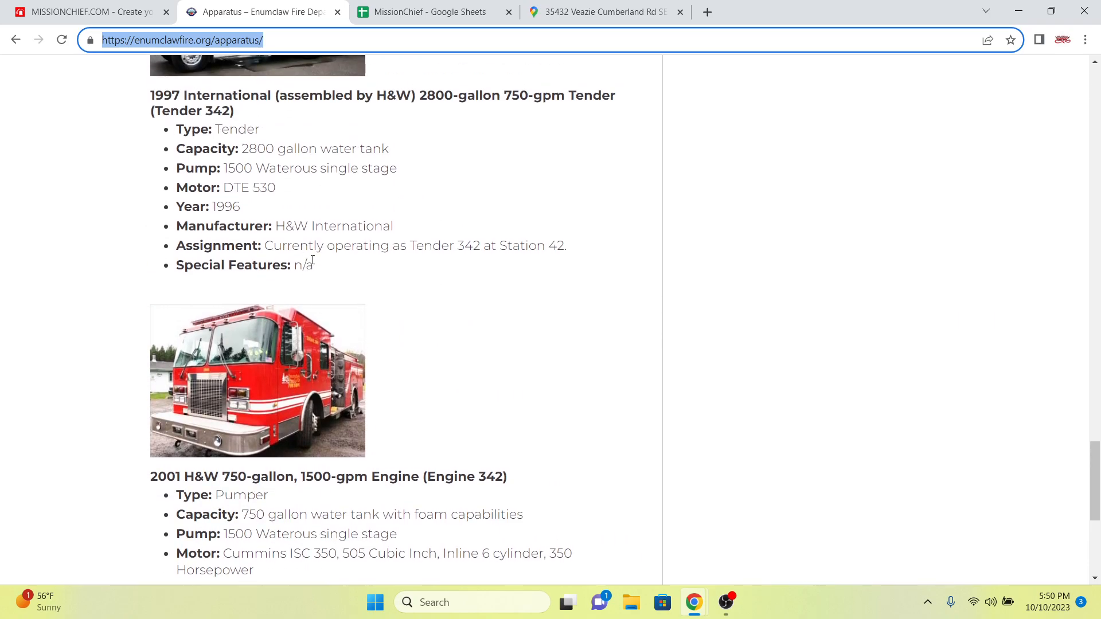
left_click(423, 11)
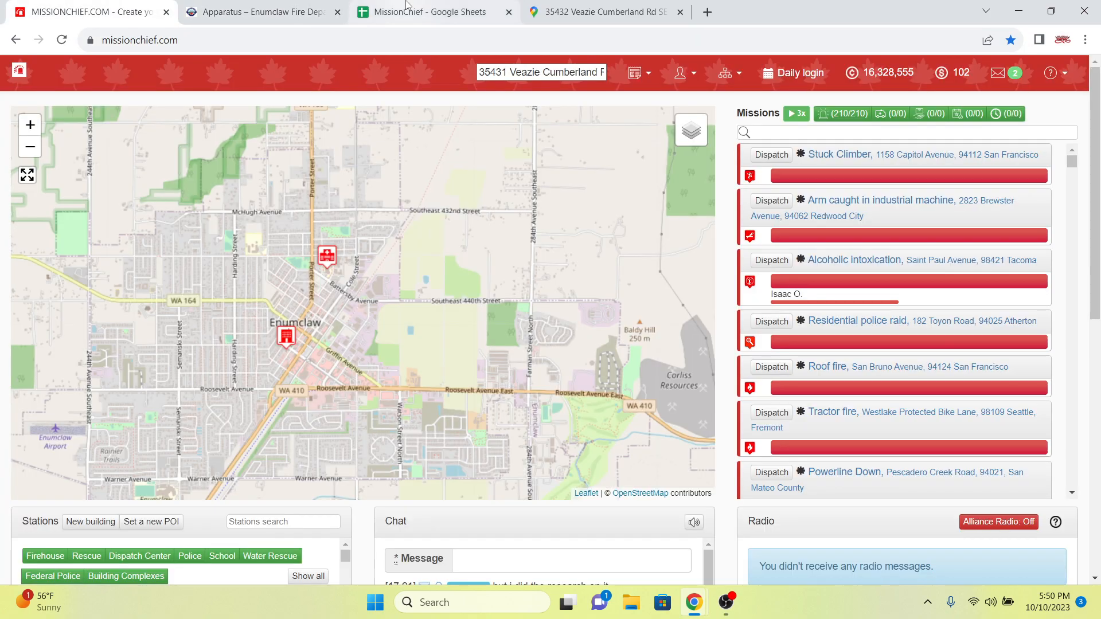
Step: Enter E342 and T342 in Station 42's roster row, checking the apparatus site
left_click(428, 12)
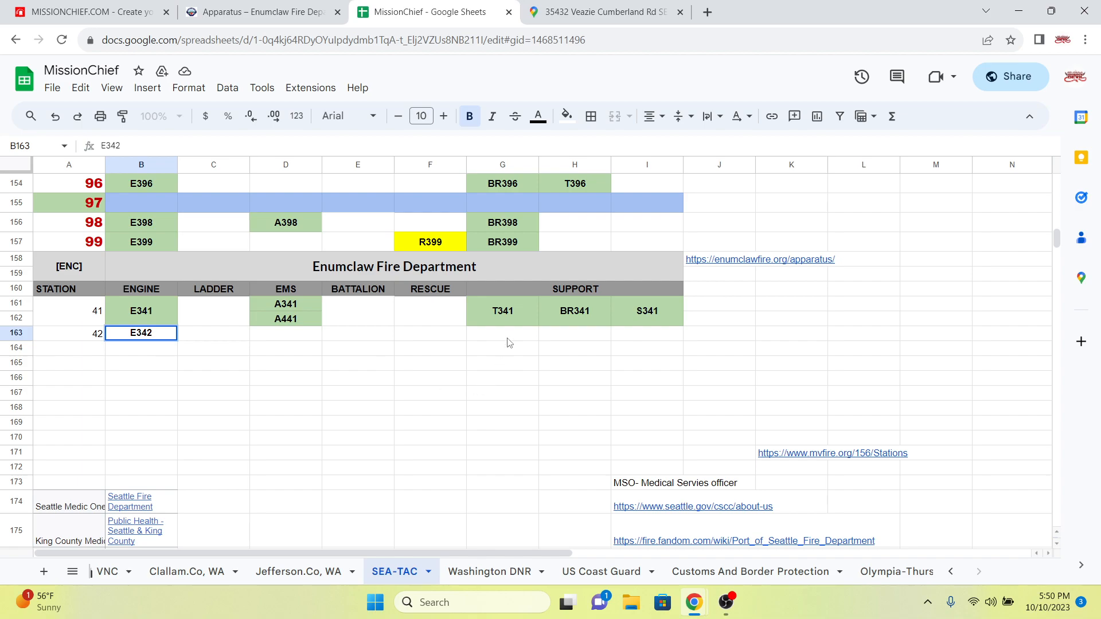
type("T342")
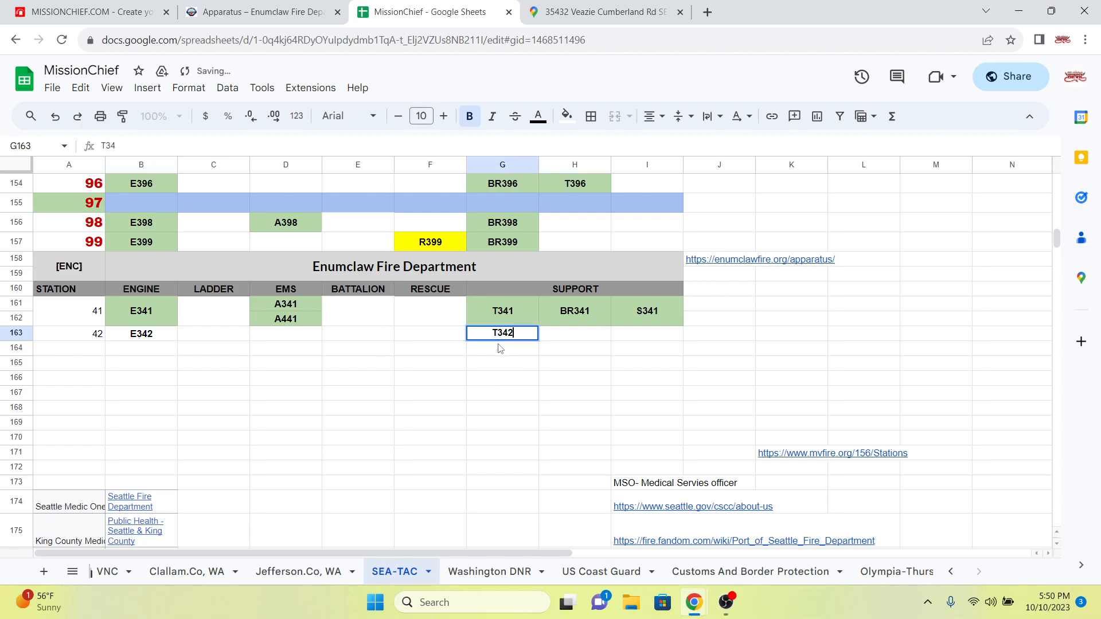
left_click(259, 12)
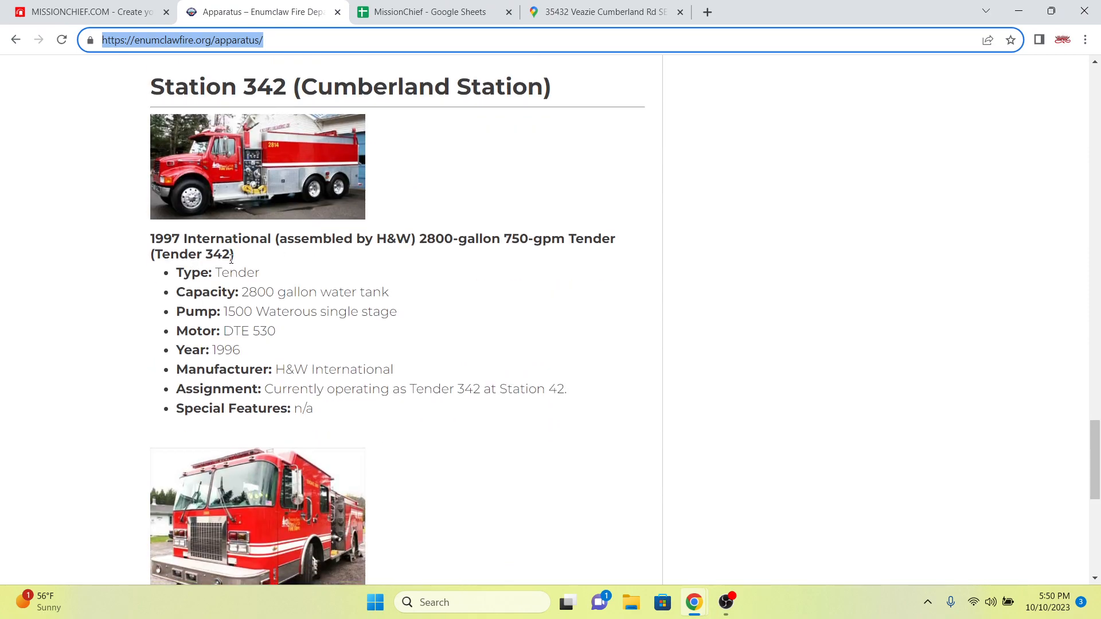
scroll("down", 3)
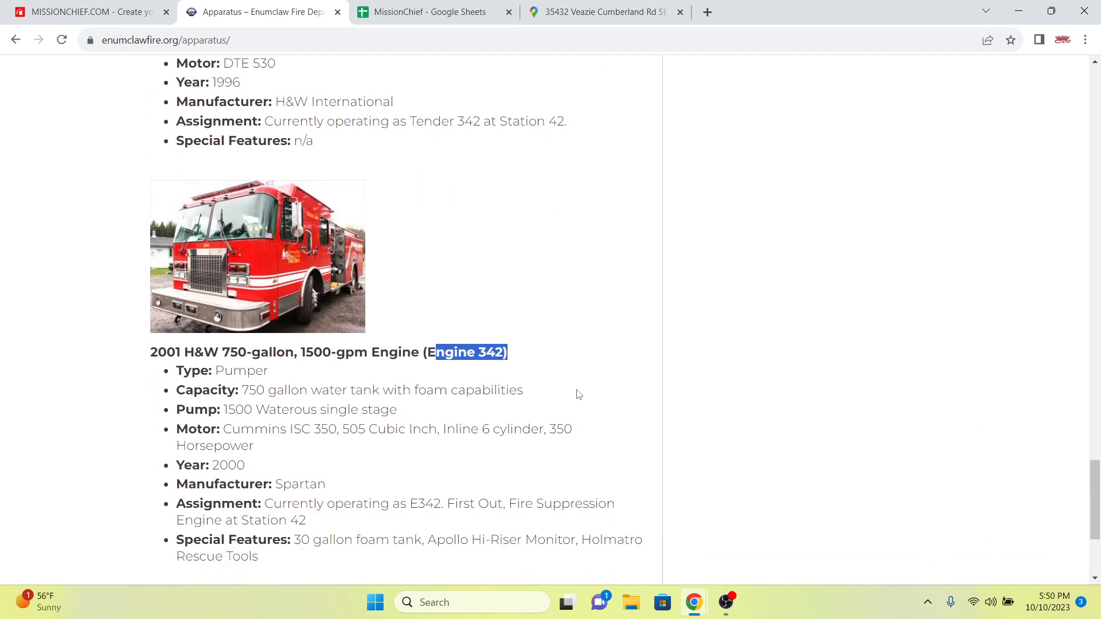
left_click(91, 12)
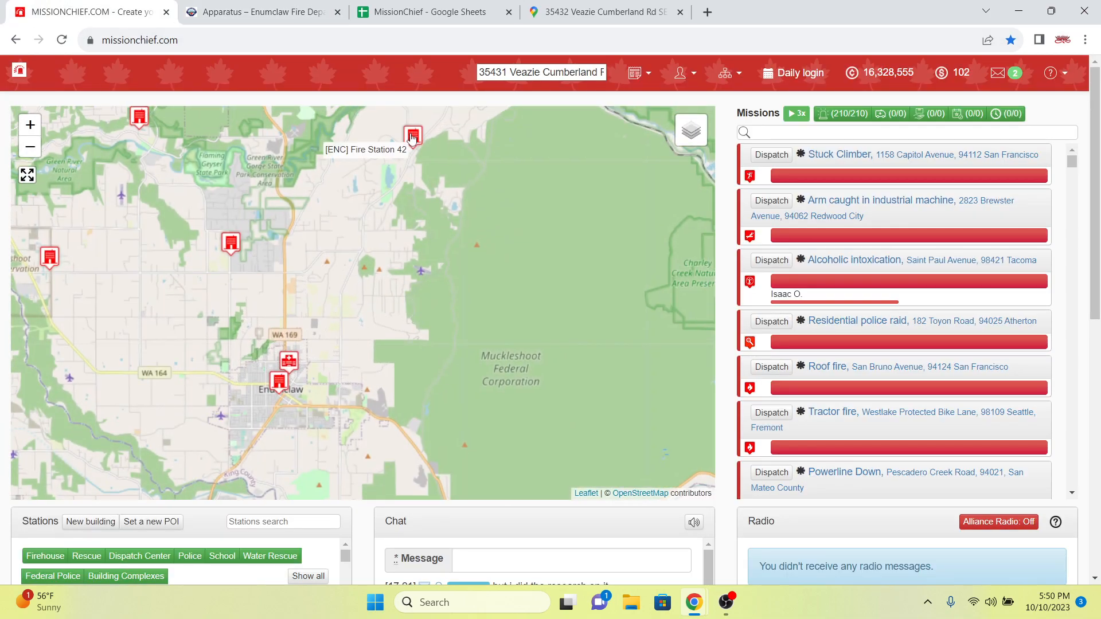
Step: Expand Fire Station 42 to level 1 for 10,000 credits
left_click(413, 137)
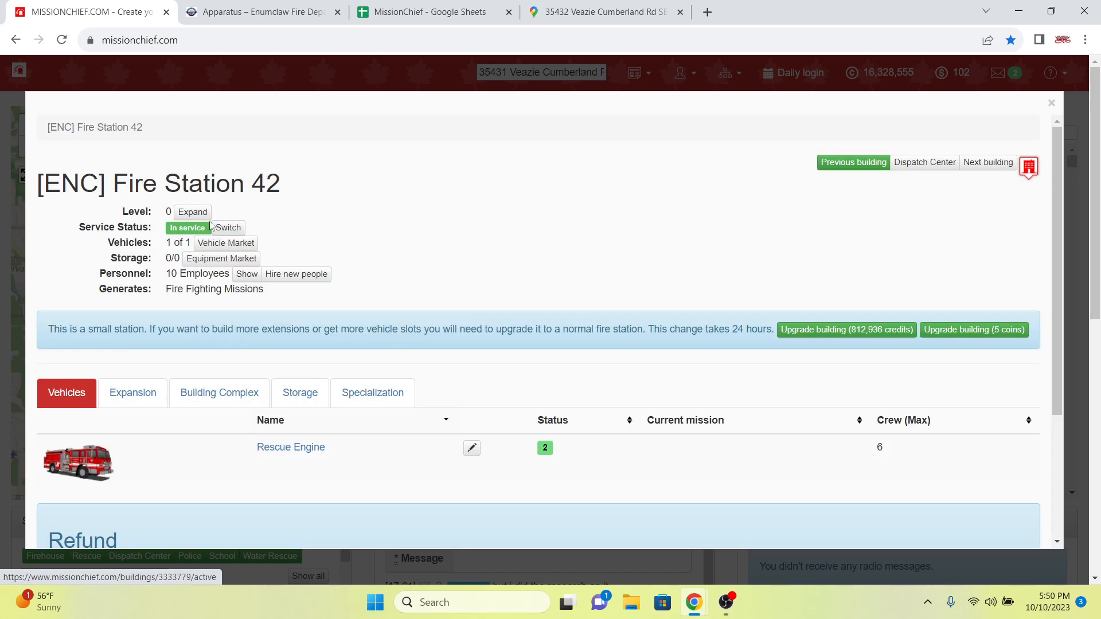
left_click(192, 212)
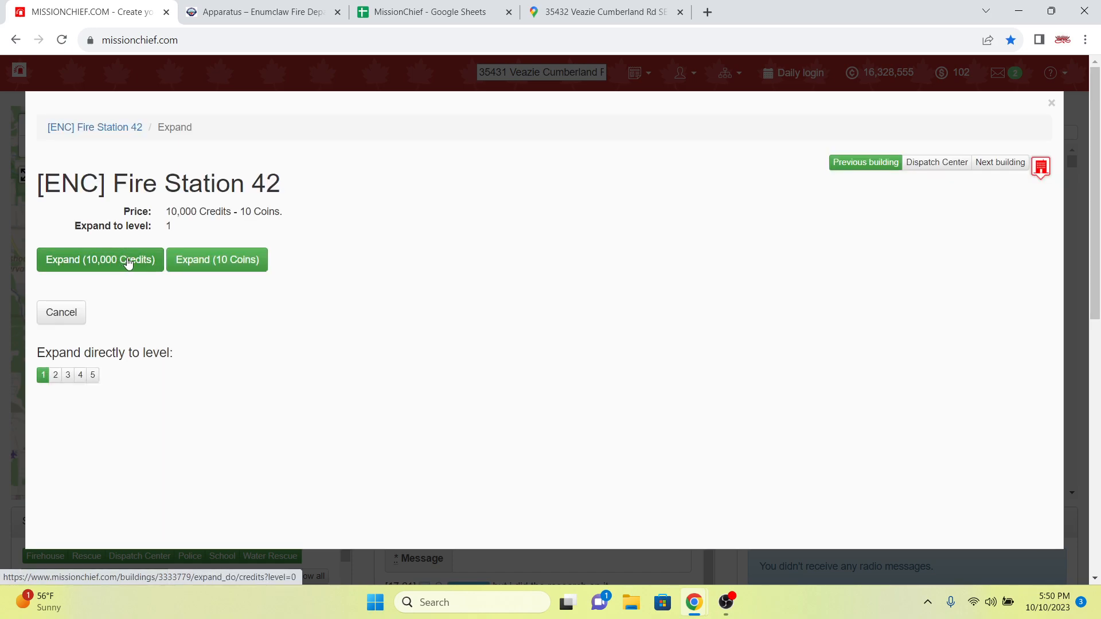
left_click(99, 259)
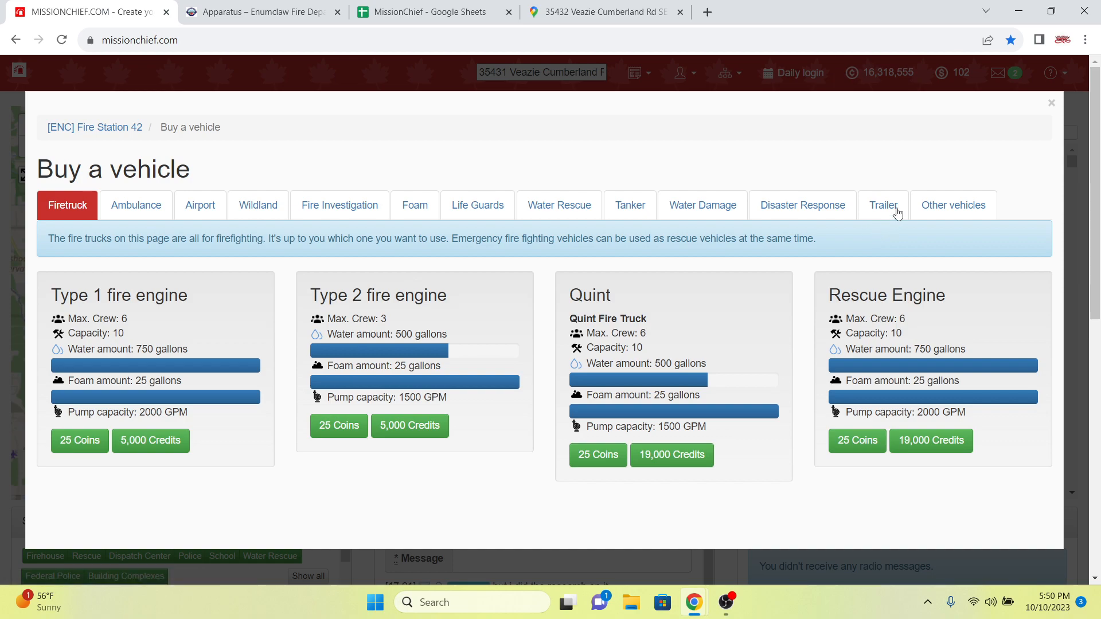
scroll("down", 3)
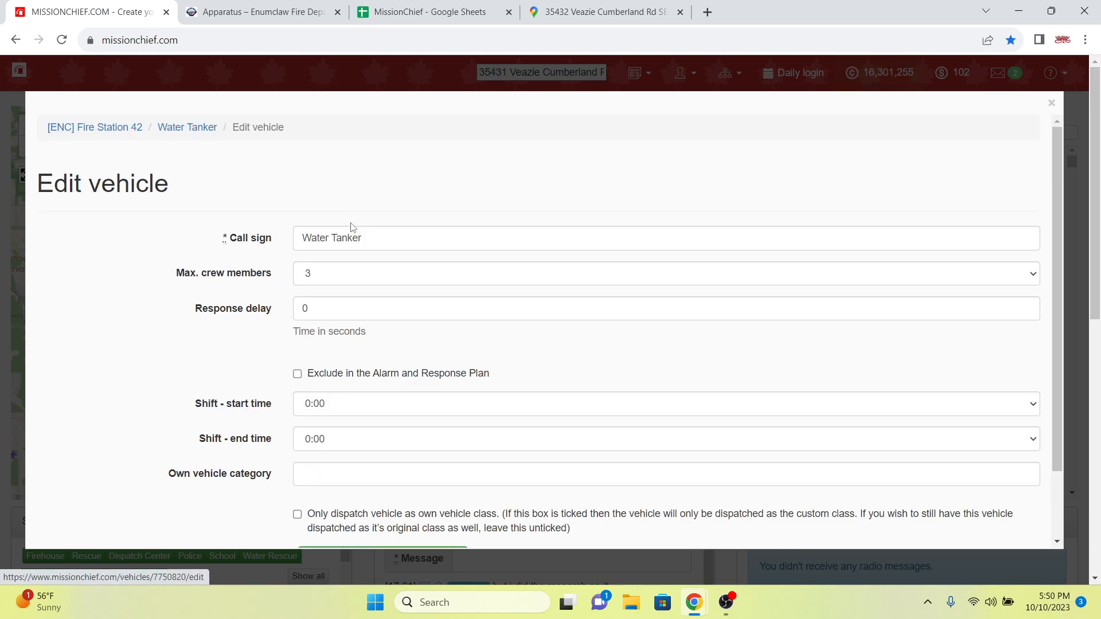
Step: Edit Station 42's vehicle call signs, saving the Water Tanker as [ENC] T342
type("[ENC] E341")
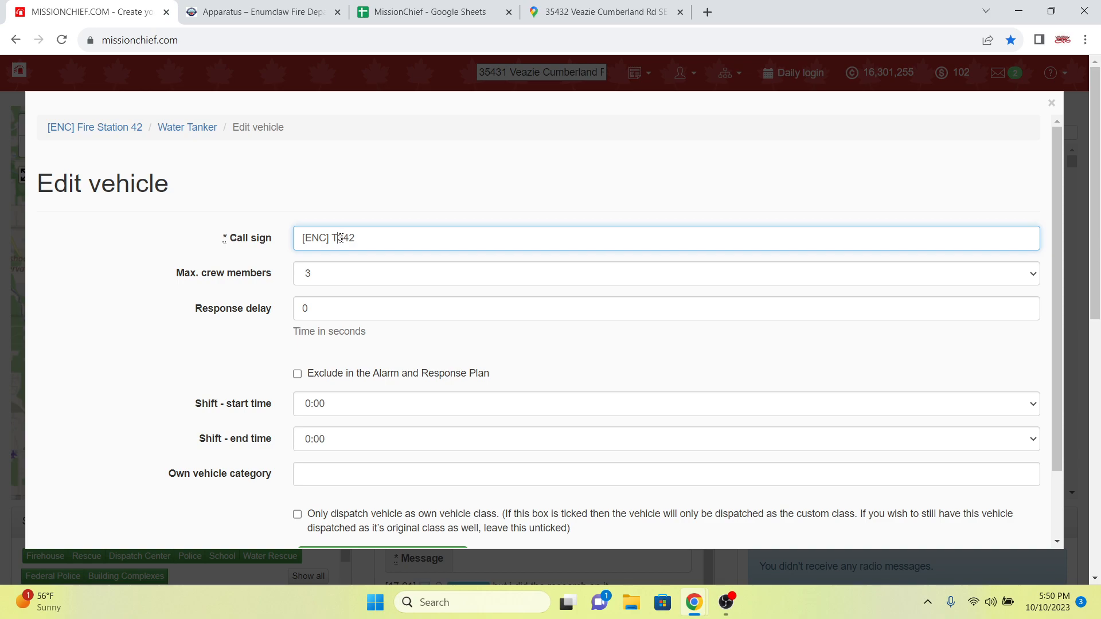
left_click(381, 547)
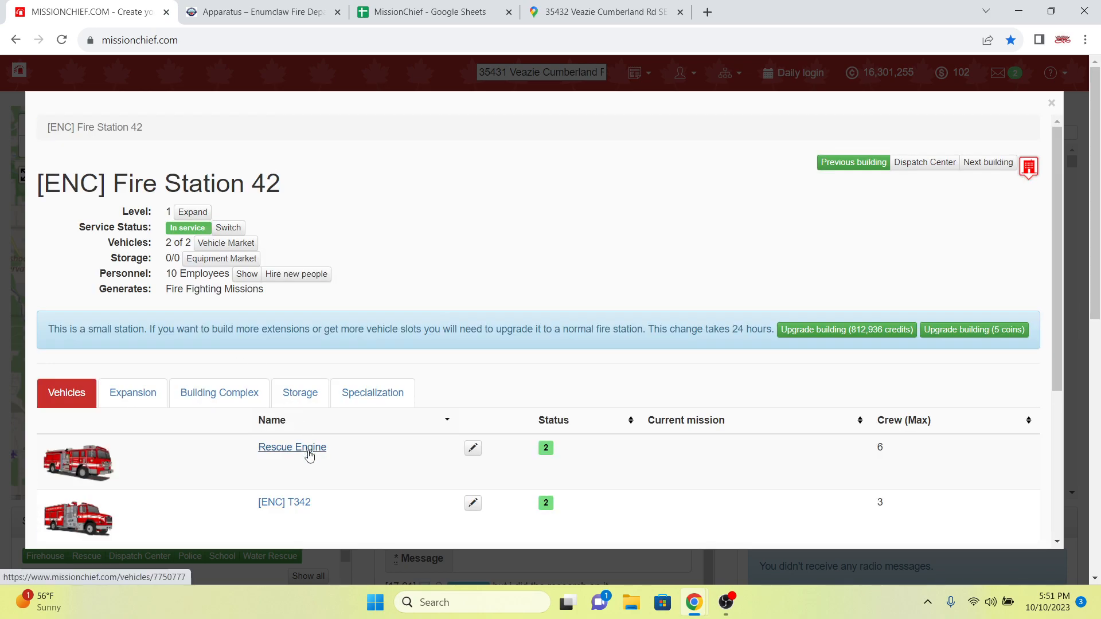
left_click(291, 446)
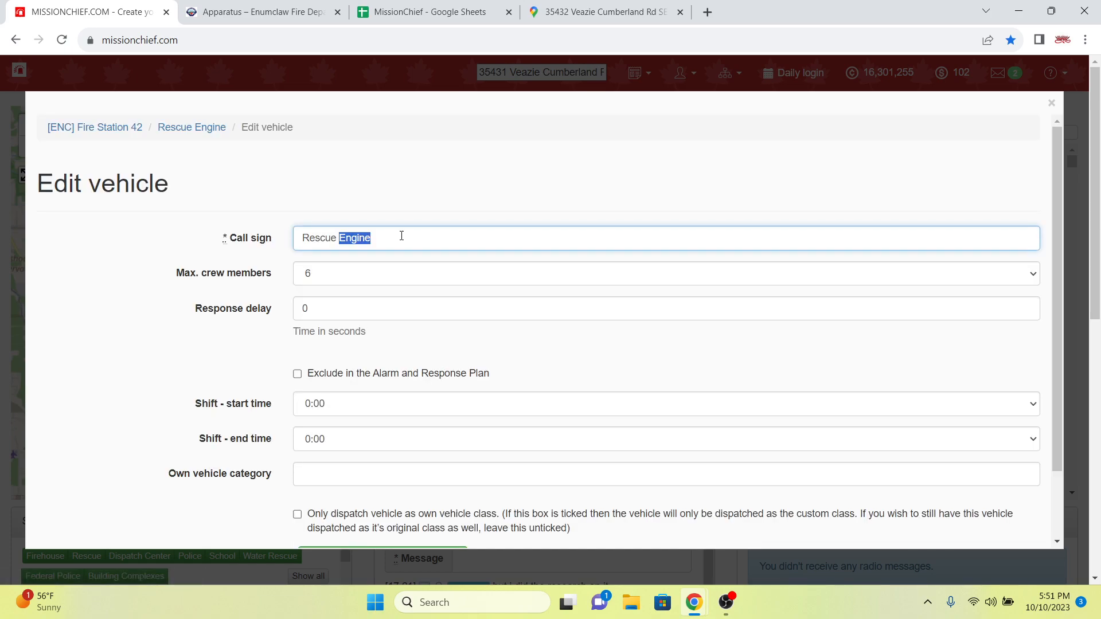
type("[ENC] T342")
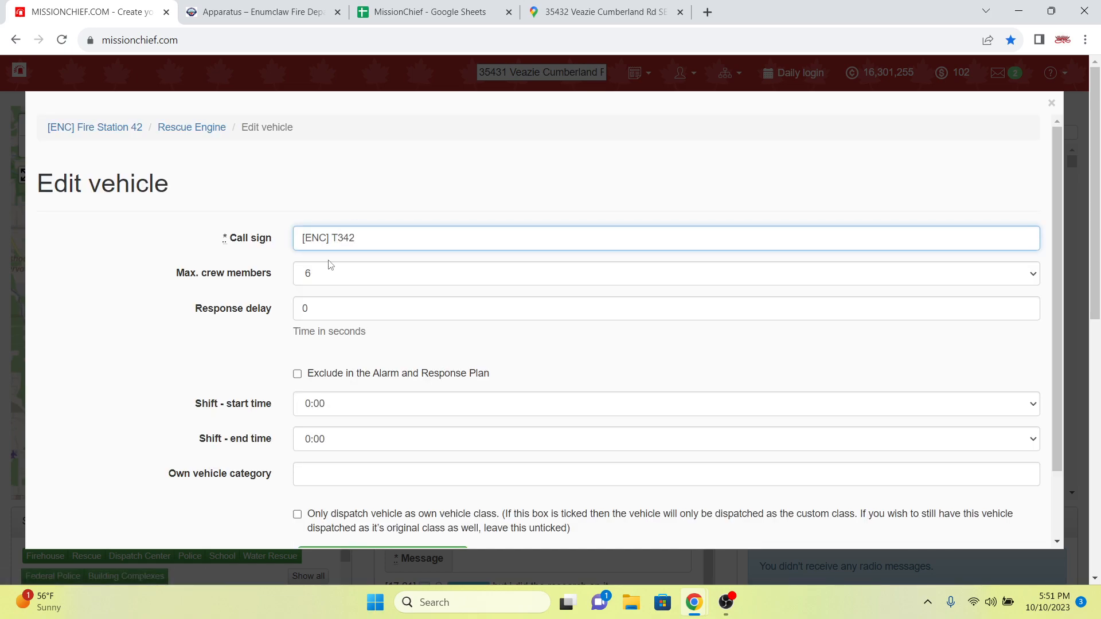
left_click(382, 547)
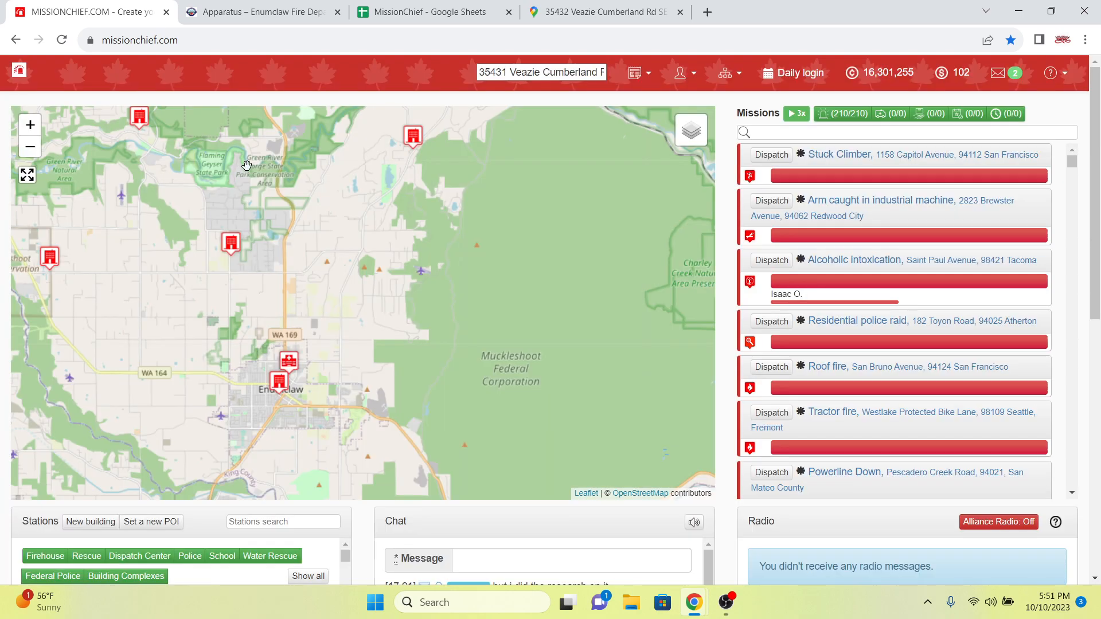
left_click(260, 13)
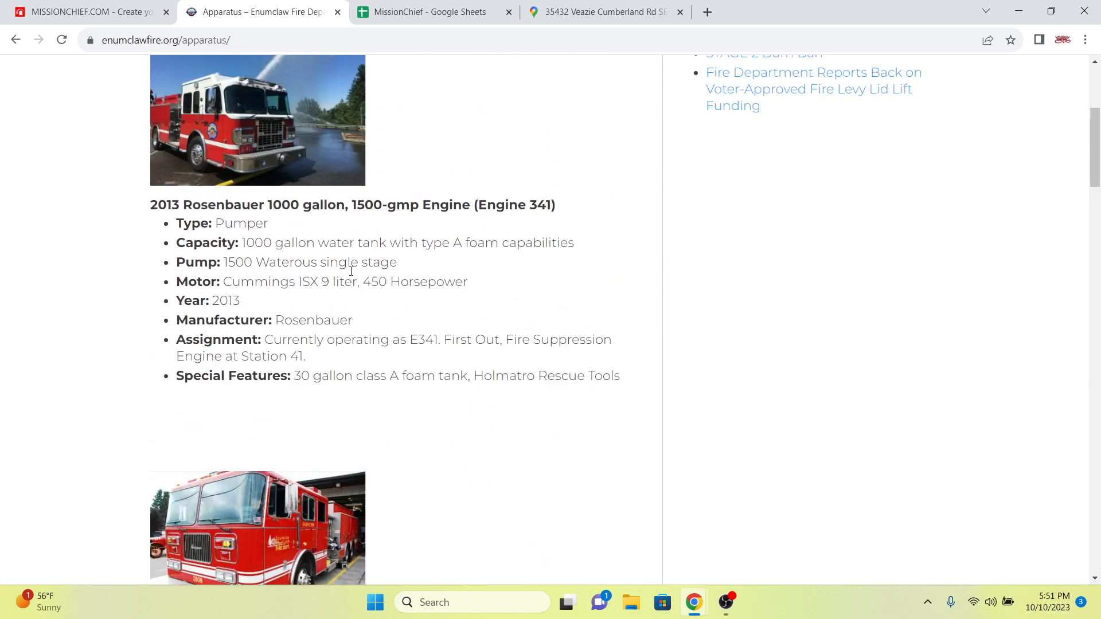
left_click(84, 12)
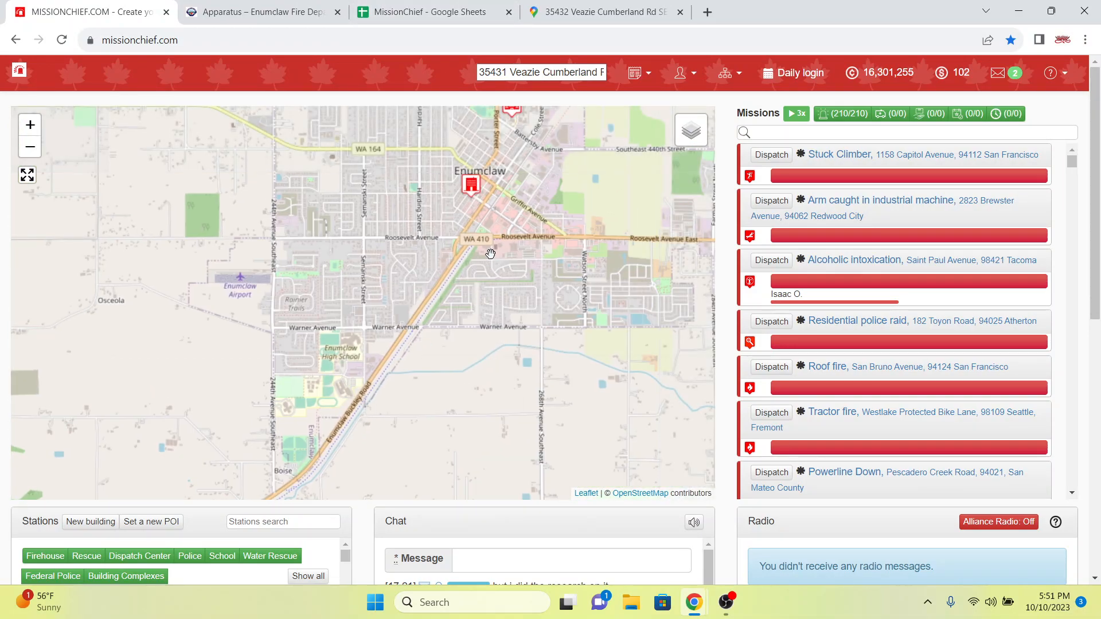
Step: Find Enumclaw in Google Maps and view the patrol cars and 1705 Wells St entrance in Street View
left_click(604, 12)
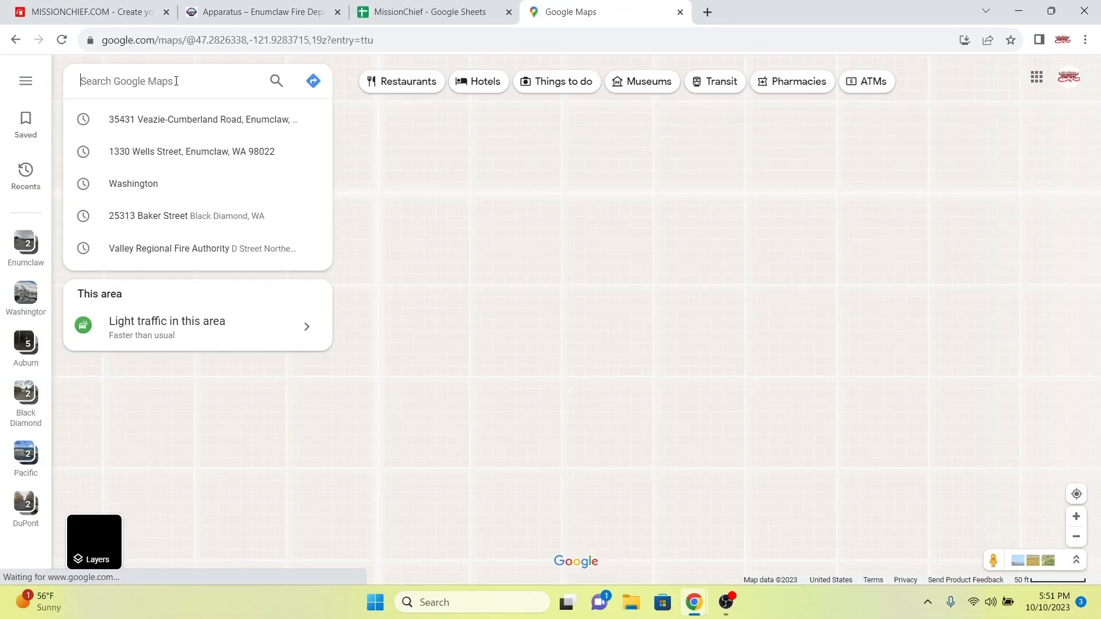
type("encu")
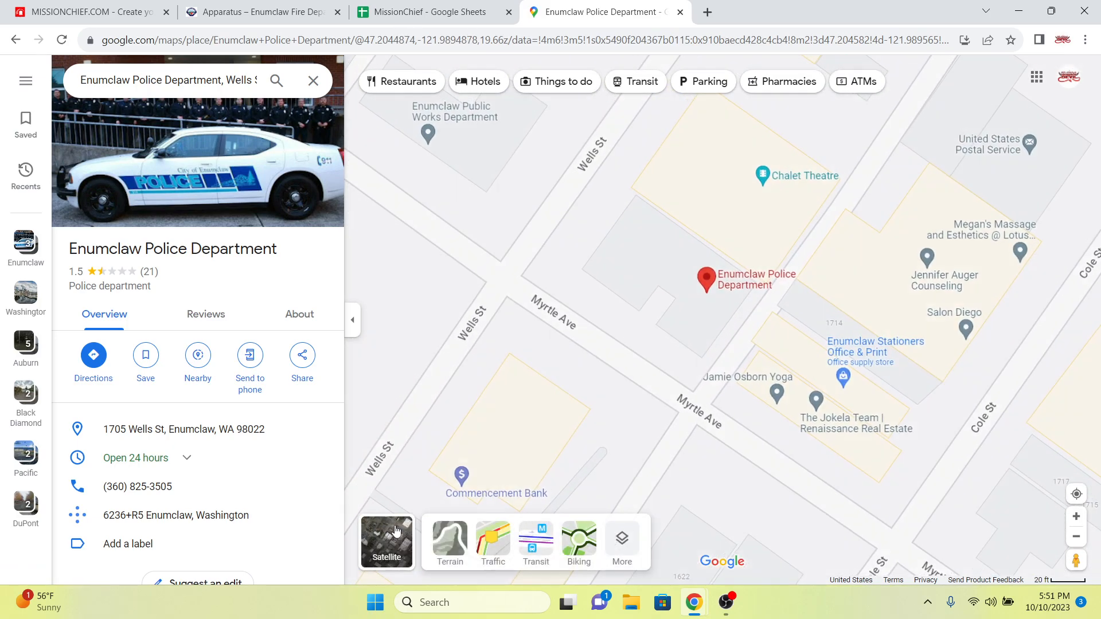
left_click(386, 541)
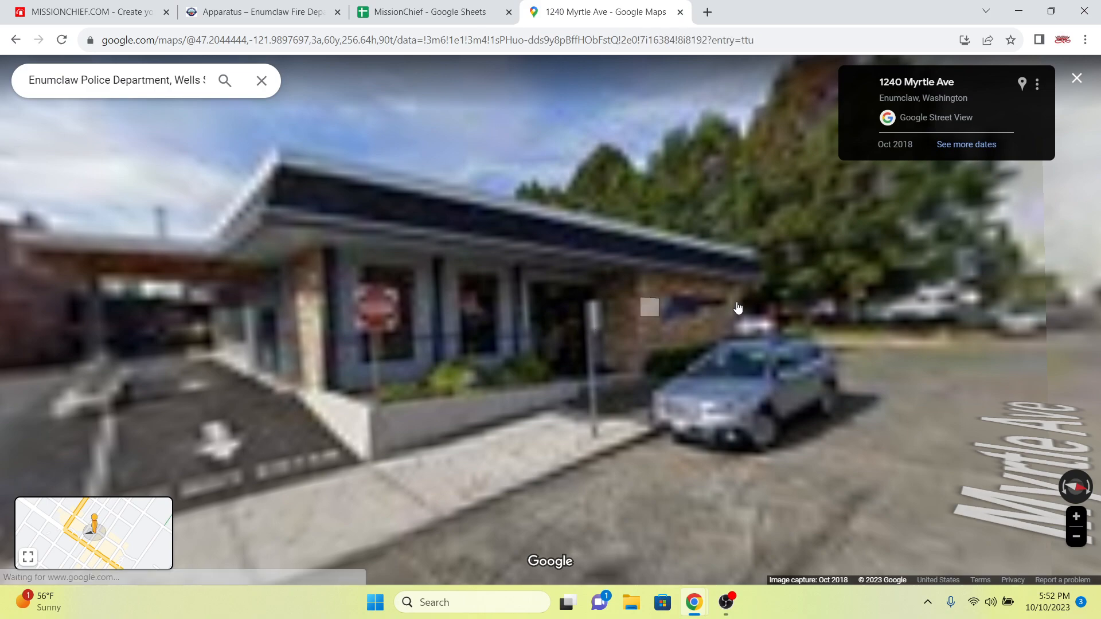
left_click_drag(737, 307, 576, 293)
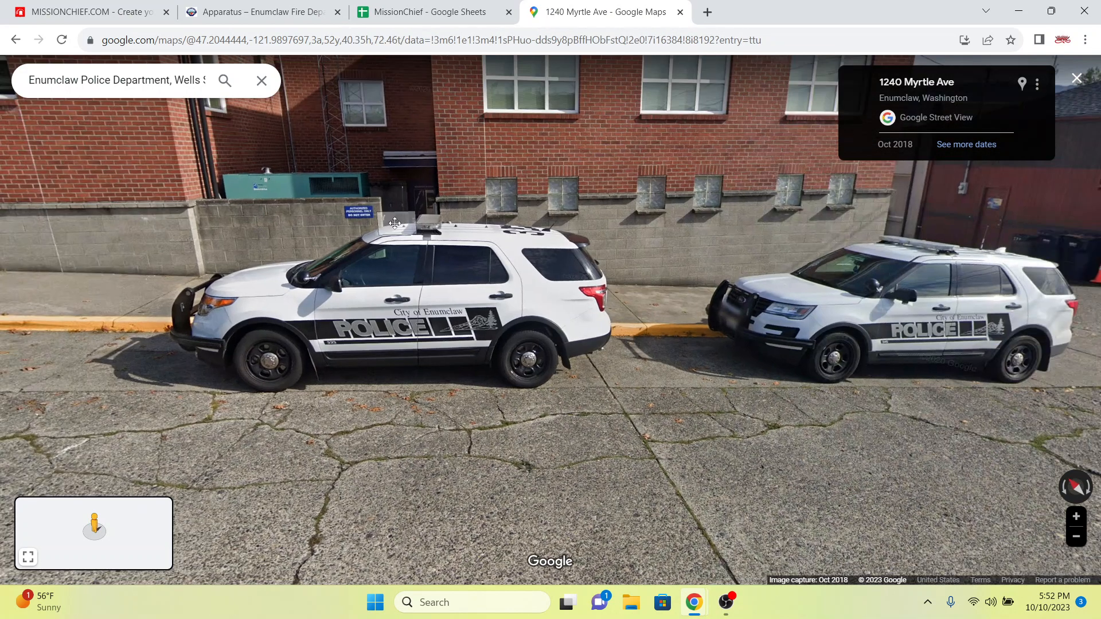
left_click_drag(393, 223, 288, 270)
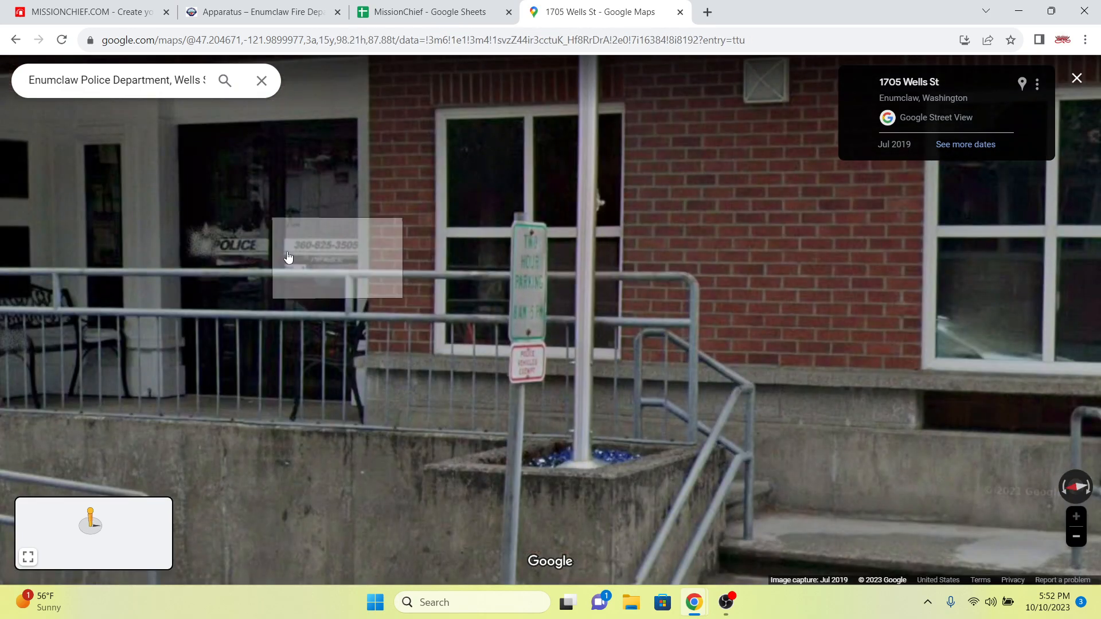
left_click(84, 12)
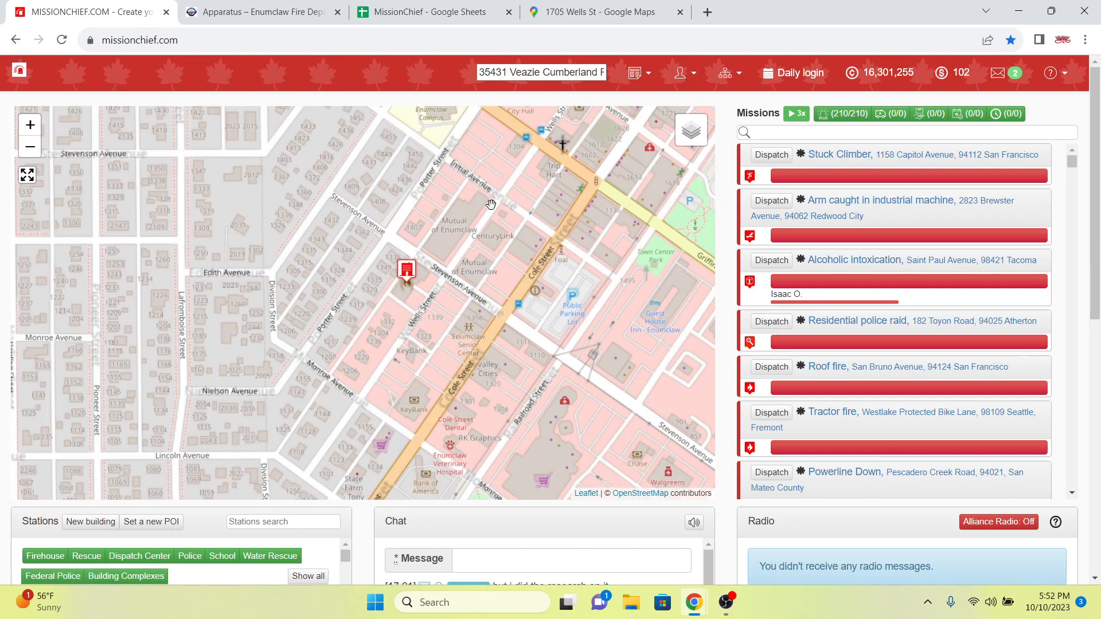
Step: Build a small police station named Enumclaw Police Department at 1705 Wells Street with credits
left_click_drag(492, 204, 530, 303)
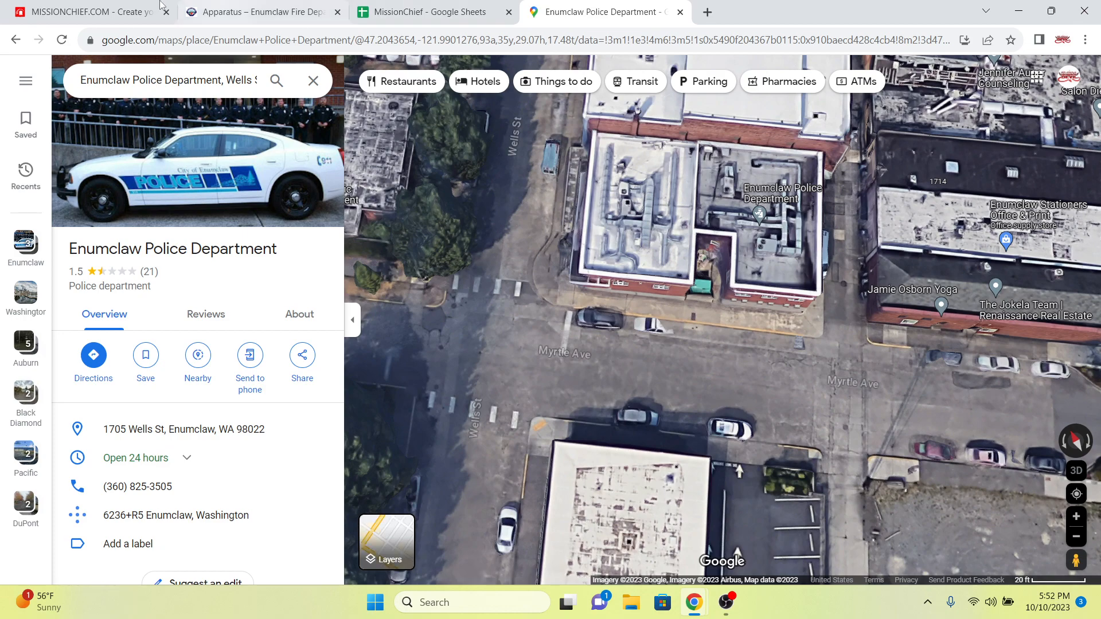
left_click(84, 12)
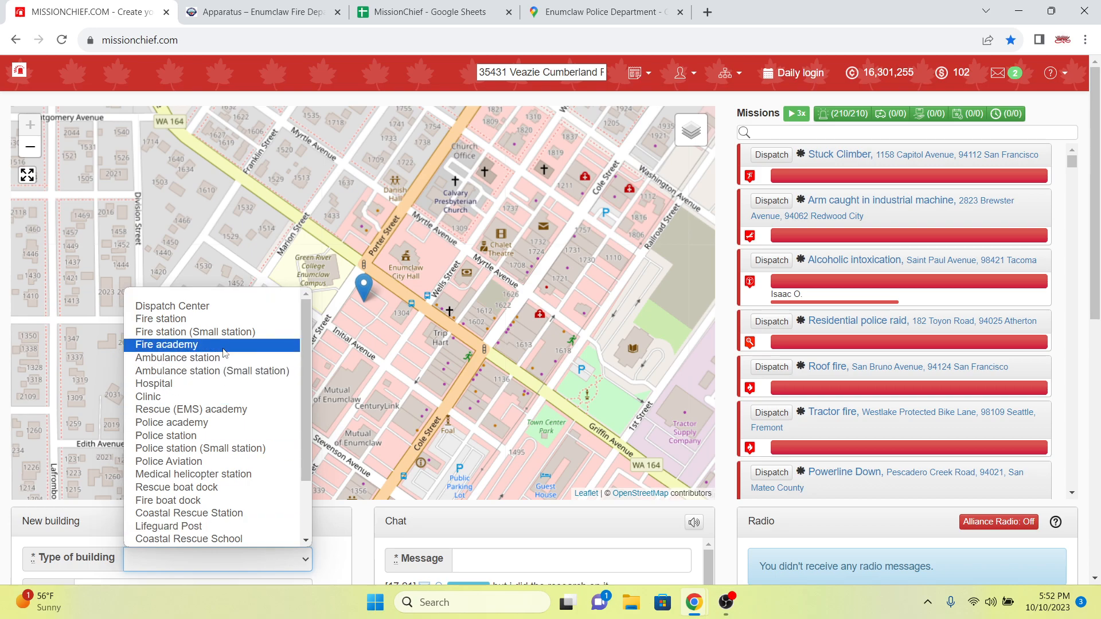
mouse_move(147, 397)
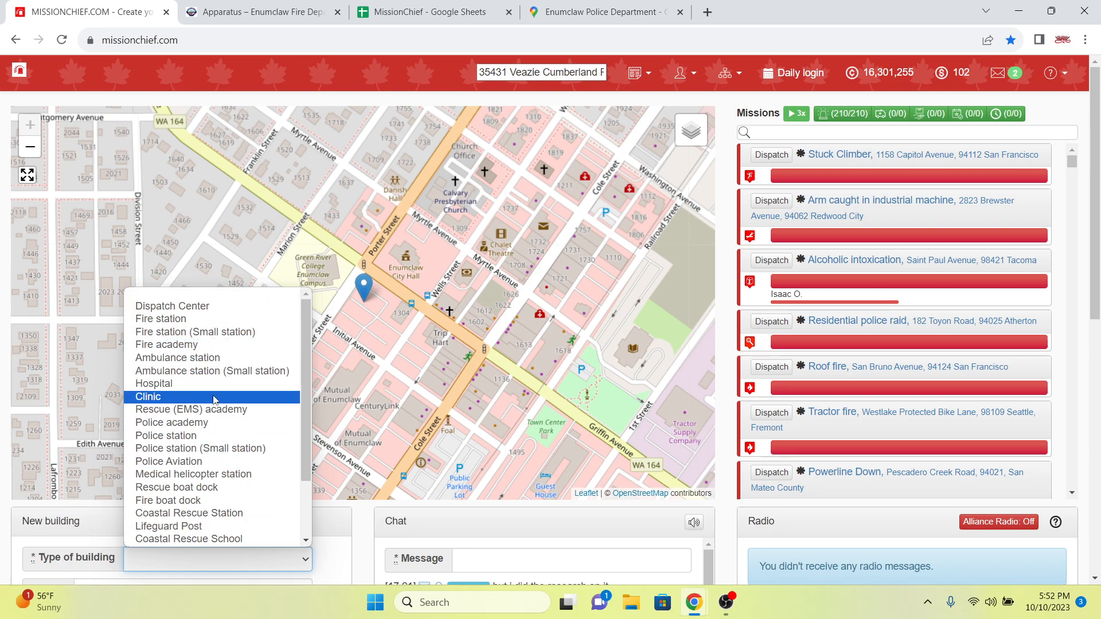
left_click(199, 448)
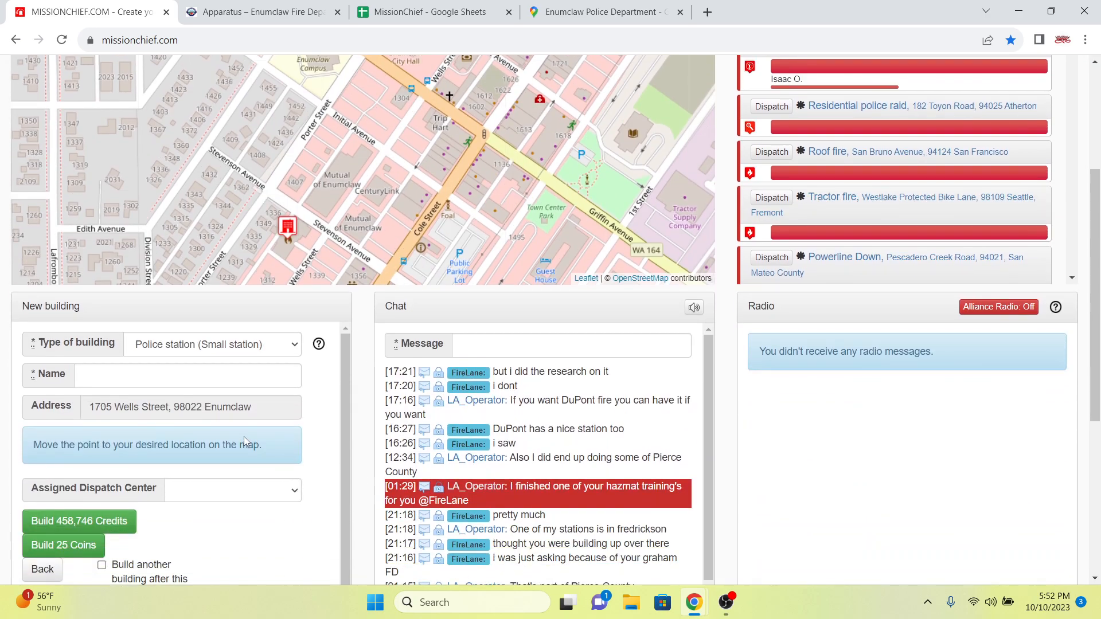
type("E")
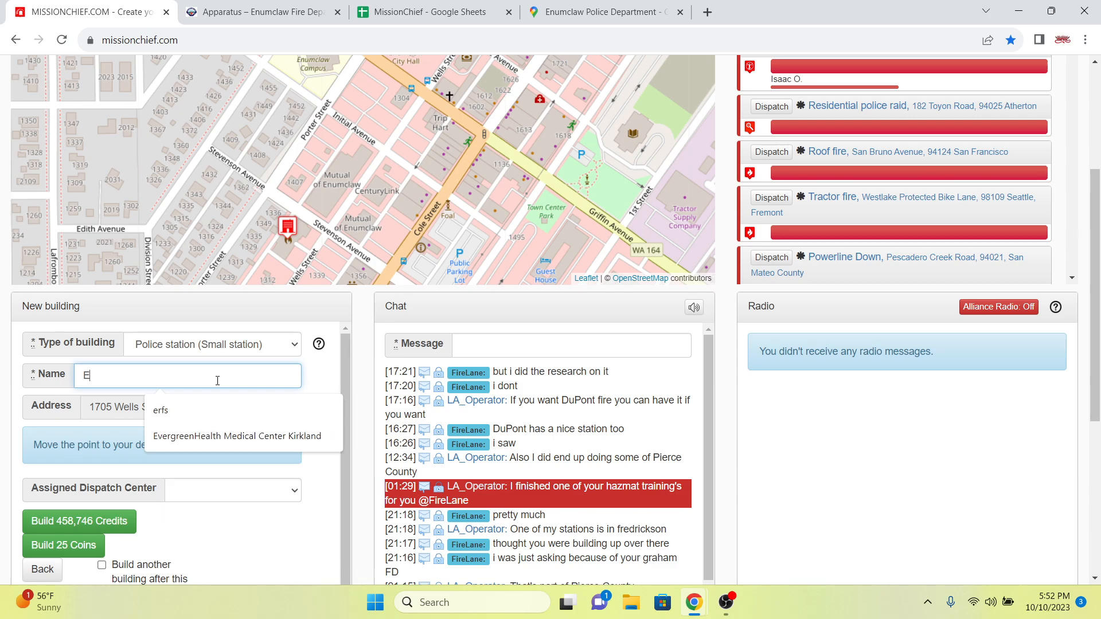
type("numclaw Police Department")
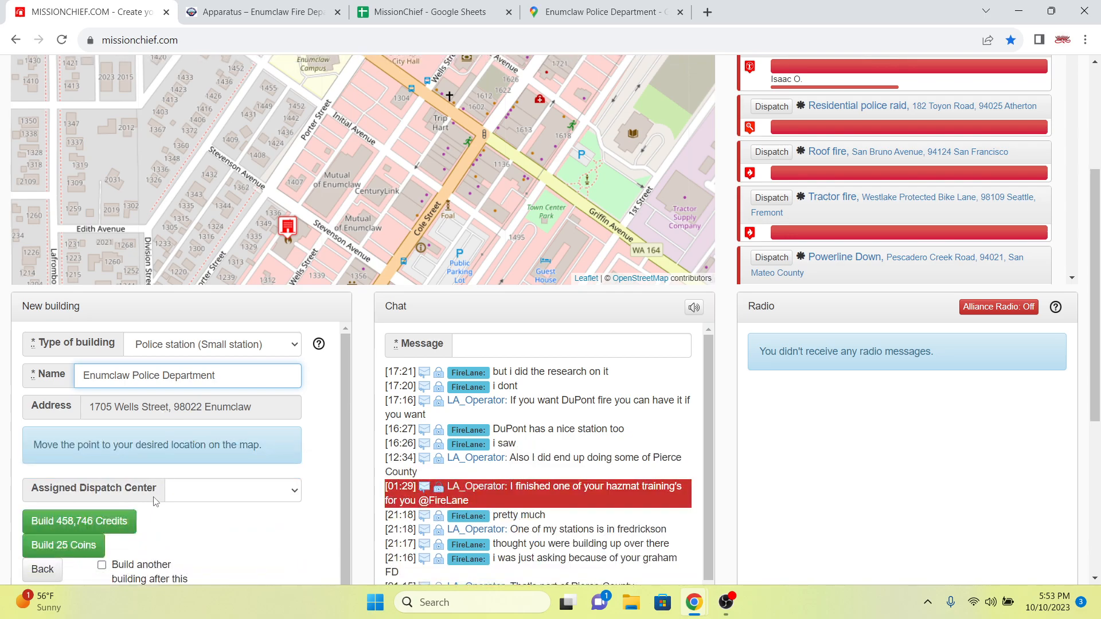
left_click(79, 521)
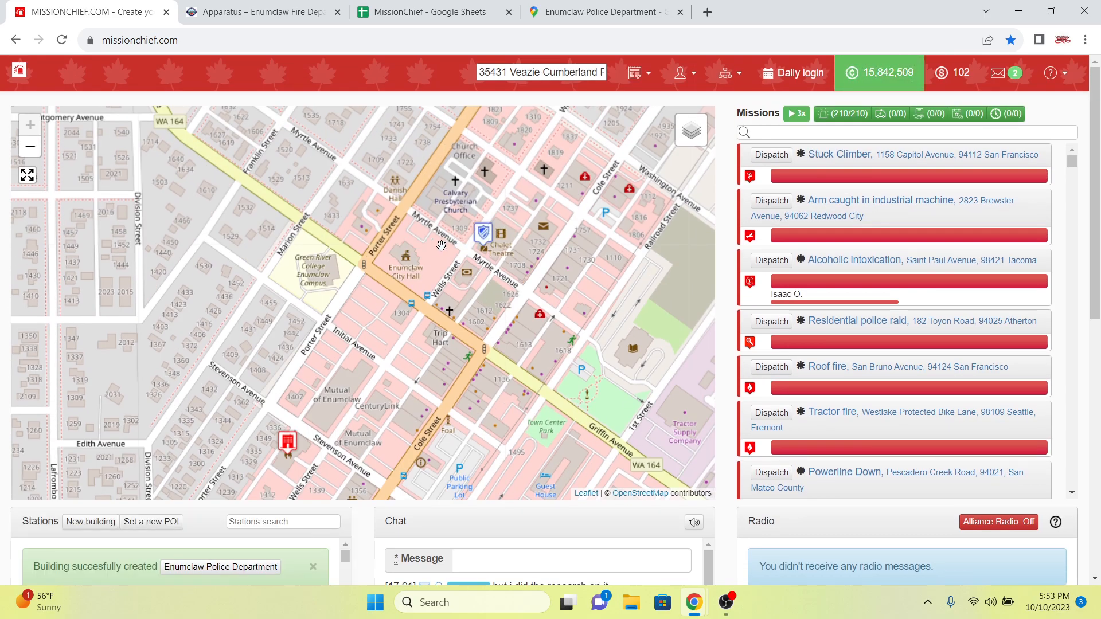
Step: Glance at the roster, Street View and fire apparatus tabs, then select the new police station
left_click(428, 12)
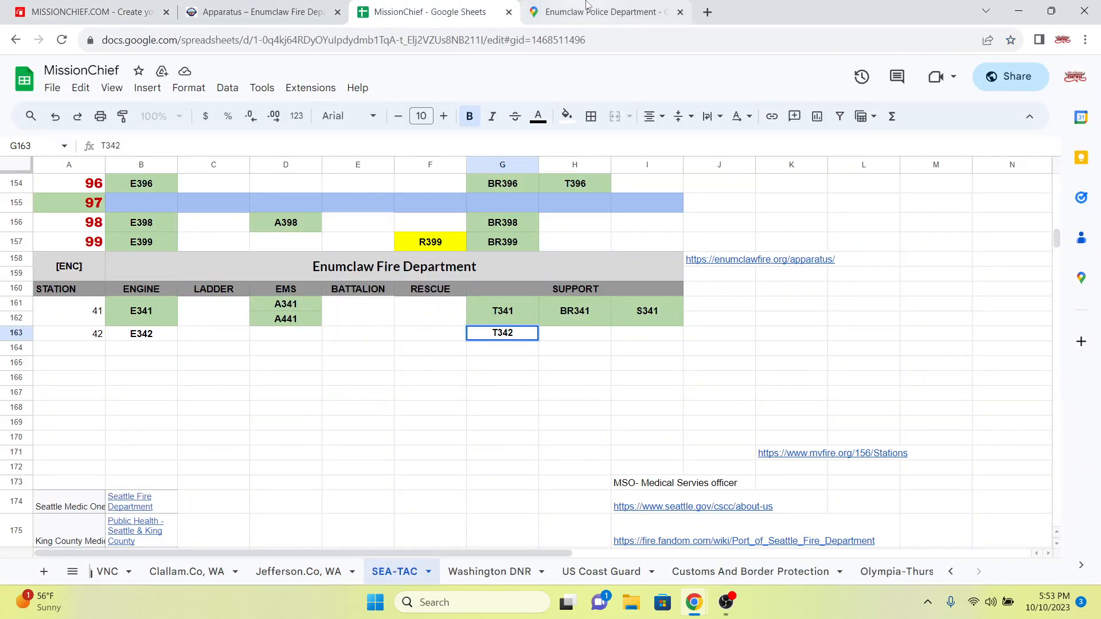
left_click(600, 12)
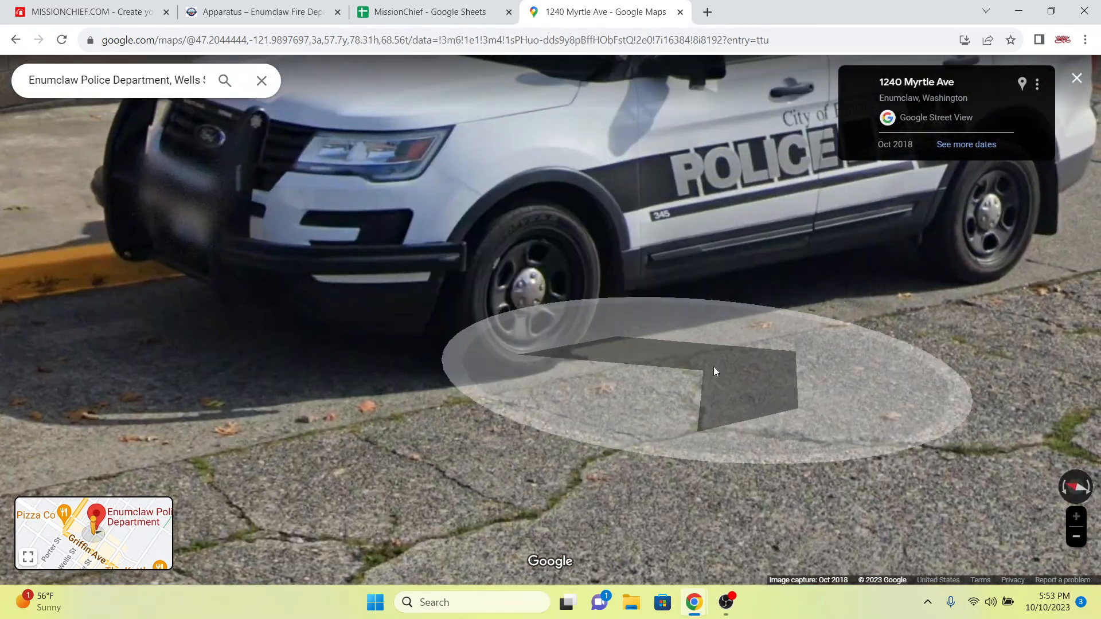
left_click(260, 12)
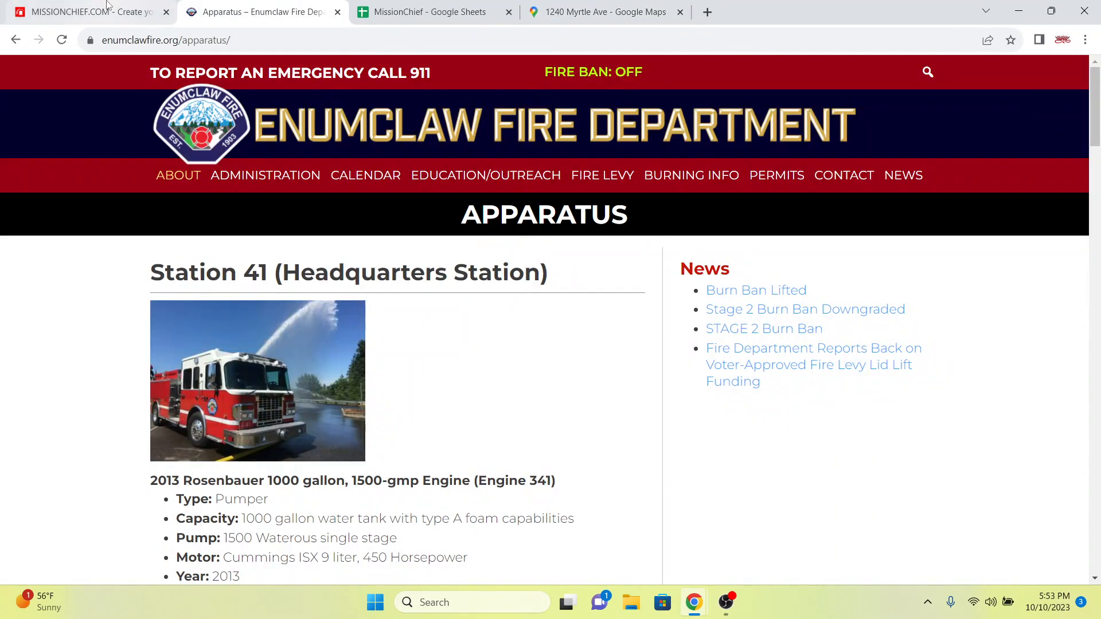
left_click(77, 12)
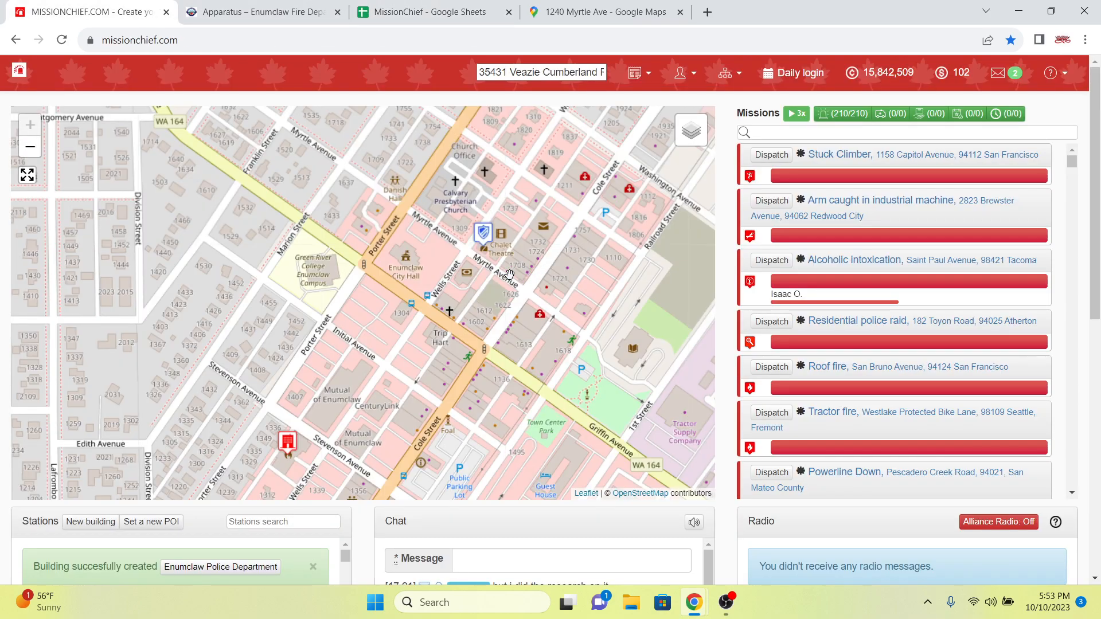
left_click(285, 442)
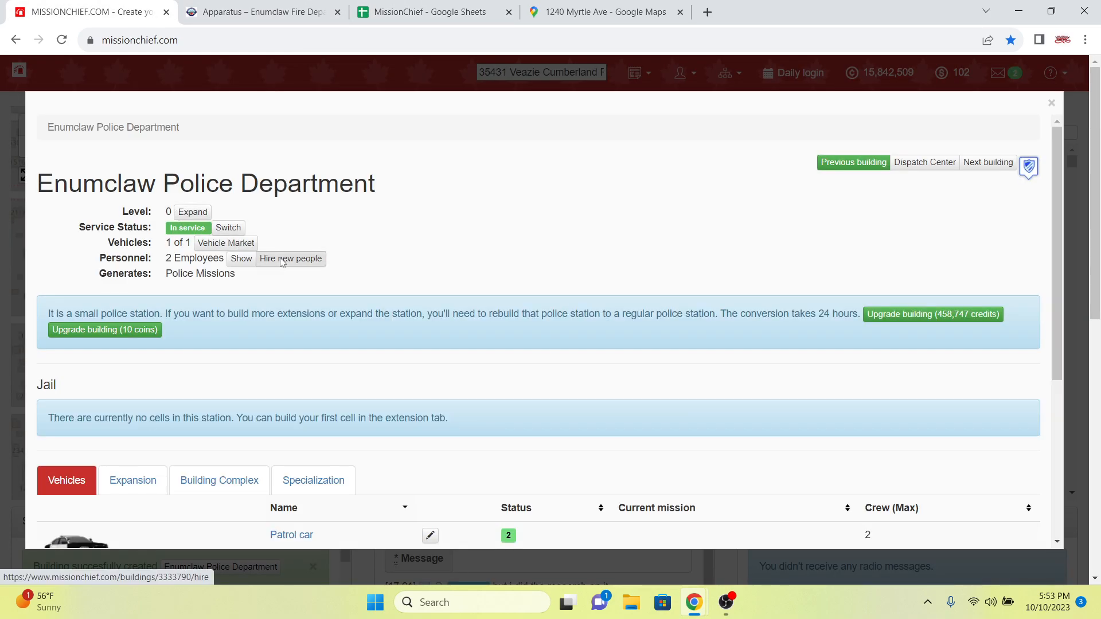
Step: Buy a second patrol car and begin entering call sign [ENC] 342
left_click(290, 258)
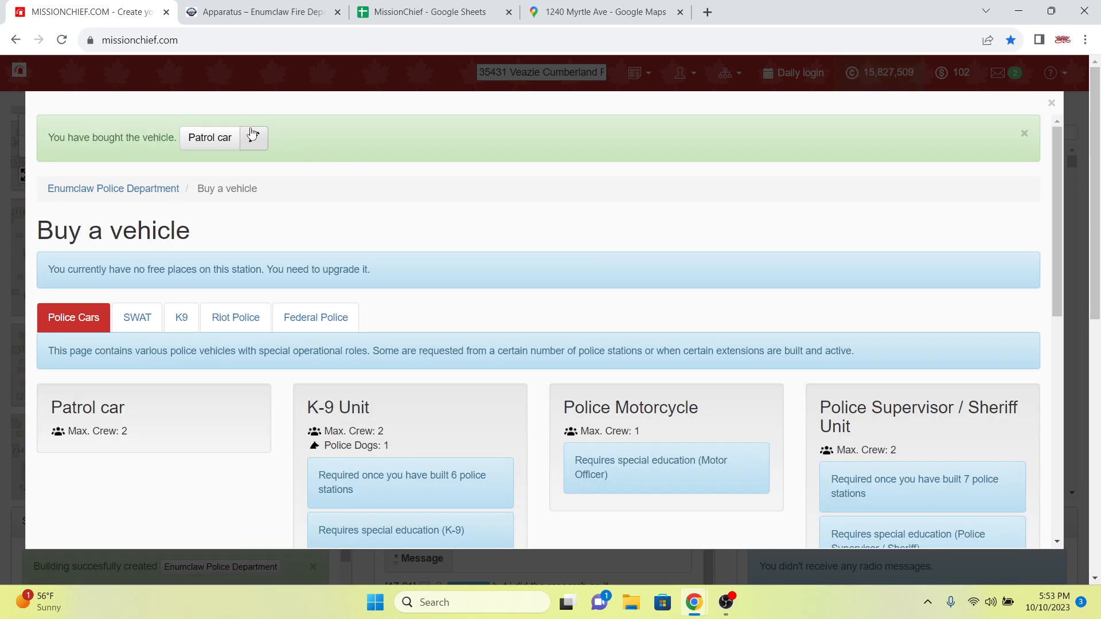
left_click(209, 137)
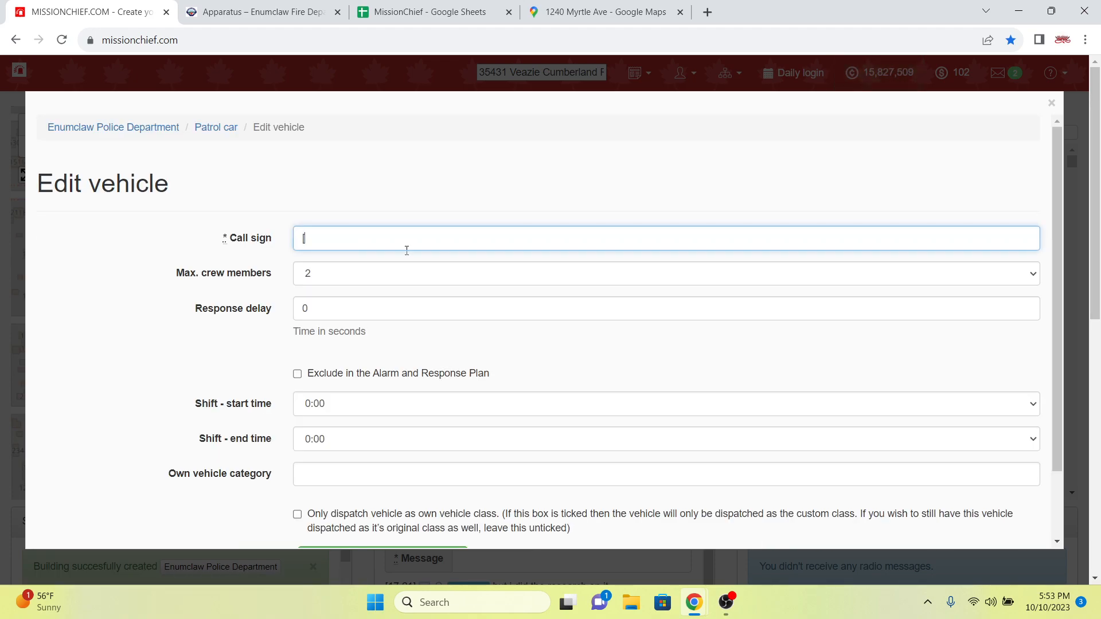
type("[ENC]")
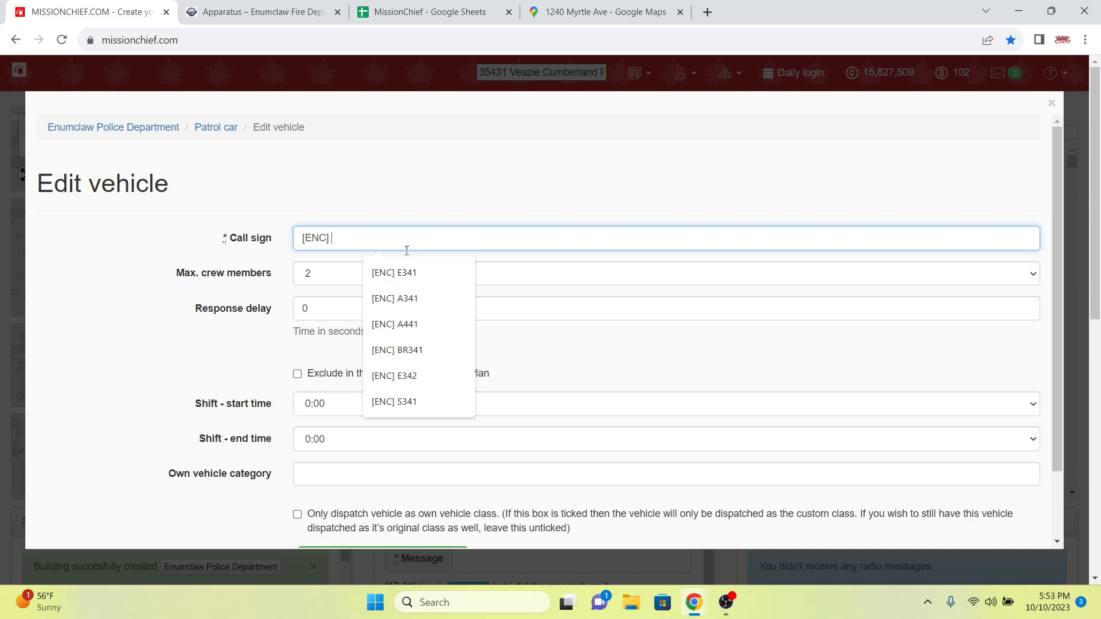
type("342")
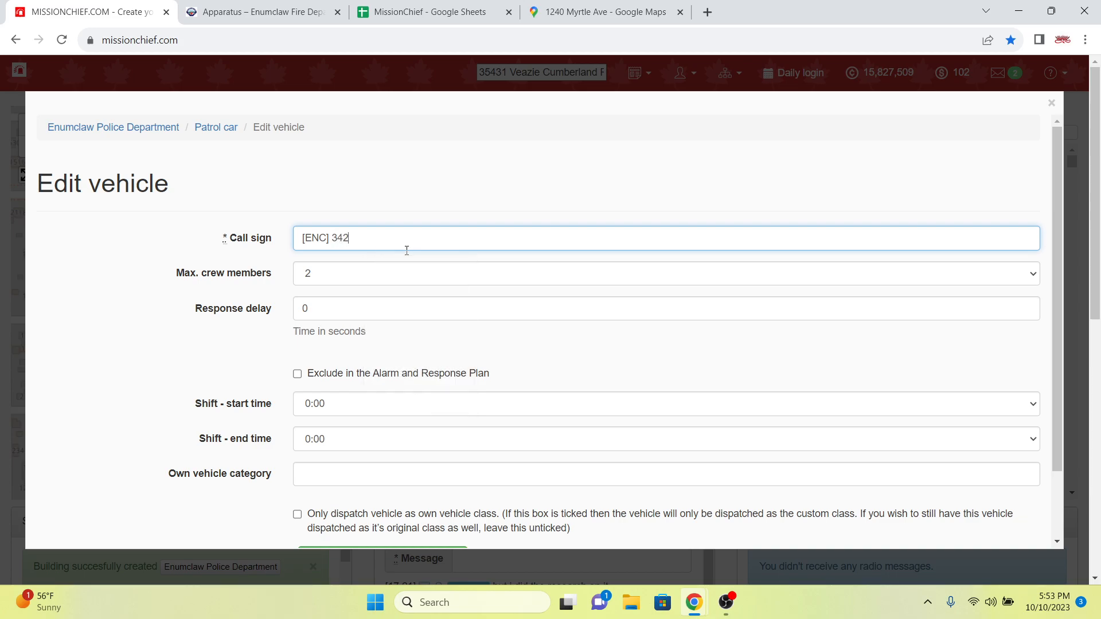
Step: Check the car's painted number in Street View and save call sign [ENC] 323
left_click(601, 12)
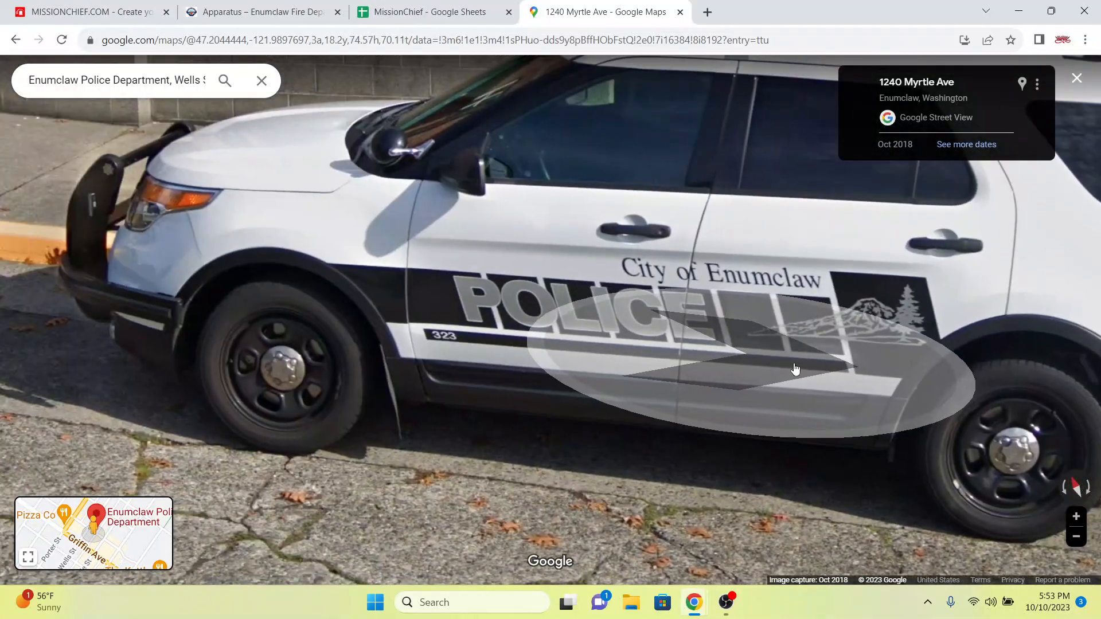
left_click(84, 12)
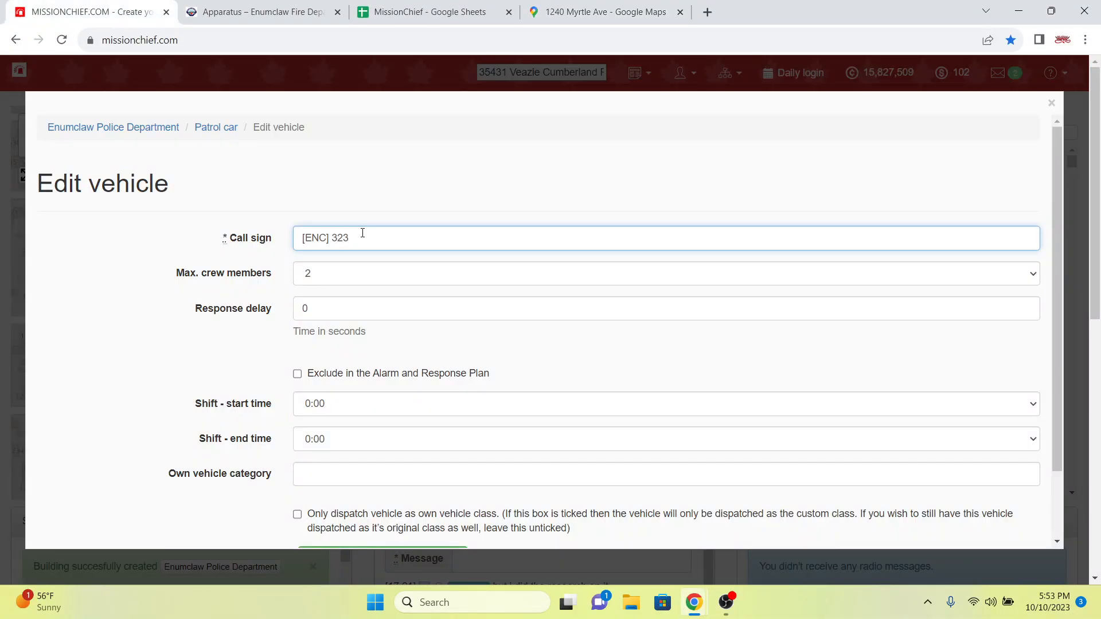
left_click(383, 547)
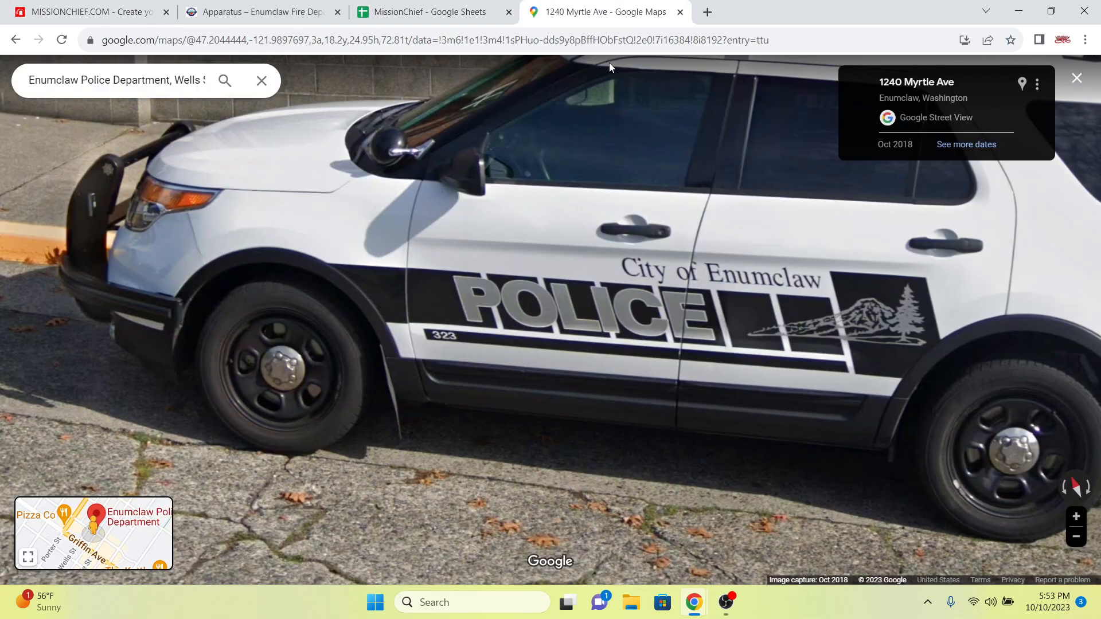
left_click(90, 12)
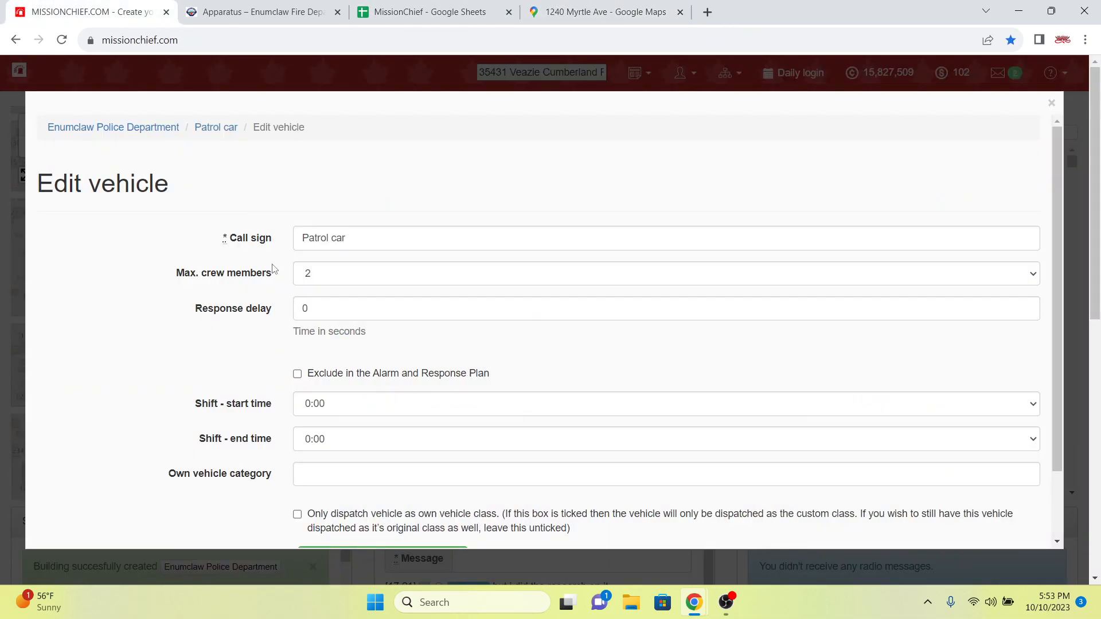
type("[ENC] 323")
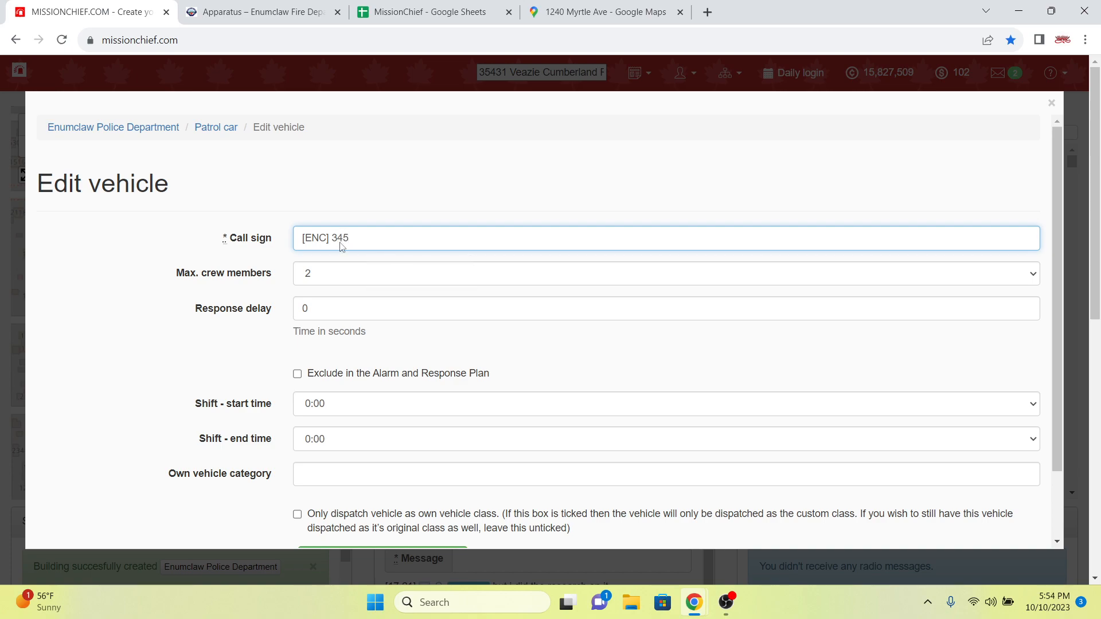
mouse_move(313, 266)
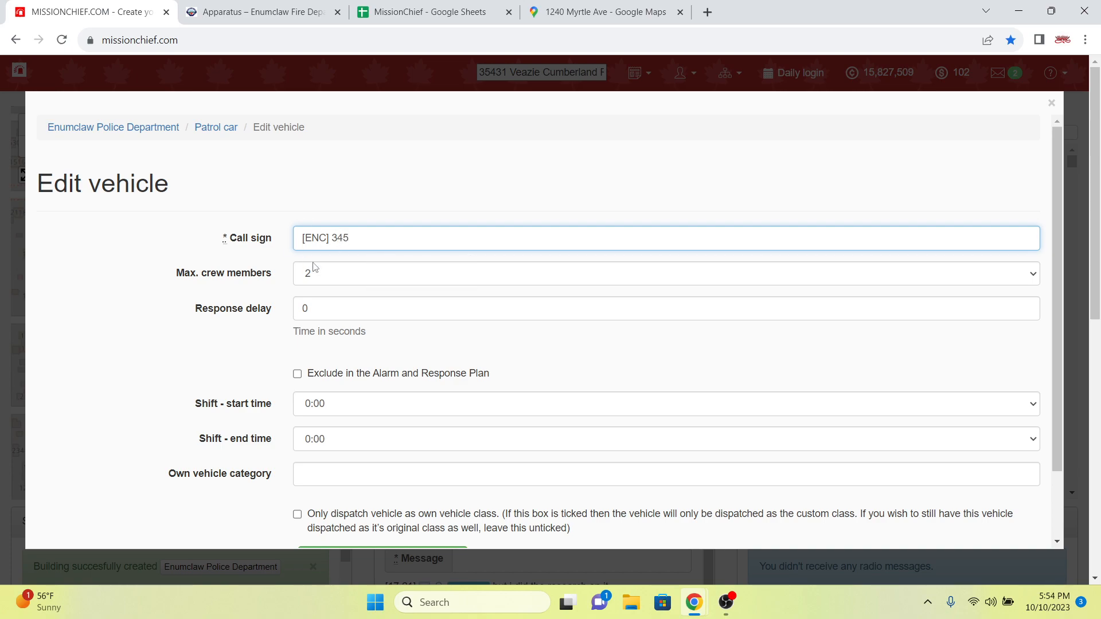
left_click(1051, 102)
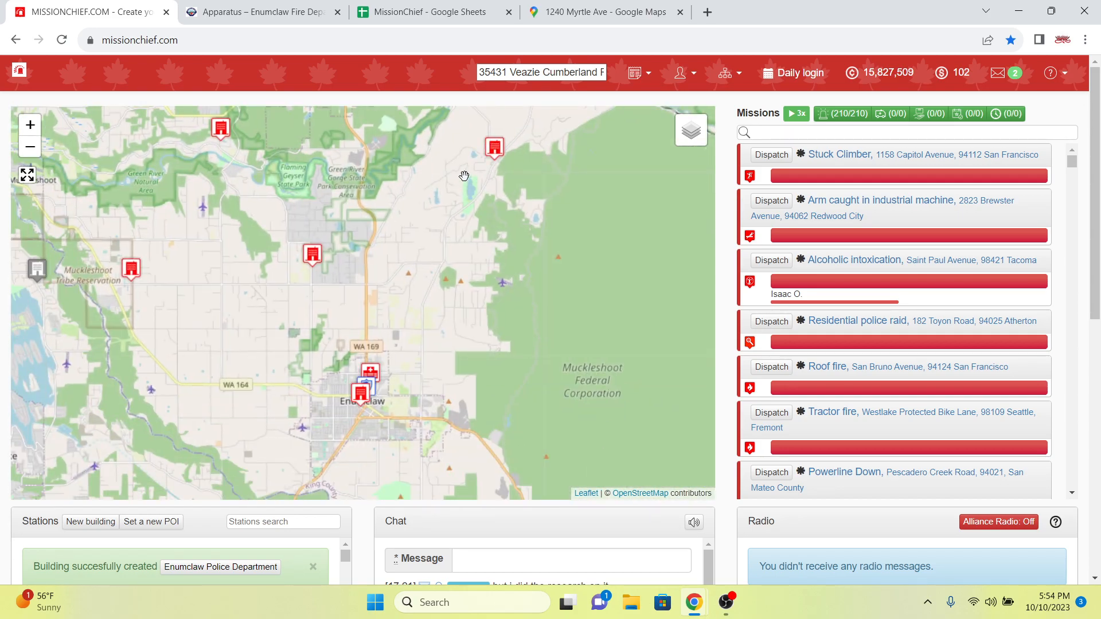
Step: Fill station 42's E342 and T342 cells in row 163 with green
left_click(434, 12)
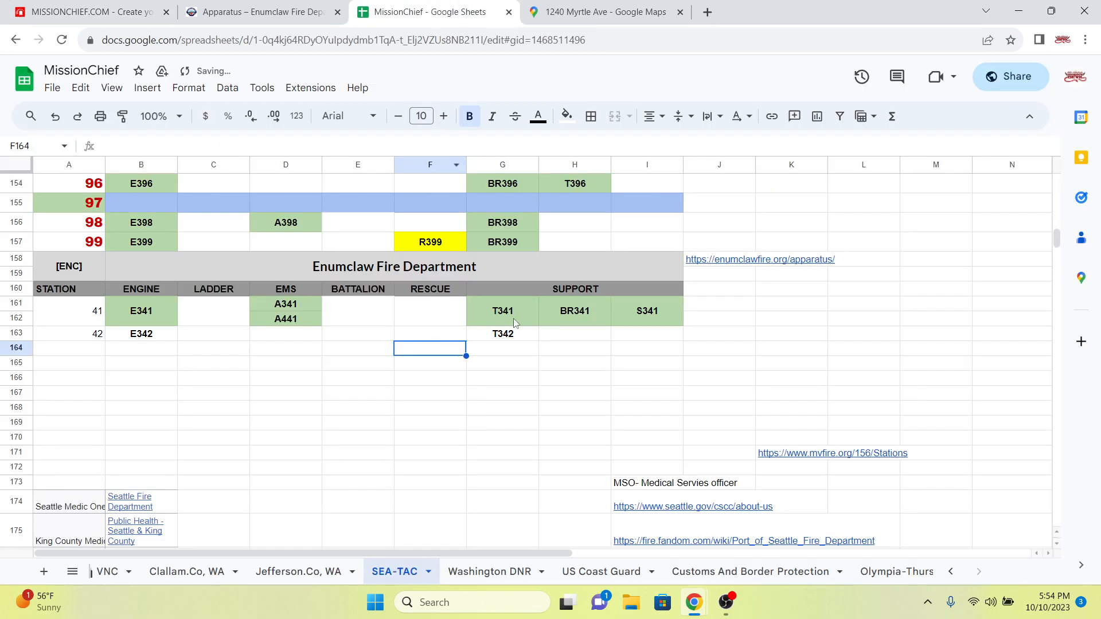
left_click(565, 116)
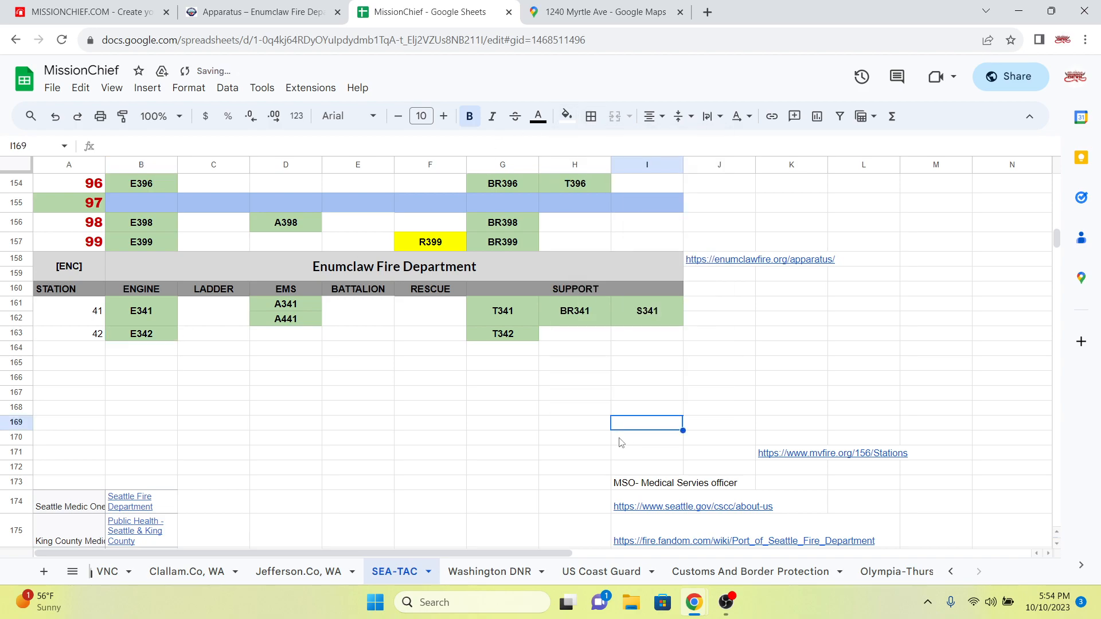
left_click(92, 12)
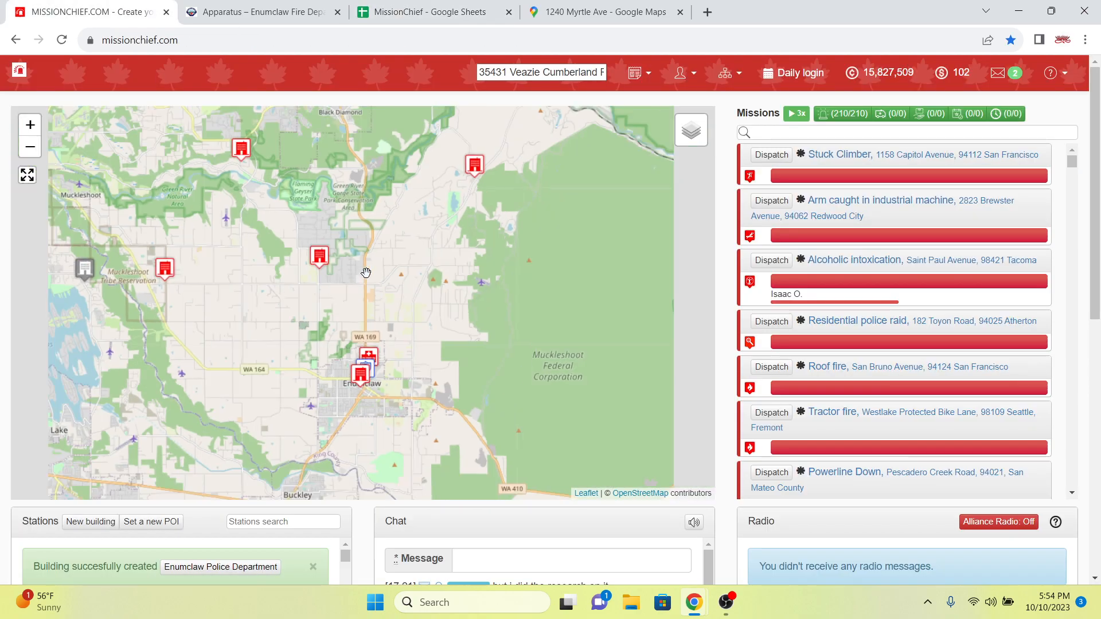